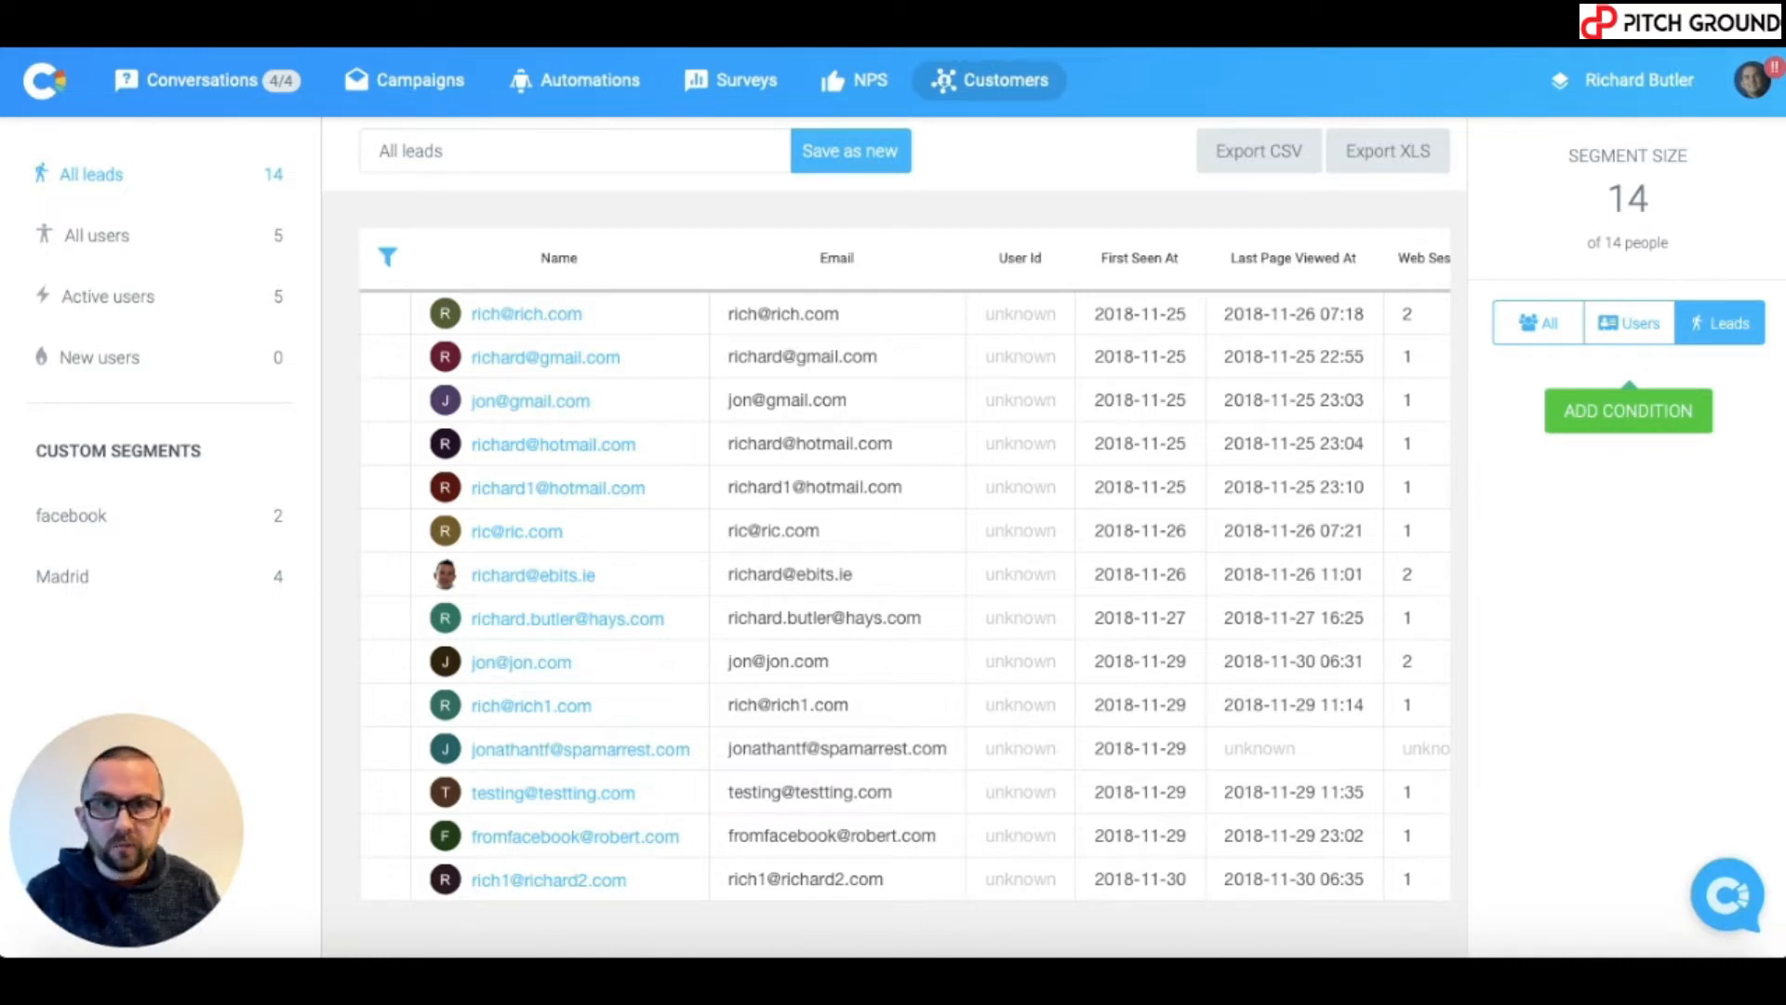
pyautogui.moveTo(123, 545)
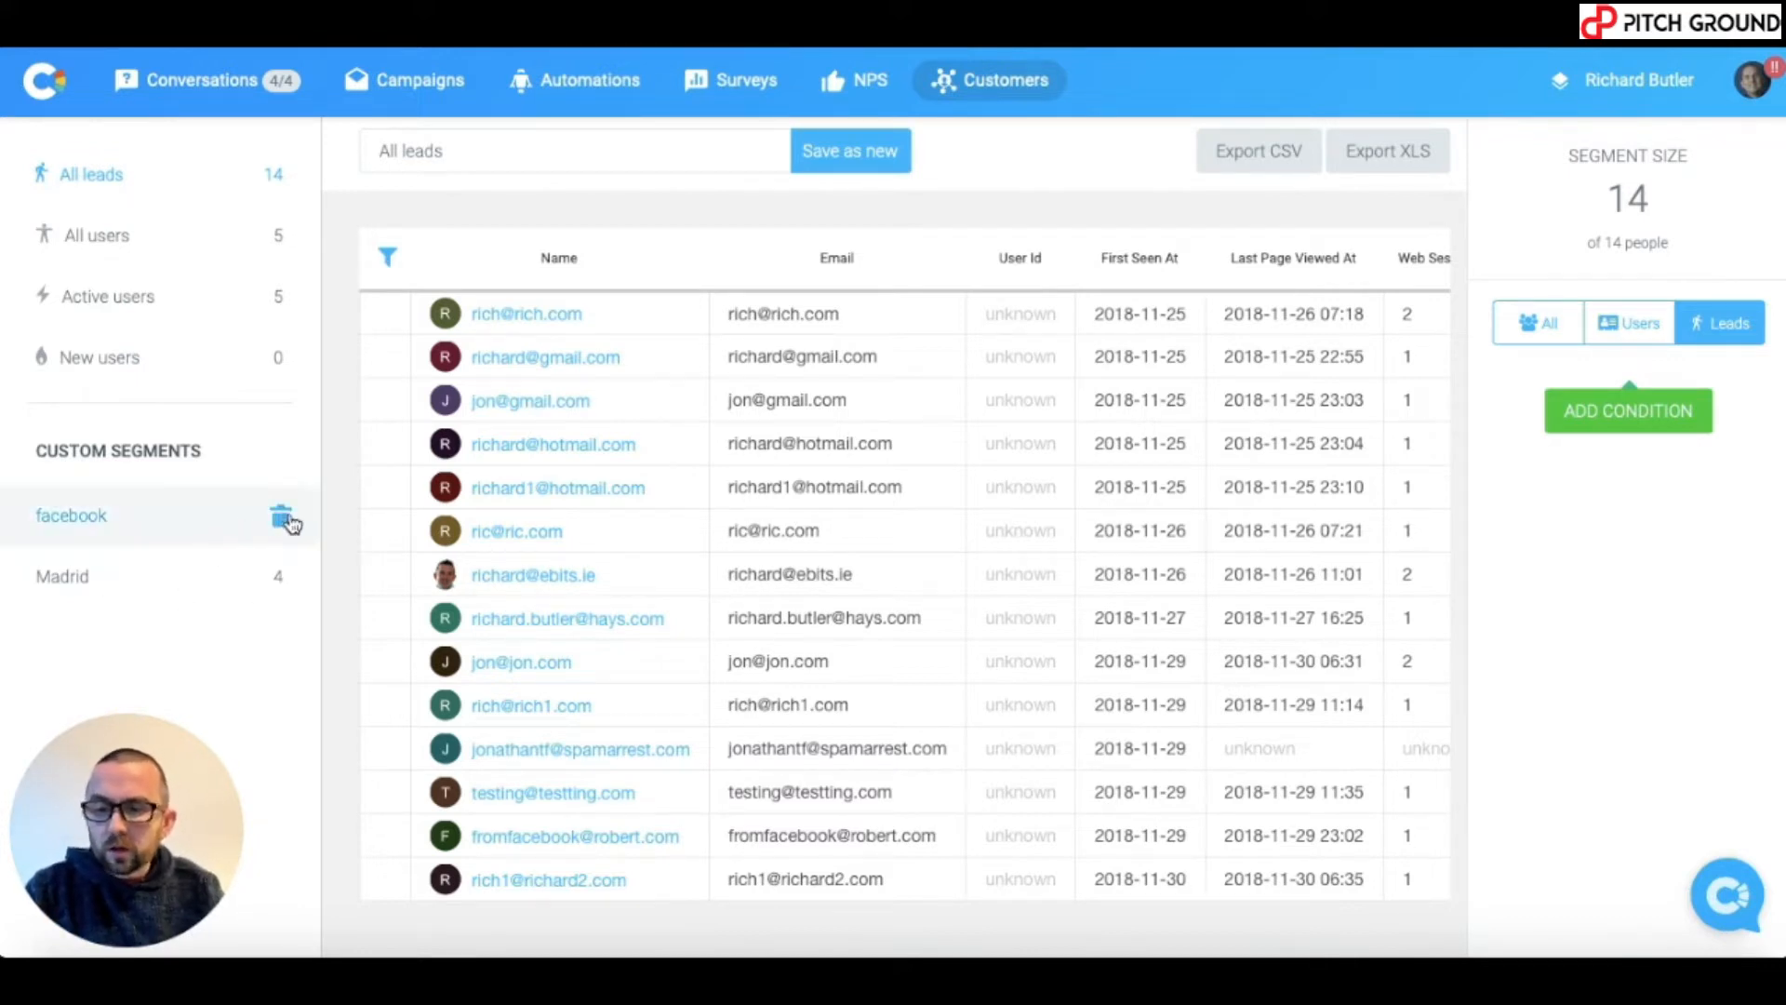
# Delete the existing facebook and Madrid custom segments, confirming each deletion.
pyautogui.click(283, 519)
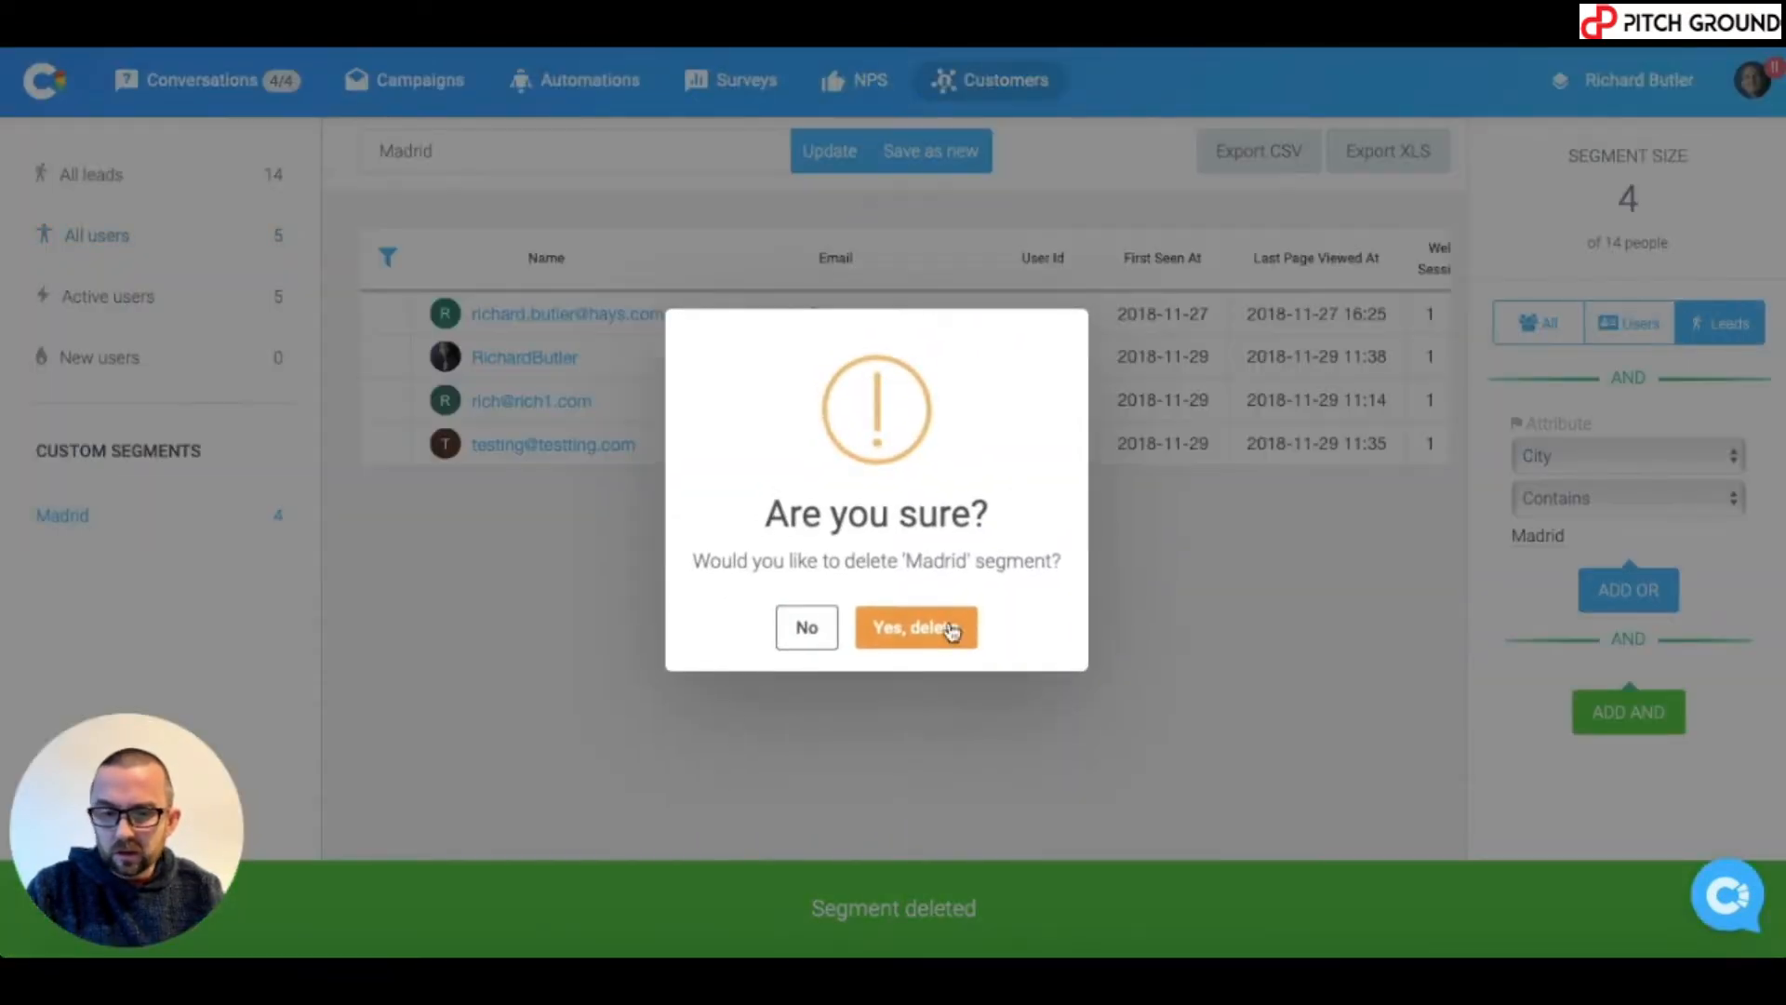
pyautogui.click(915, 627)
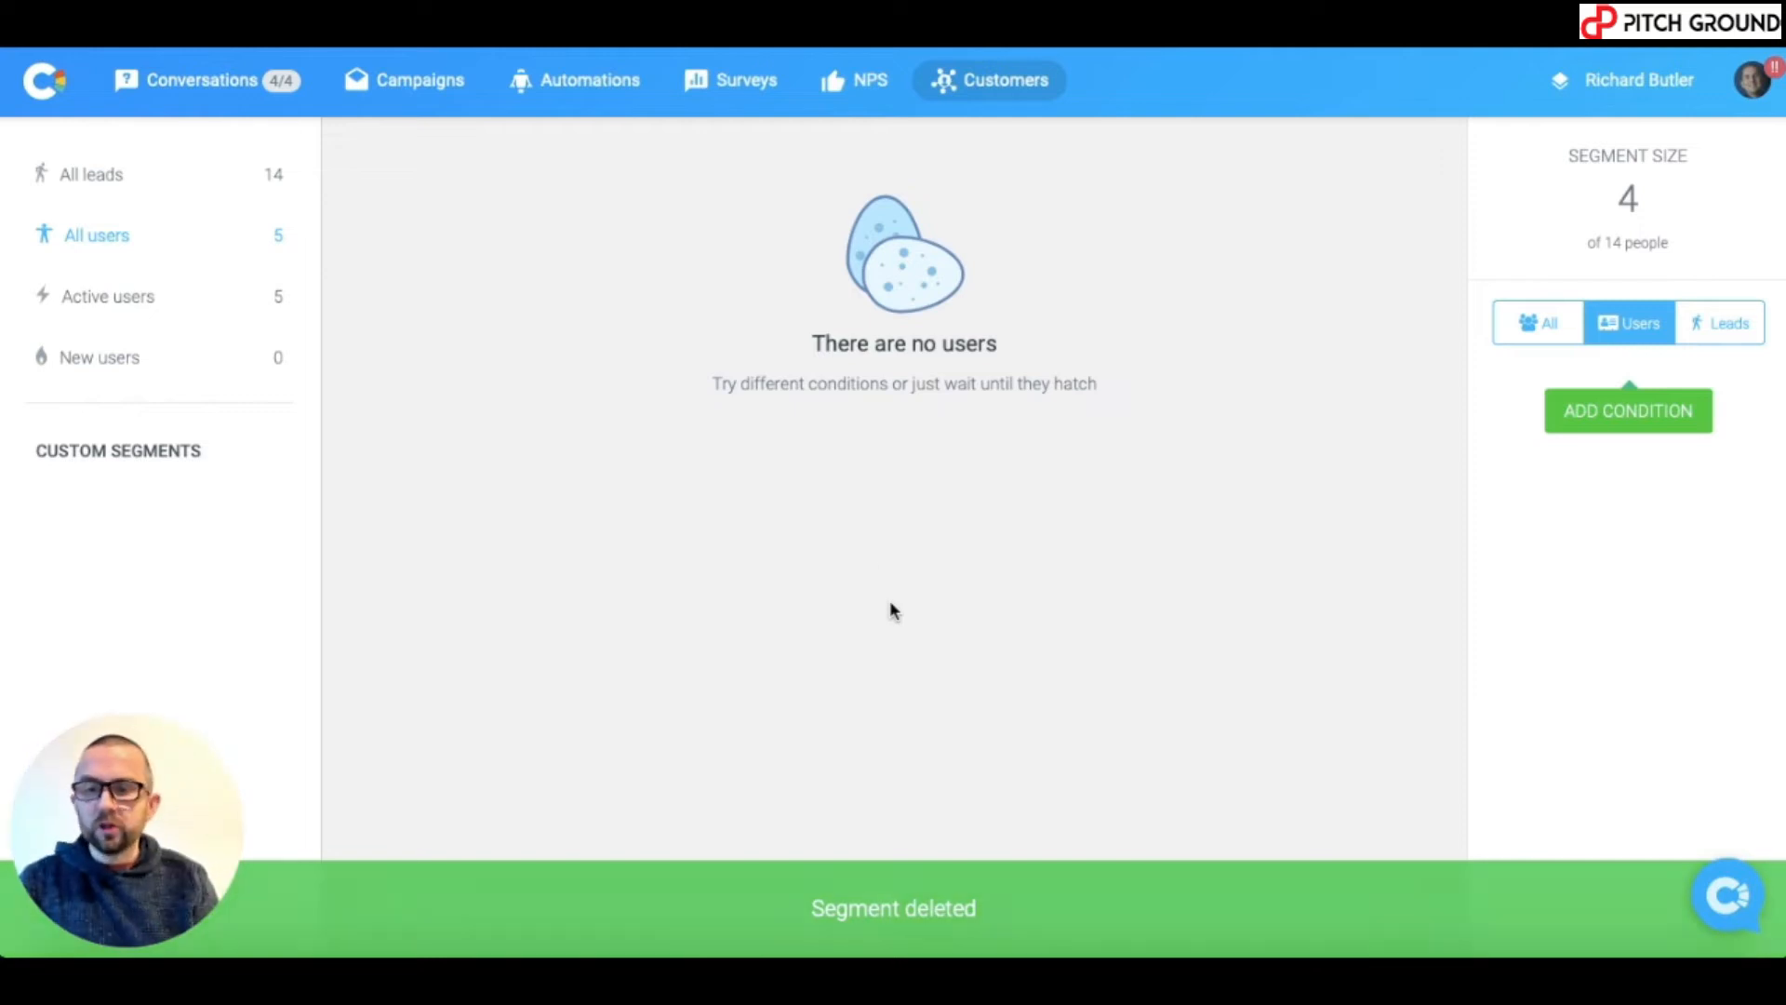
# Show all 19 people (users and leads) and start a new filter condition defaulting to email contains.
pyautogui.click(89, 175)
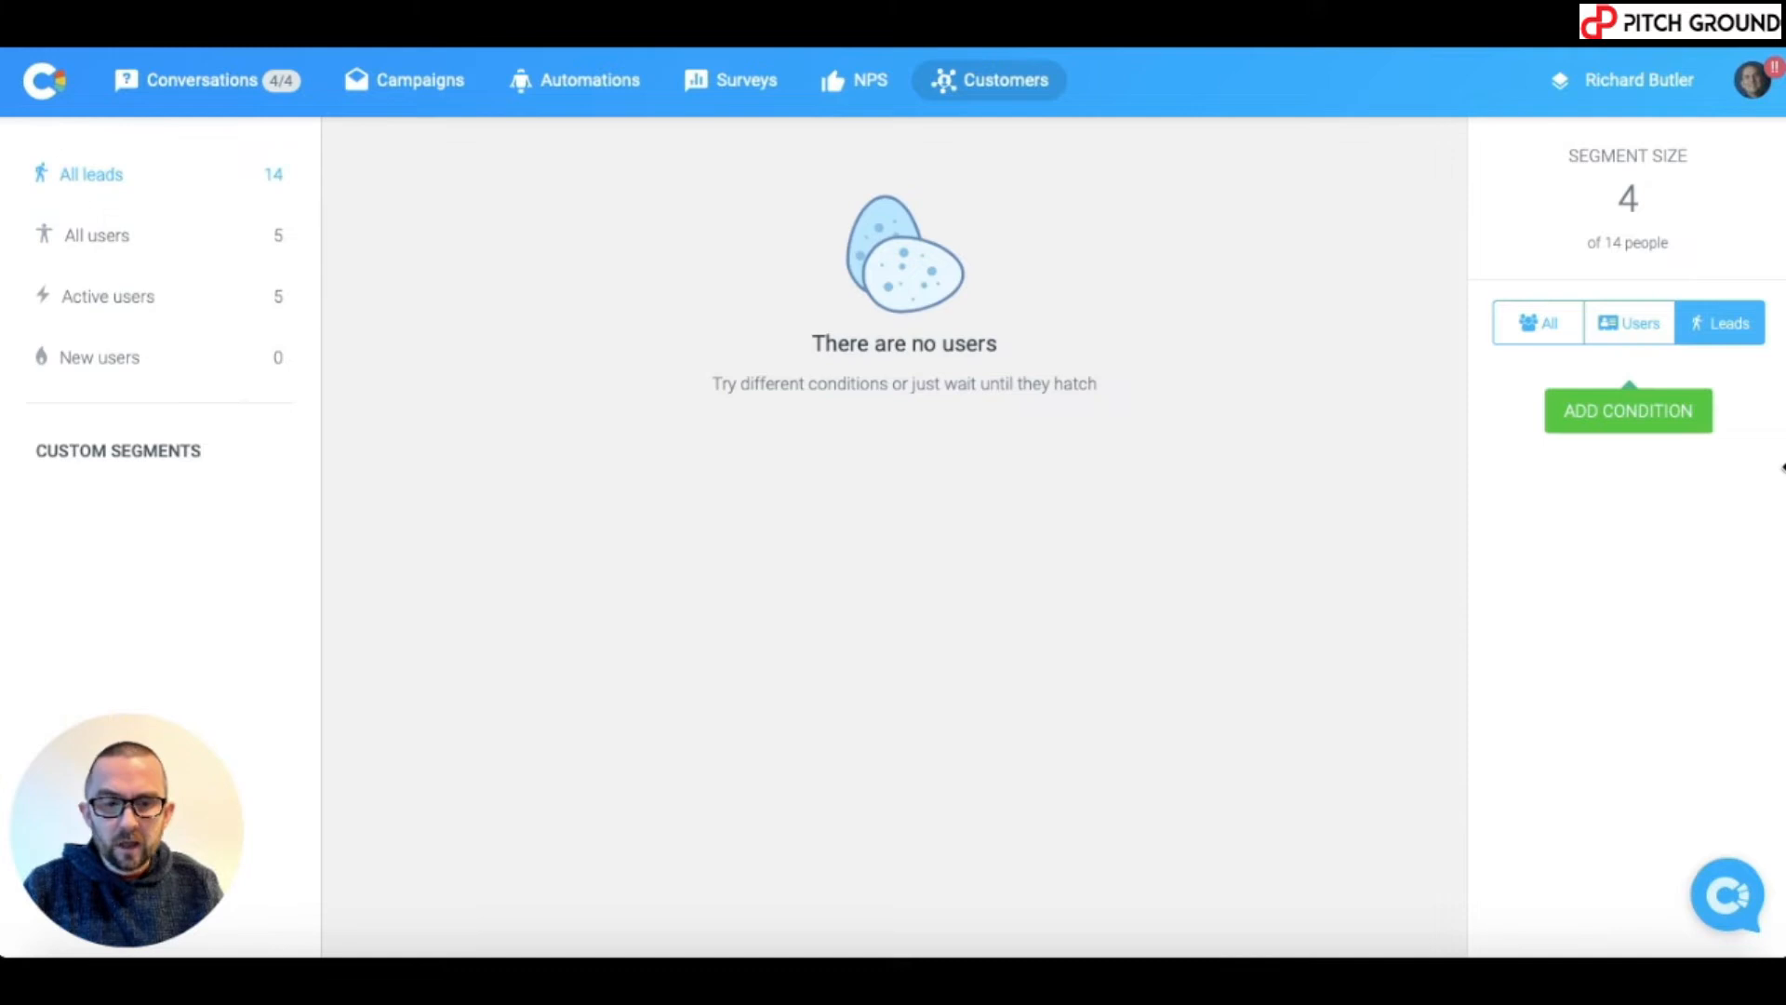
pyautogui.click(1537, 321)
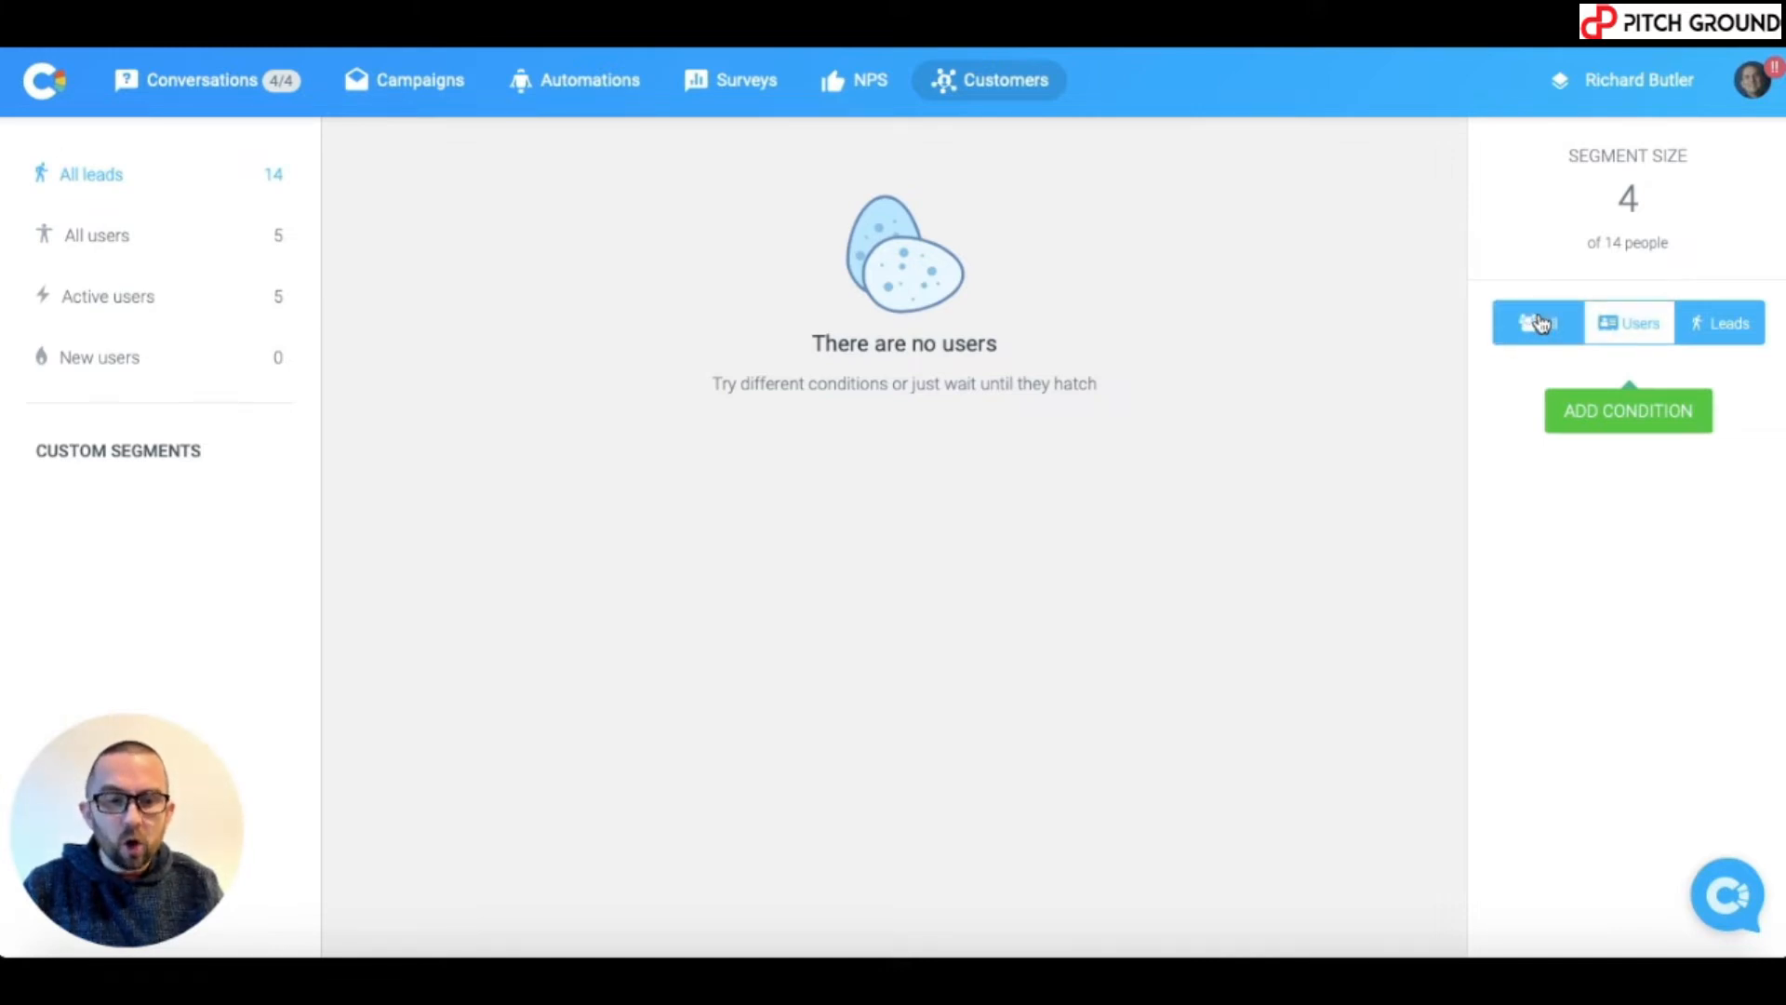
pyautogui.click(1539, 321)
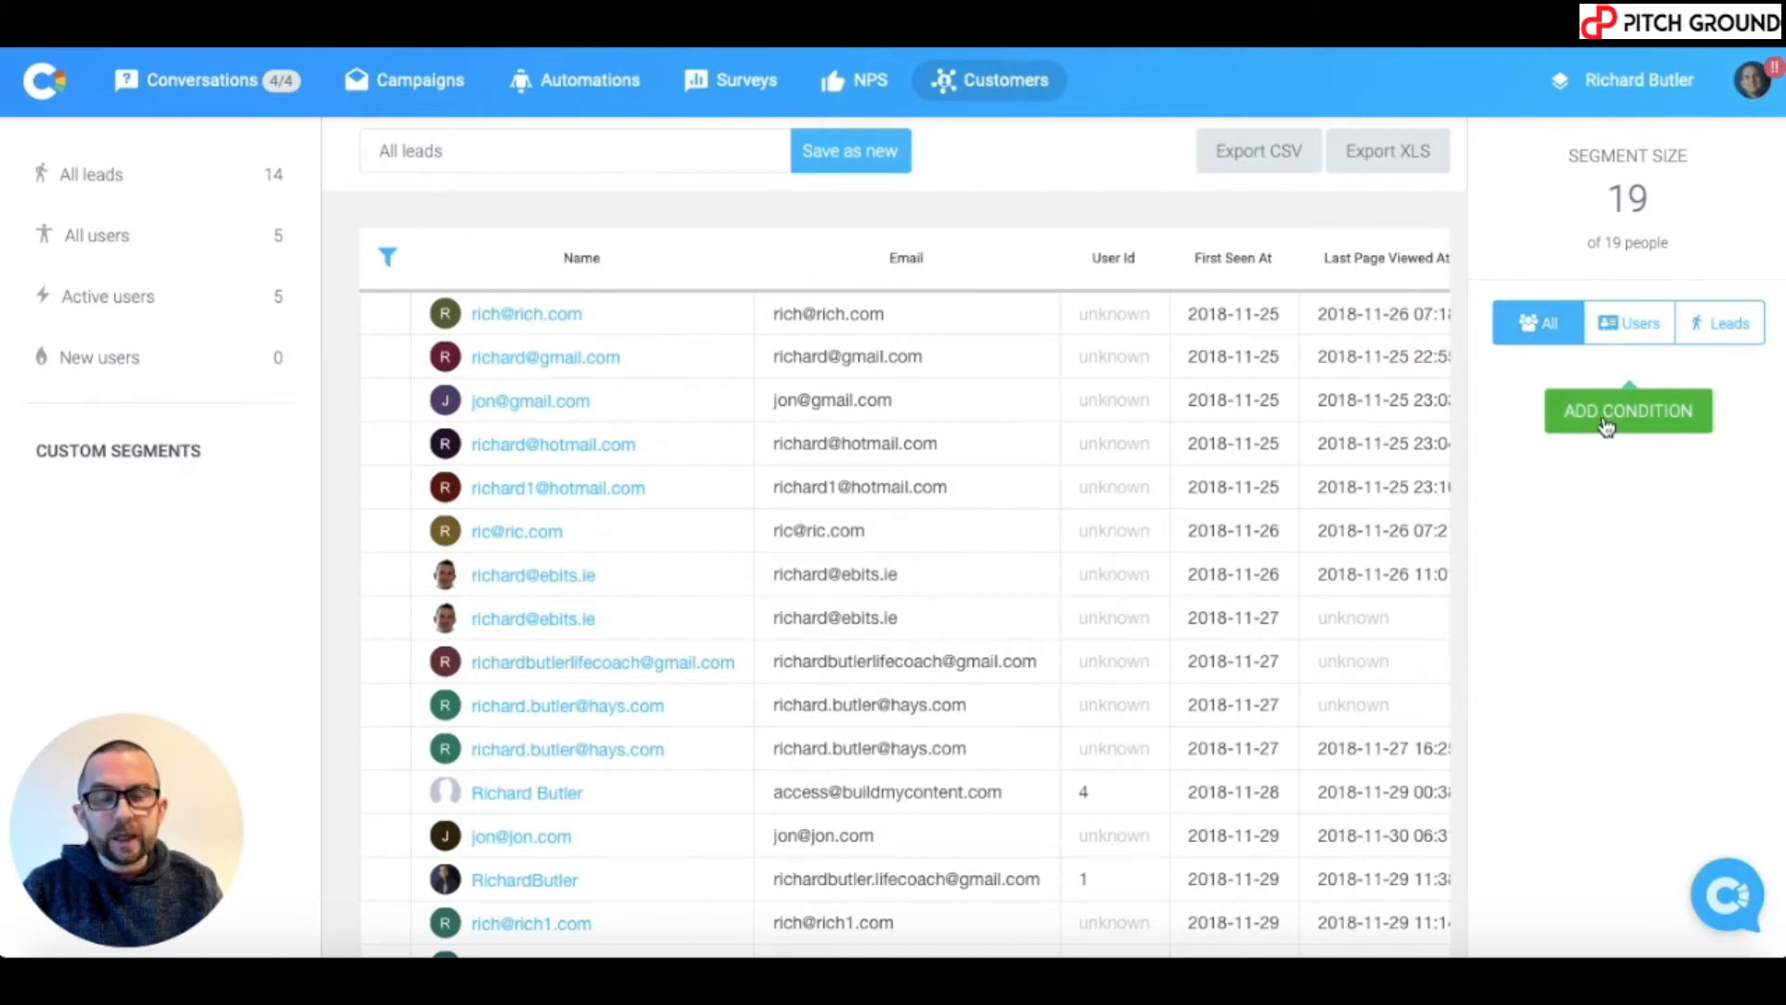
pyautogui.click(1626, 411)
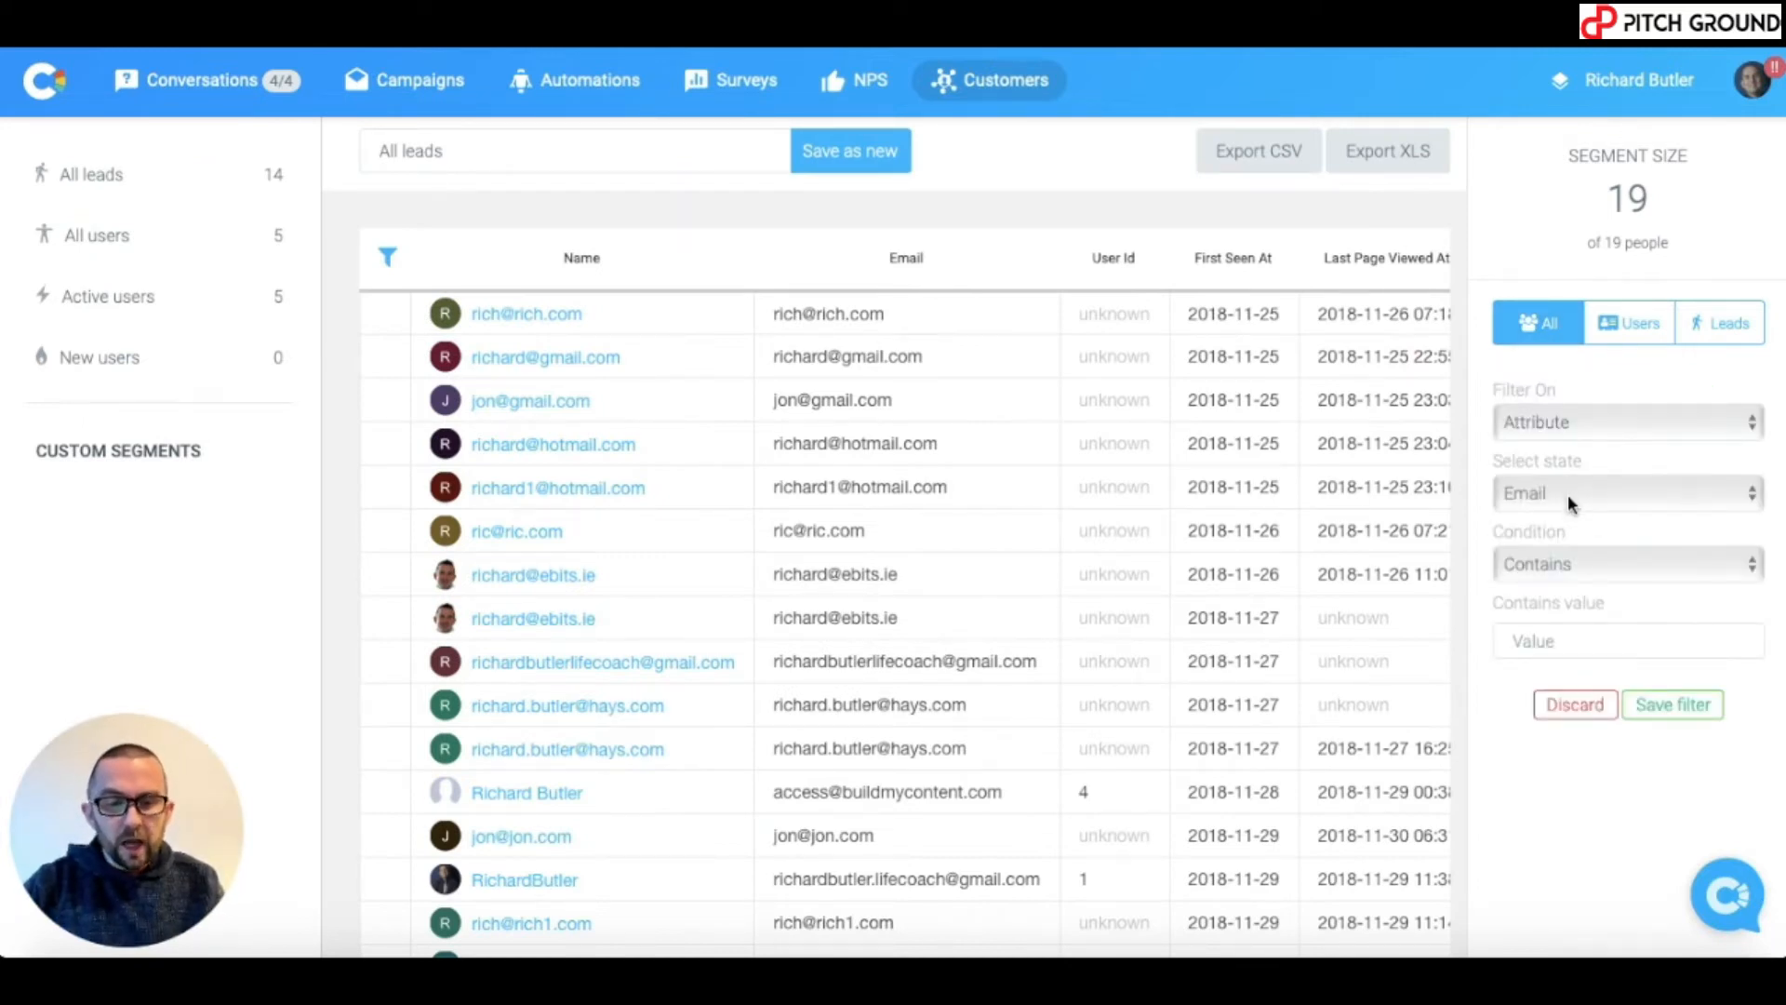
# Define the condition Referrer contains Facebook, not yet saved.
pyautogui.click(1626, 491)
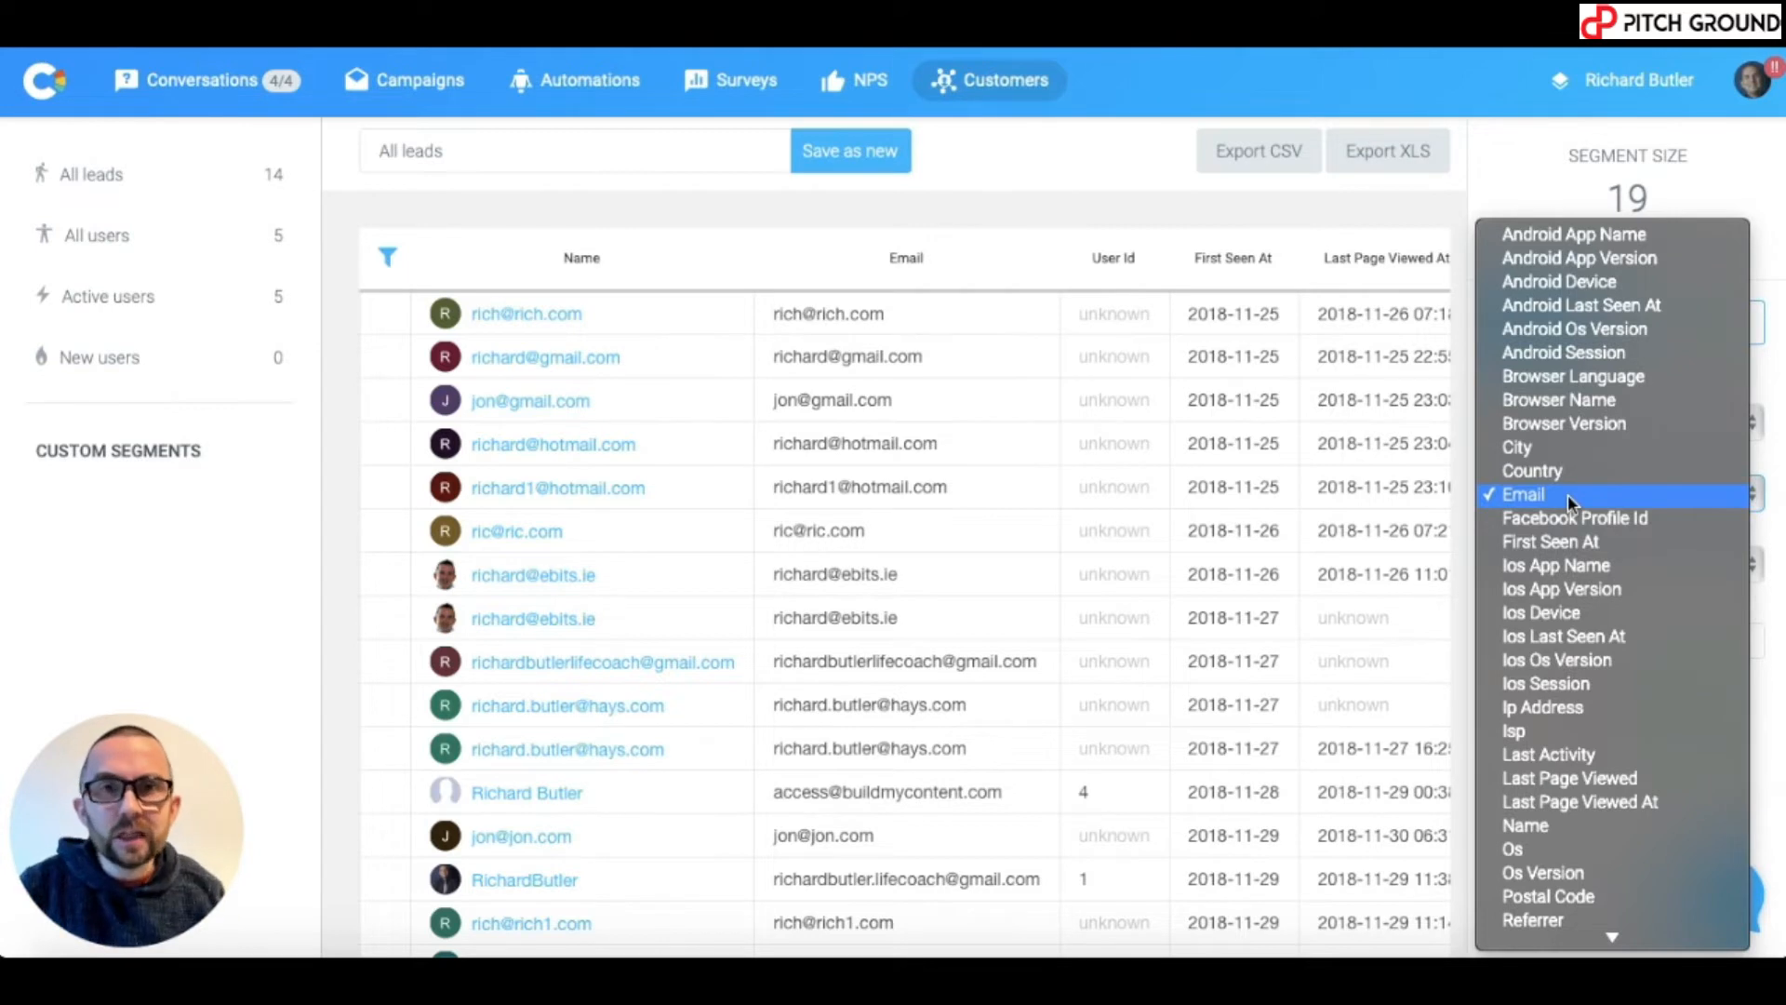
pyautogui.moveTo(1574, 517)
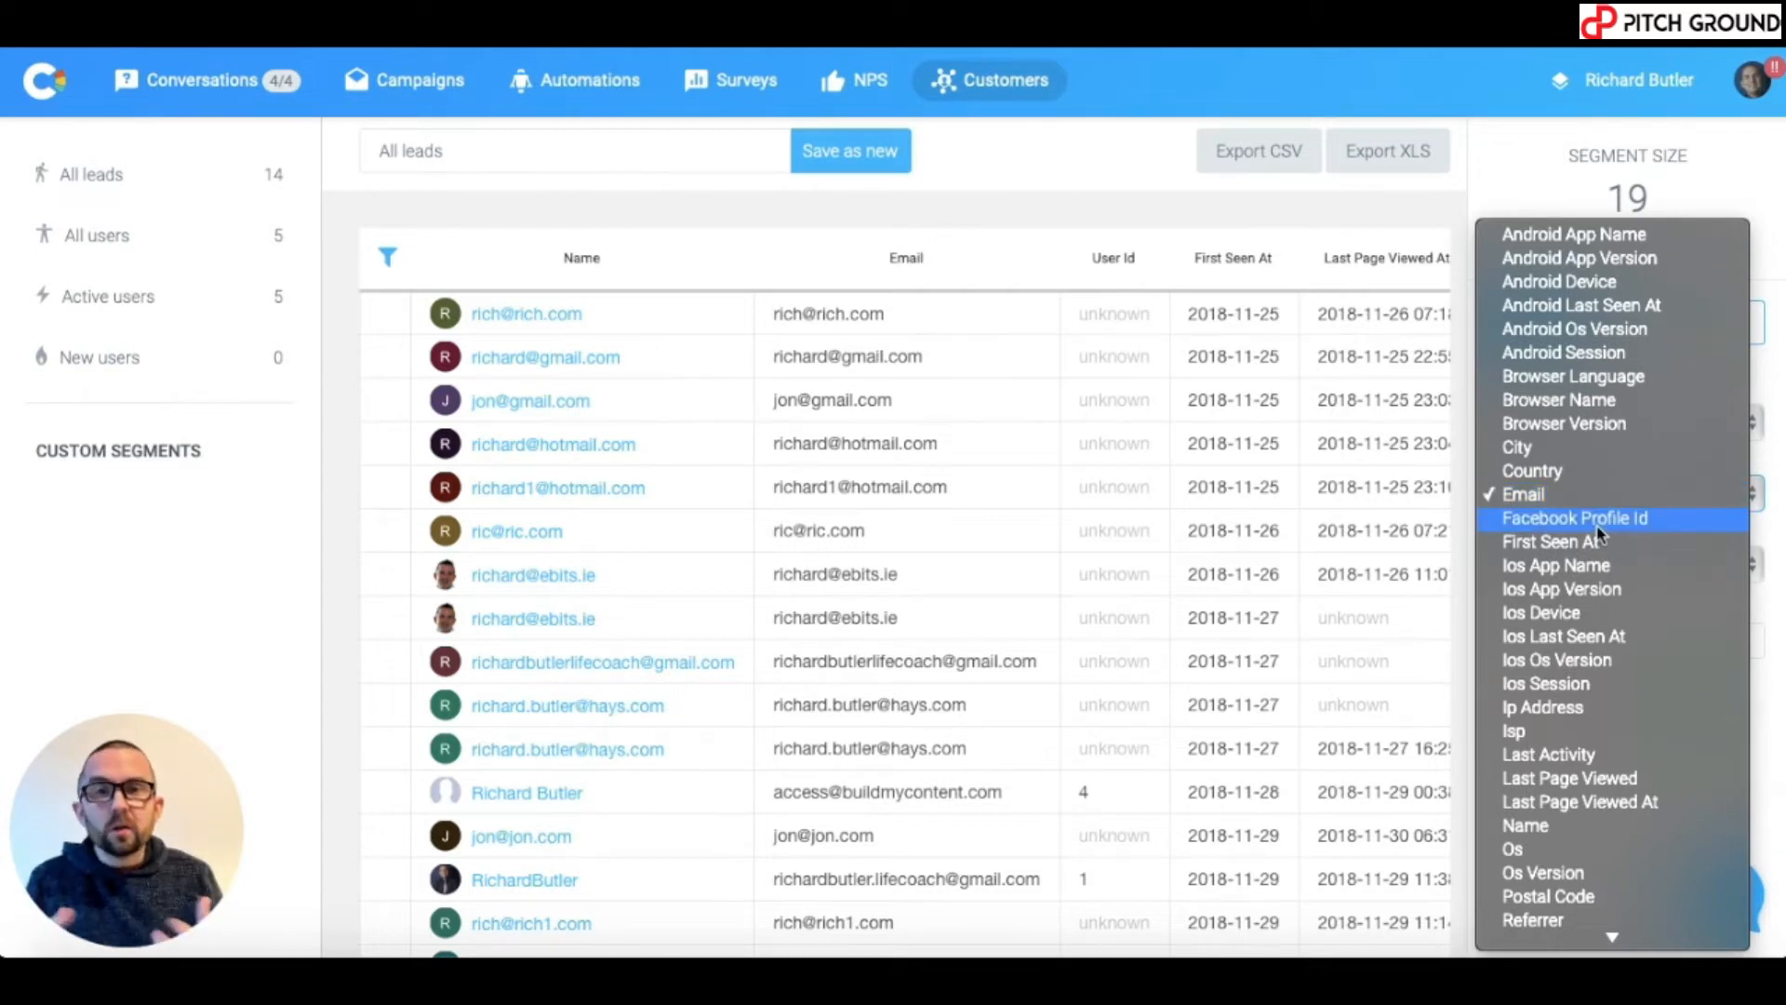
pyautogui.moveTo(1600, 565)
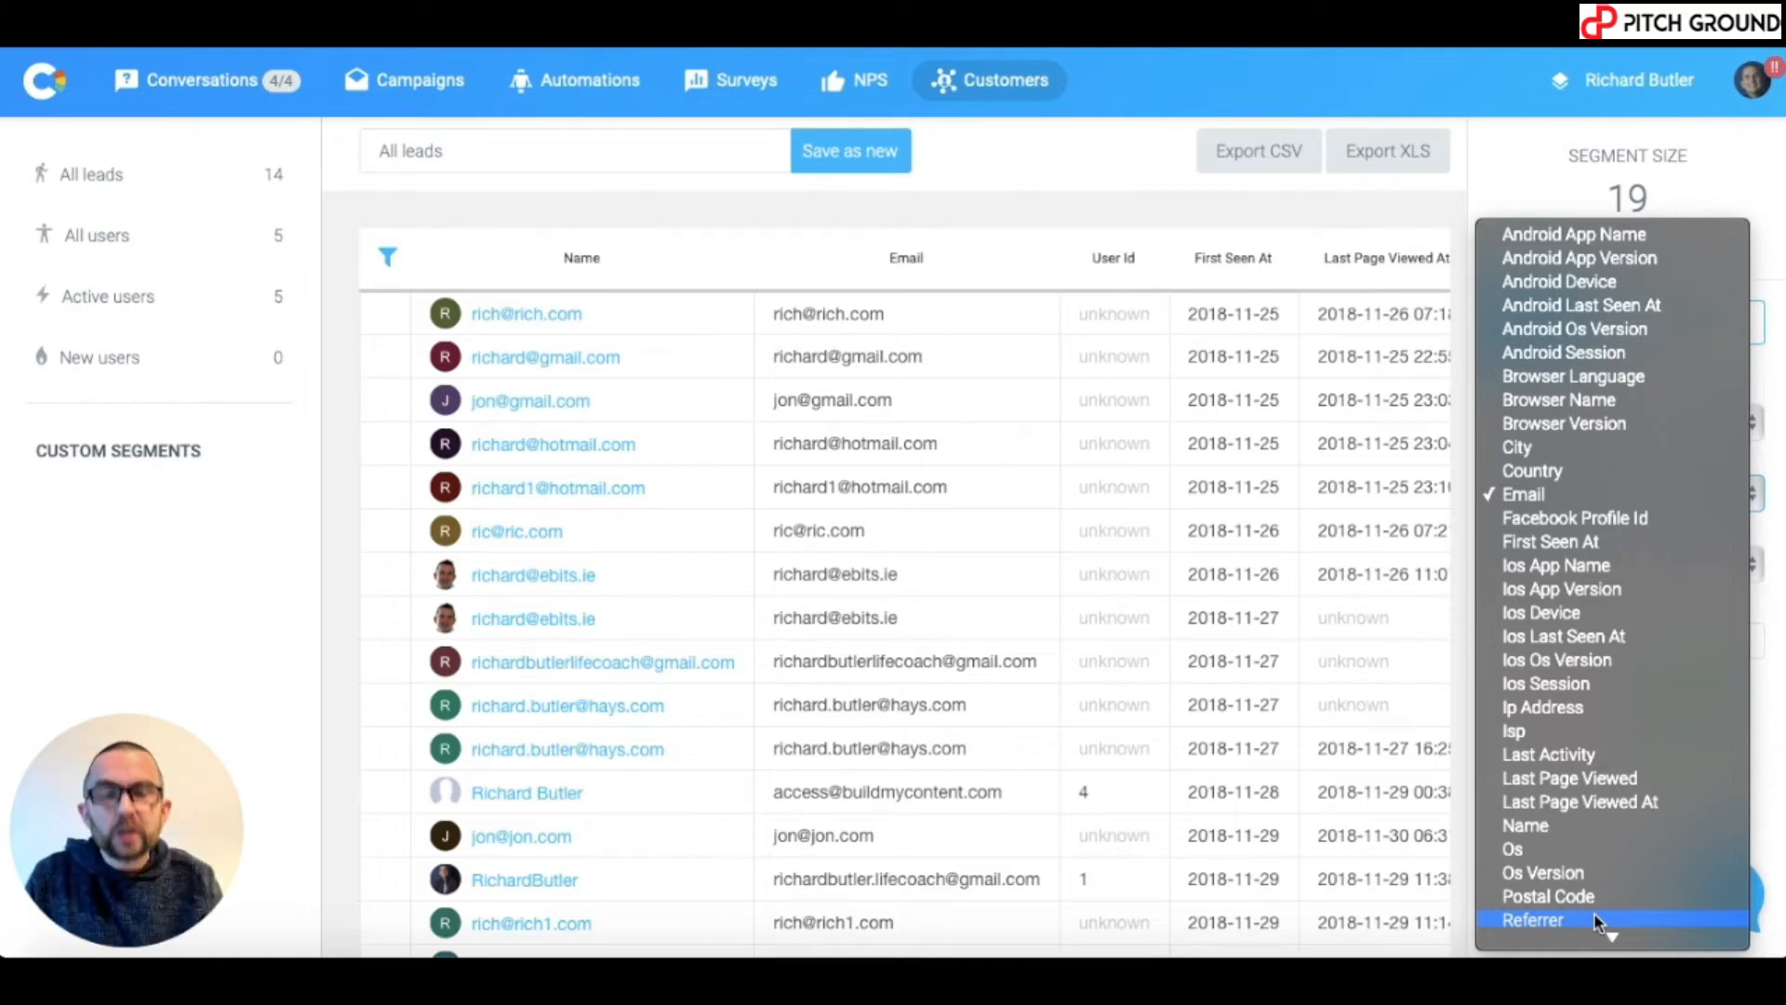
pyautogui.click(1531, 919)
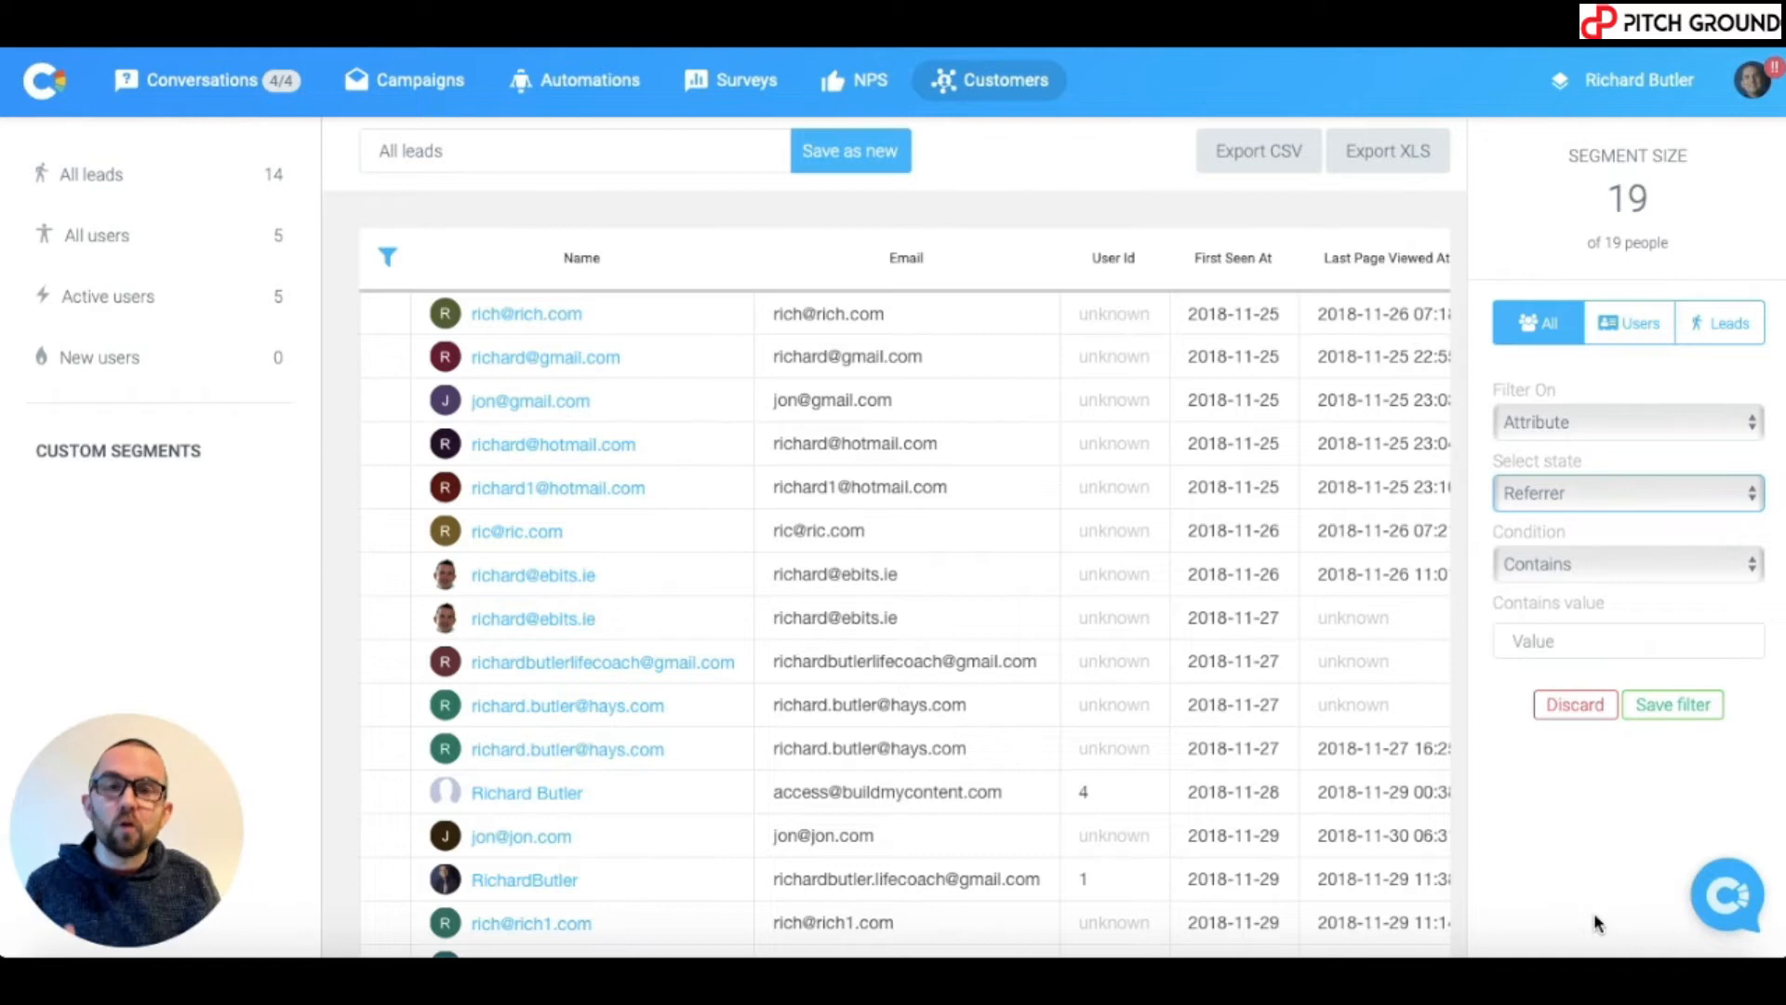
pyautogui.click(1626, 640)
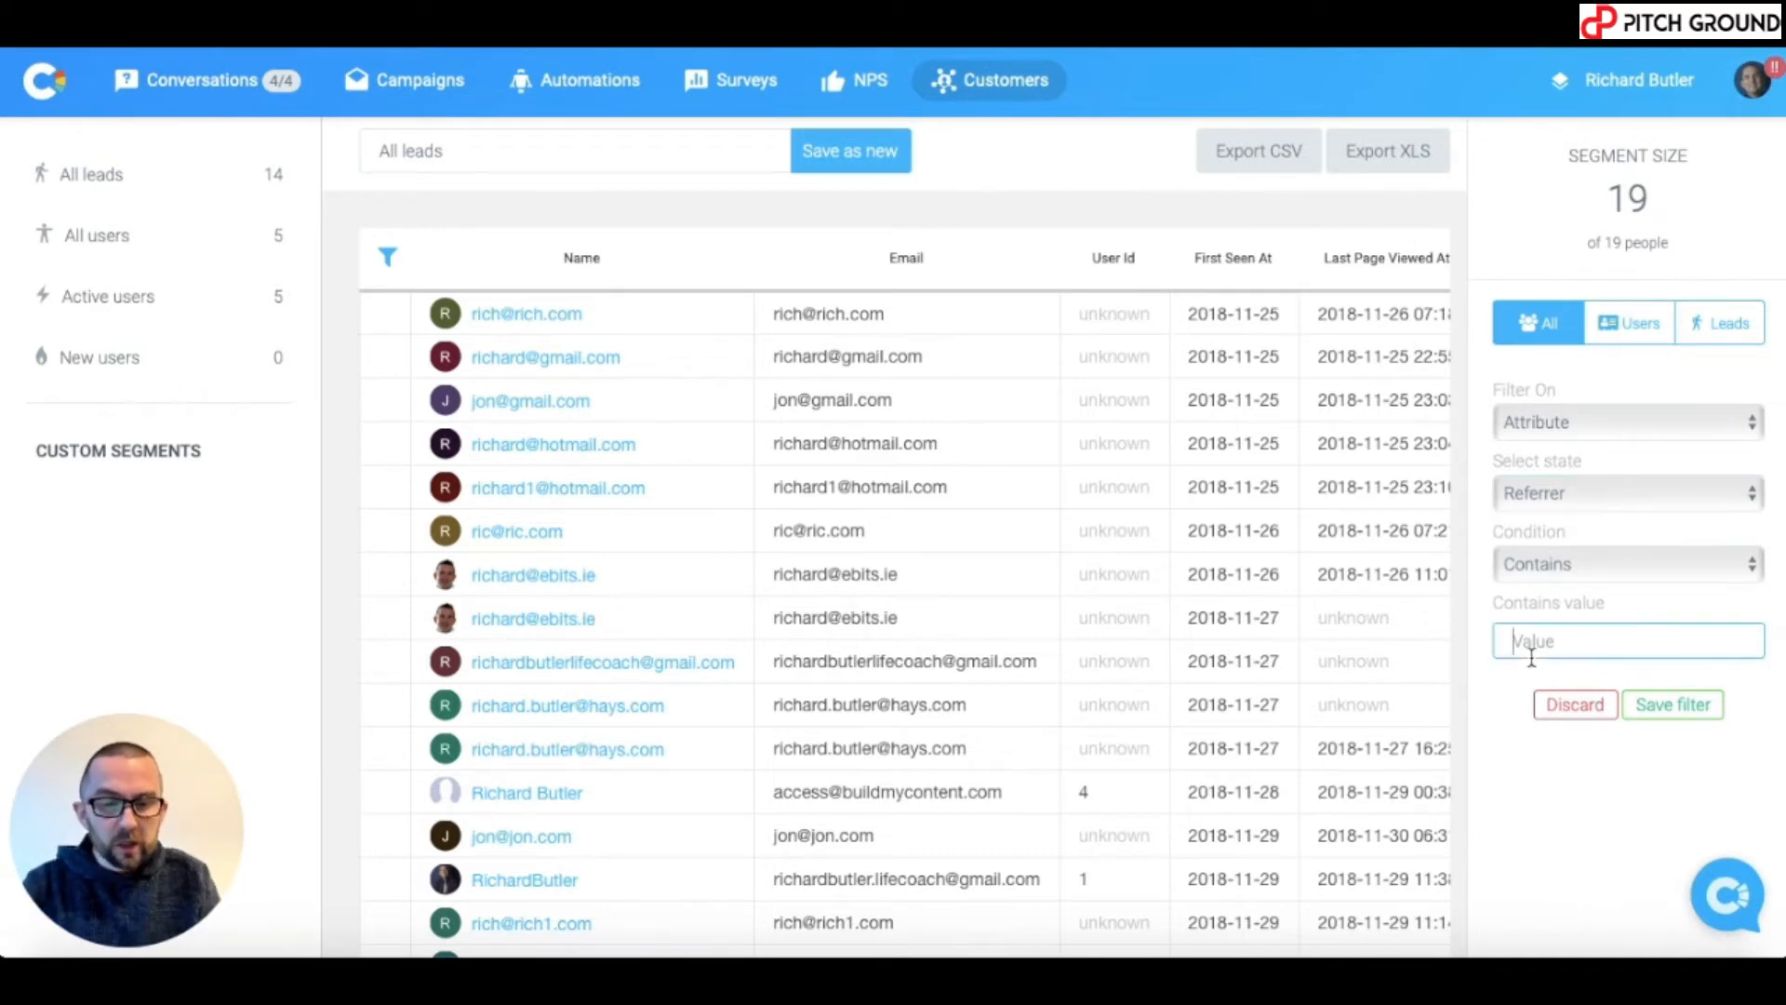
pyautogui.write('Facebook')
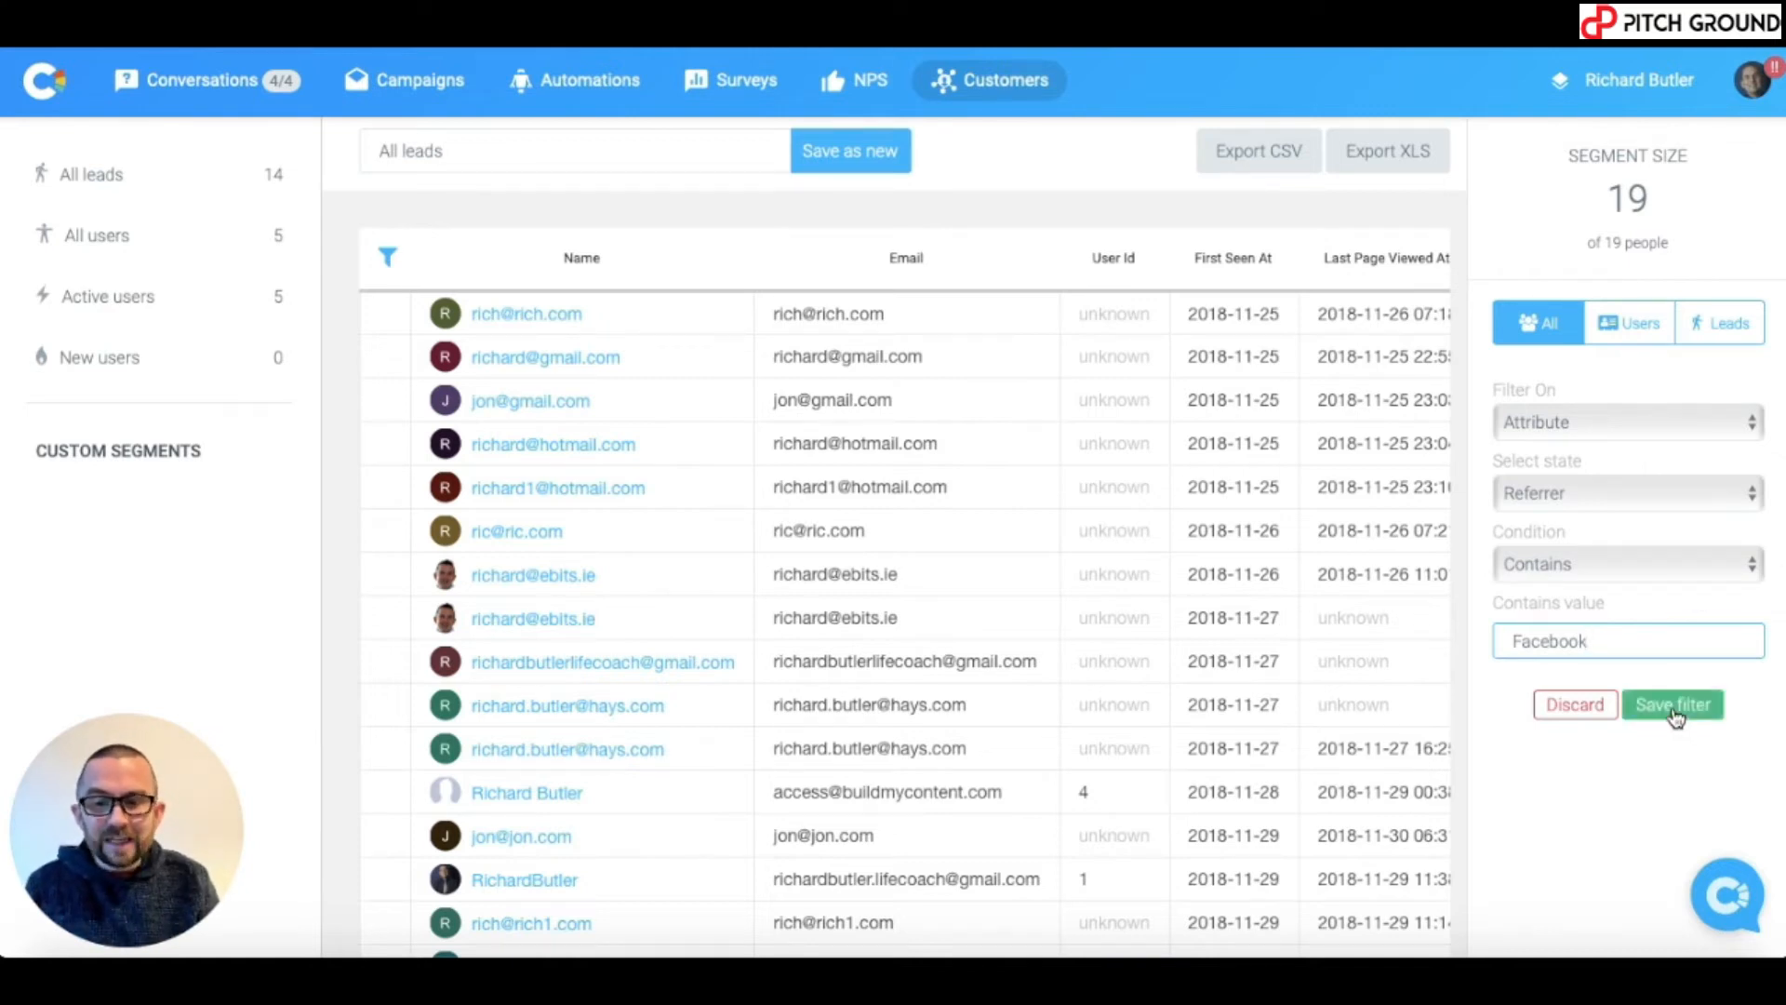
# Apply the Referrer contains Facebook filter and check the 3 matching people's Referrer column.
pyautogui.click(1670, 703)
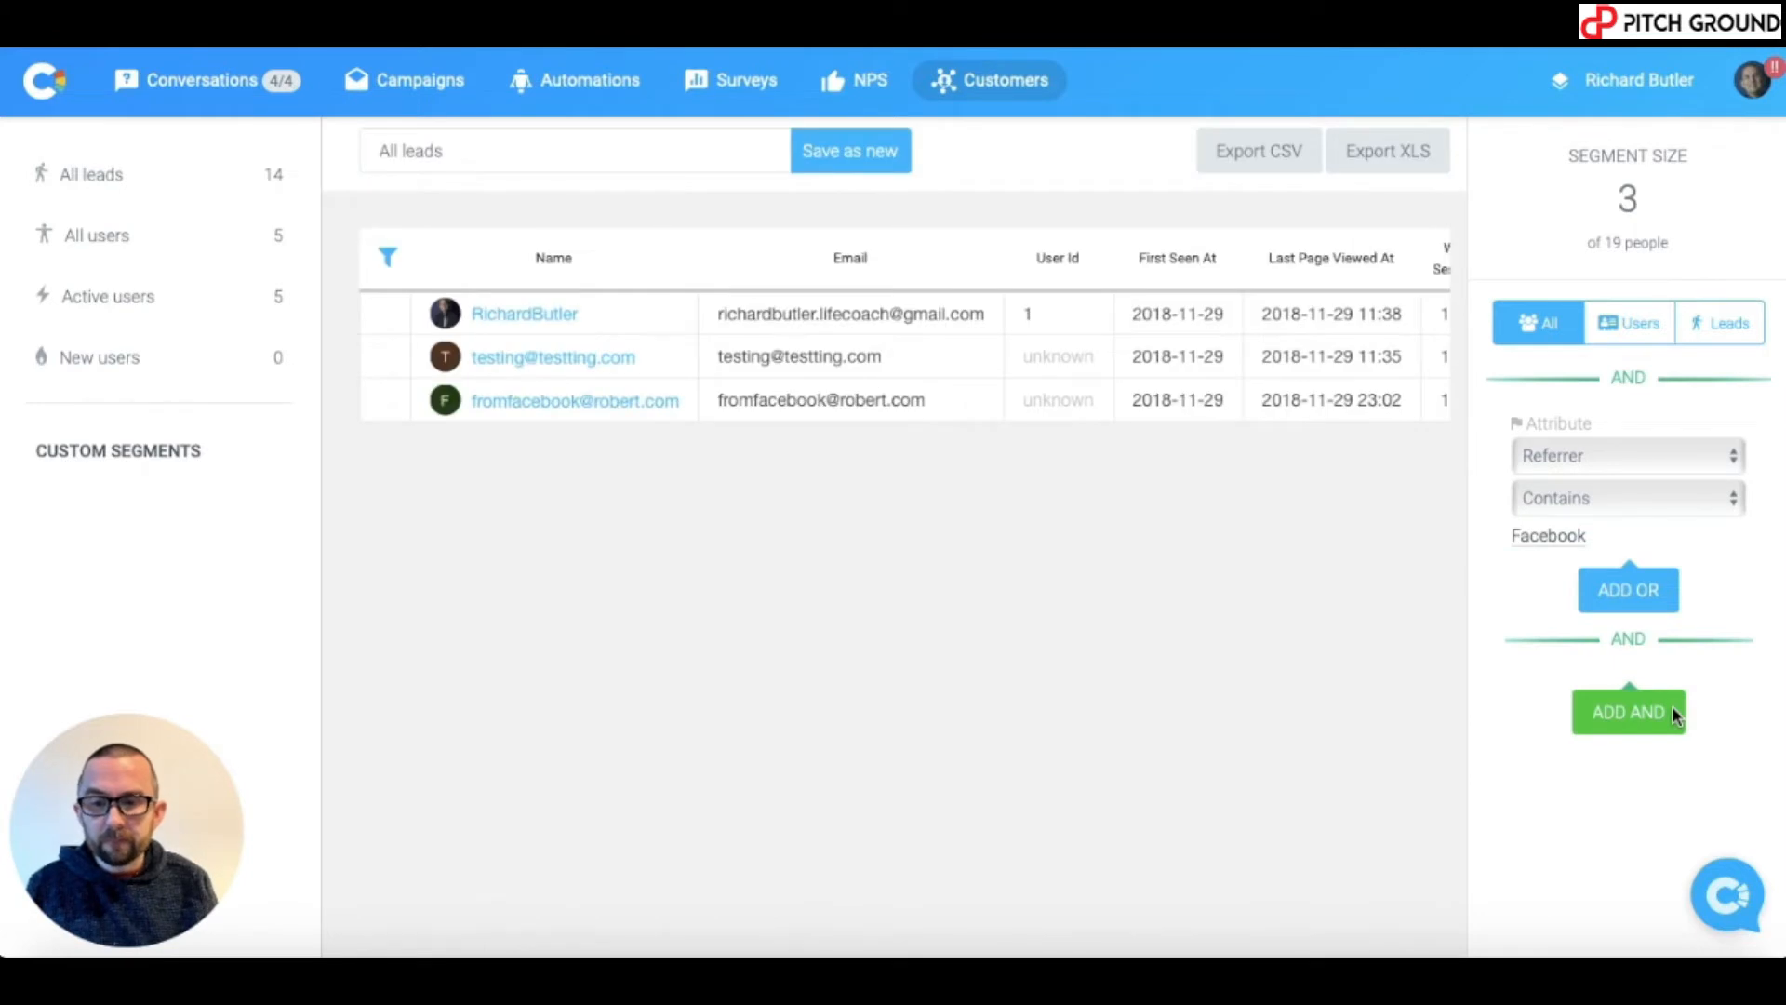
pyautogui.moveTo(720, 344)
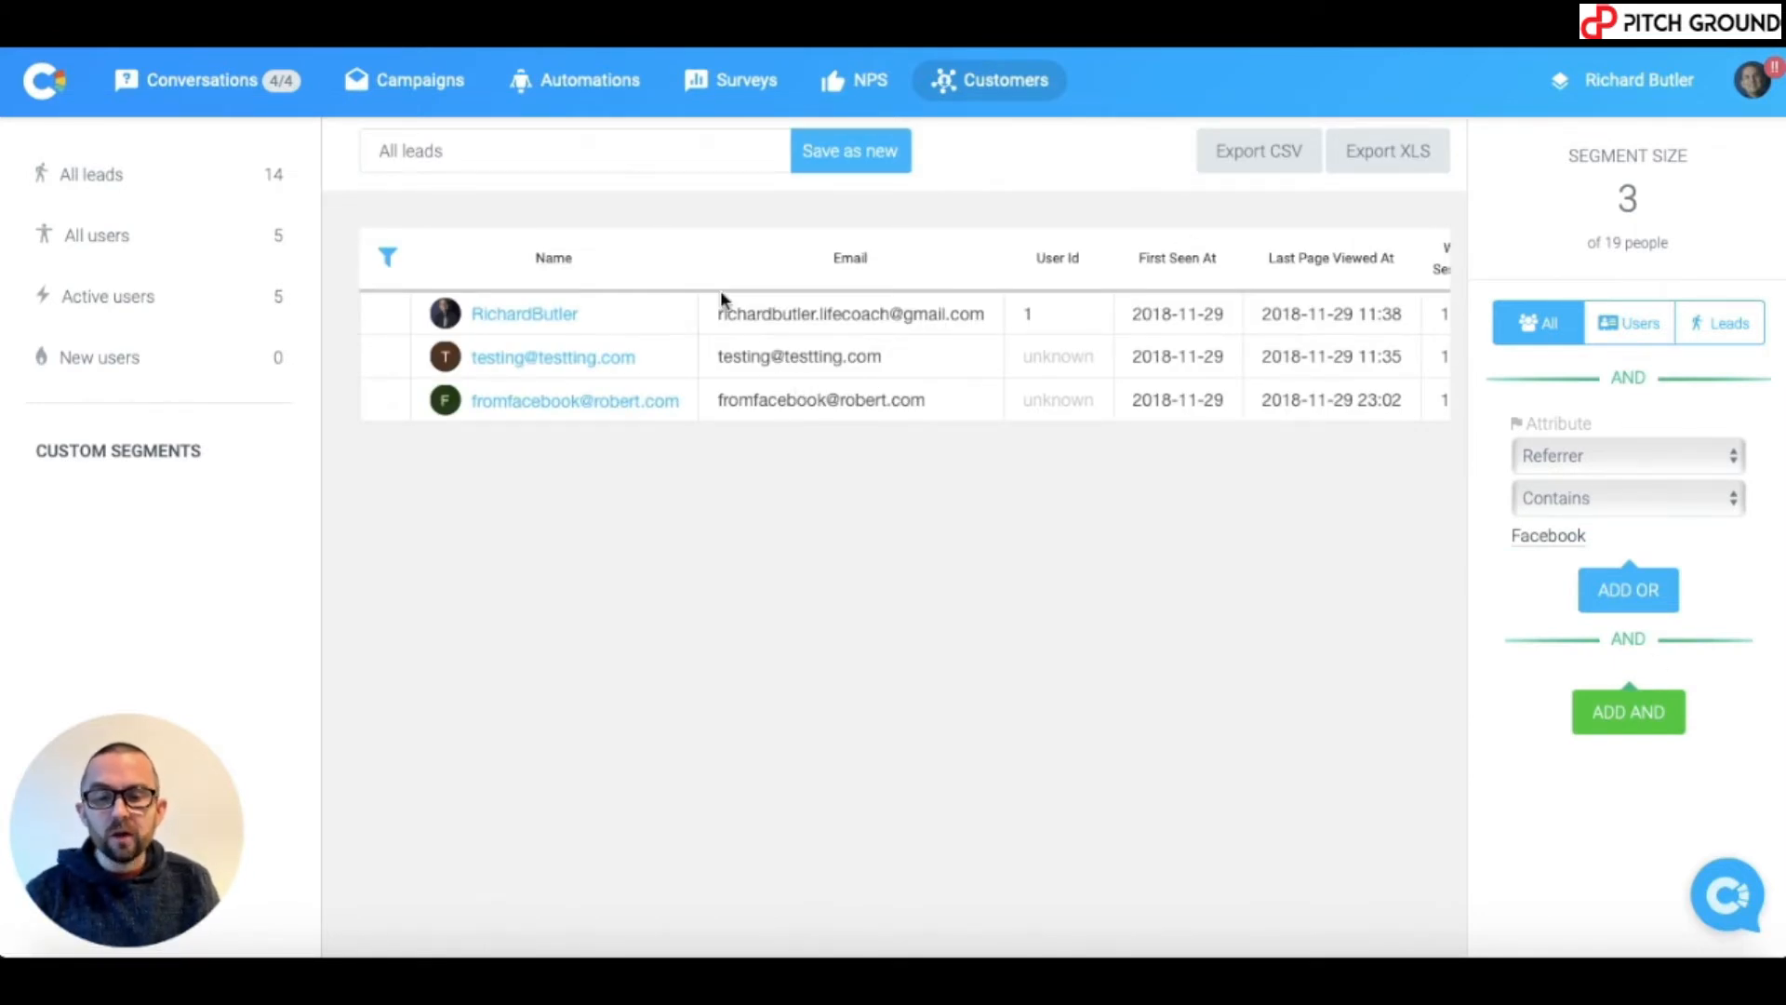
pyautogui.hscroll(3)
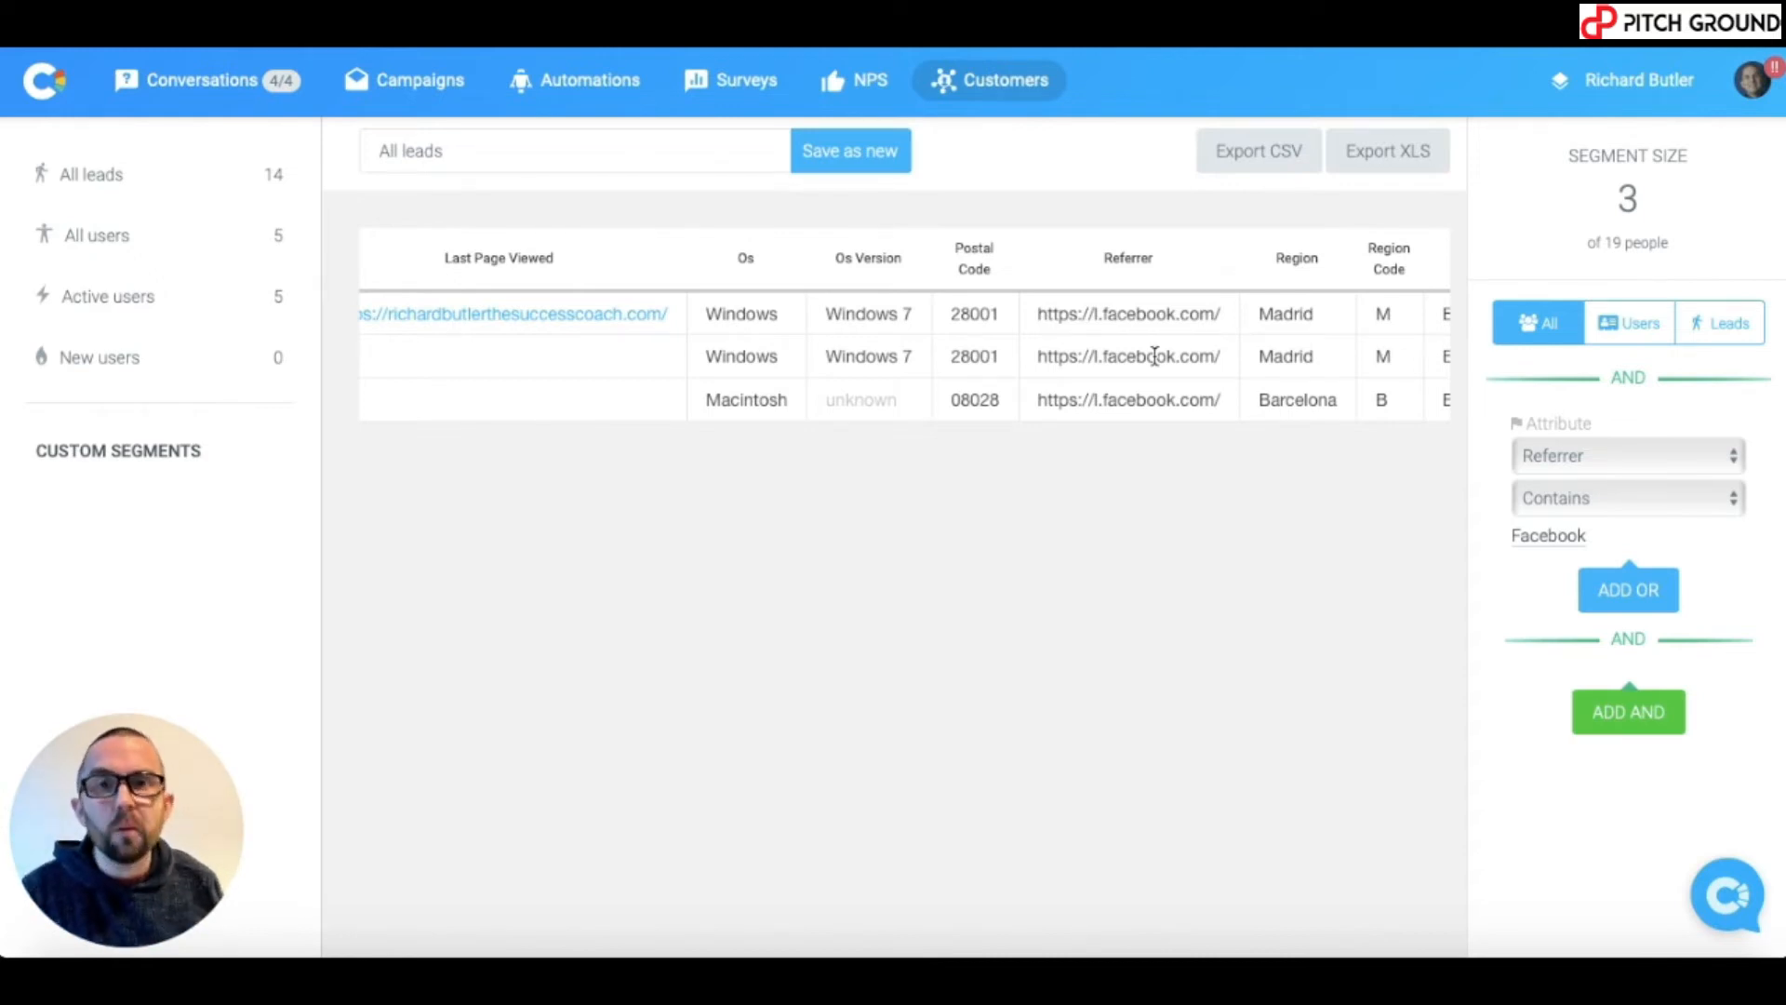
# Name the segment 'Facebook leads', save it as new, and return to All leads.
pyautogui.click(575, 151)
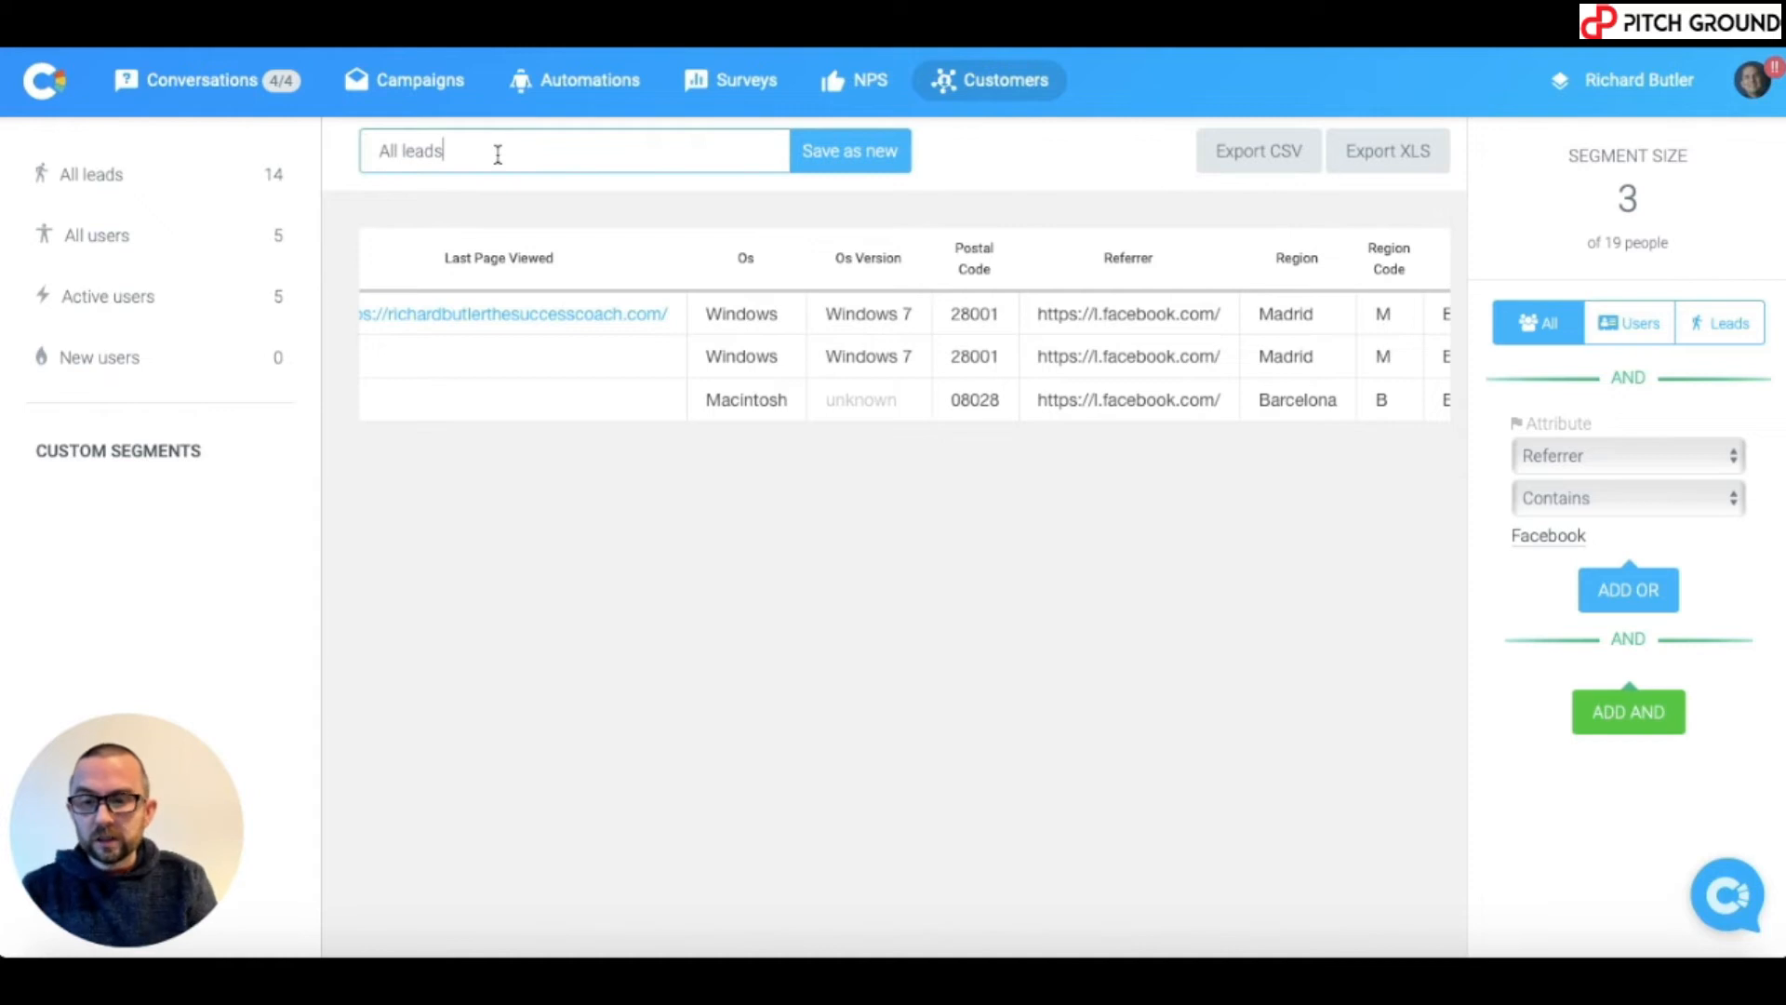
pyautogui.write('F')
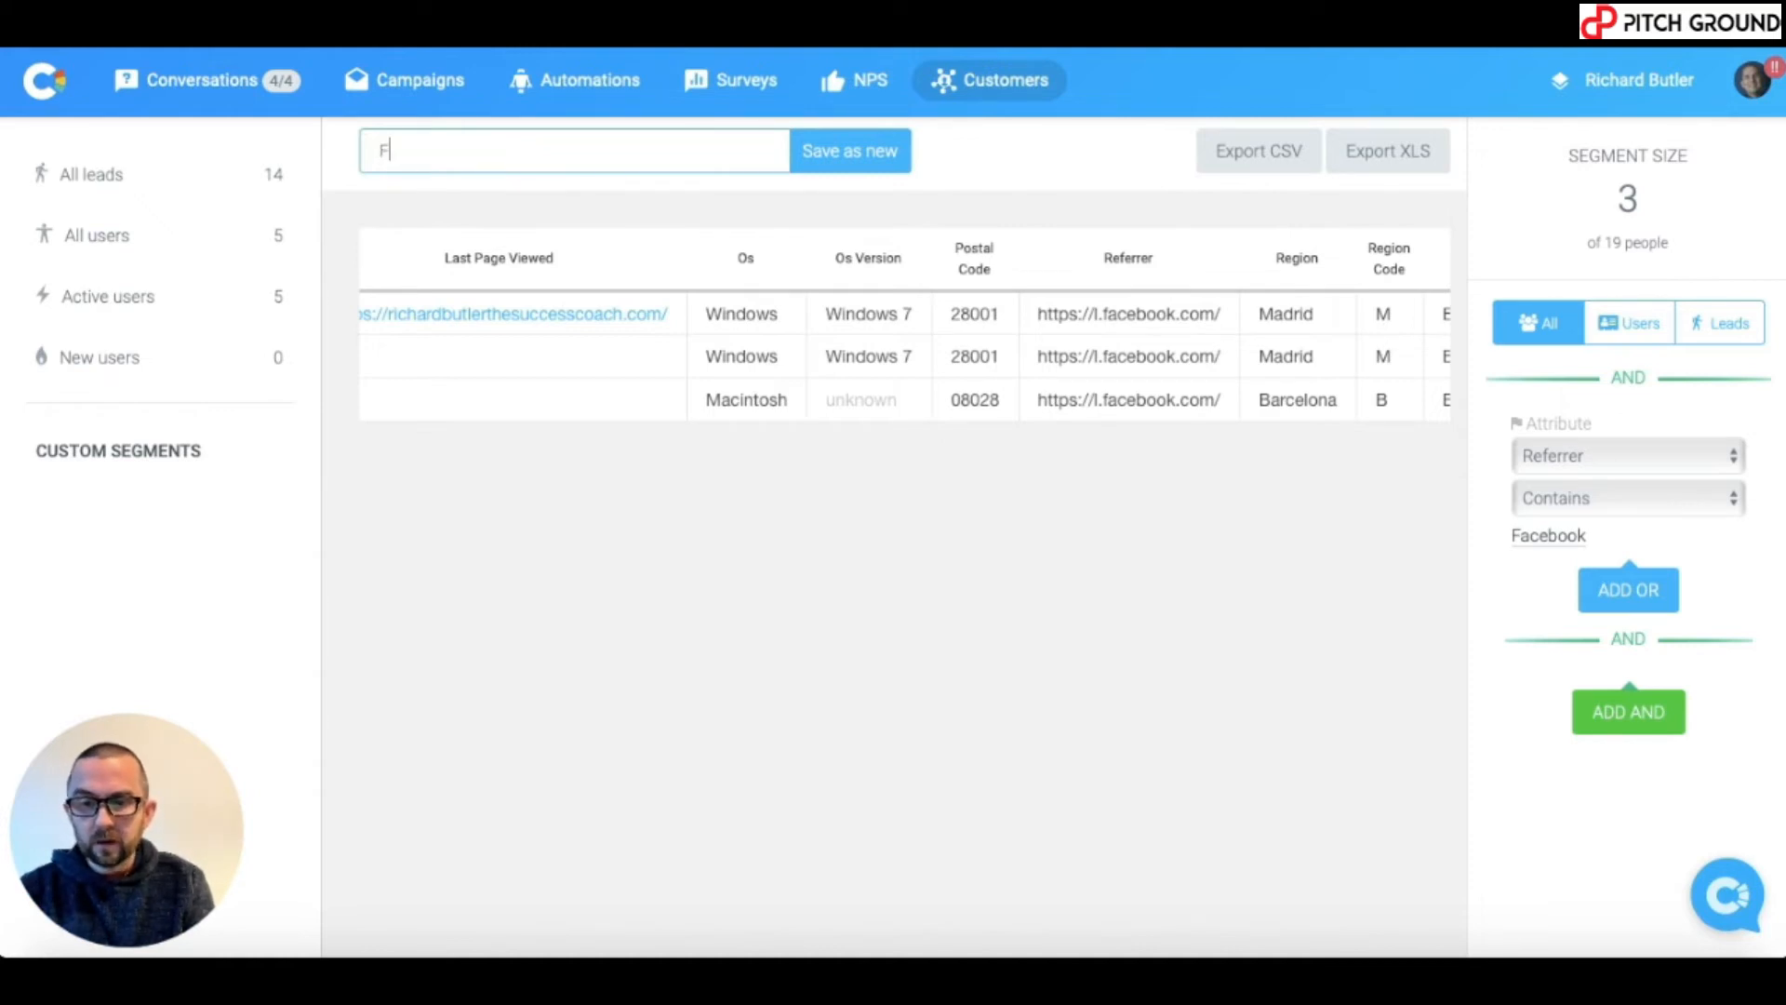
pyautogui.write('acebook leads')
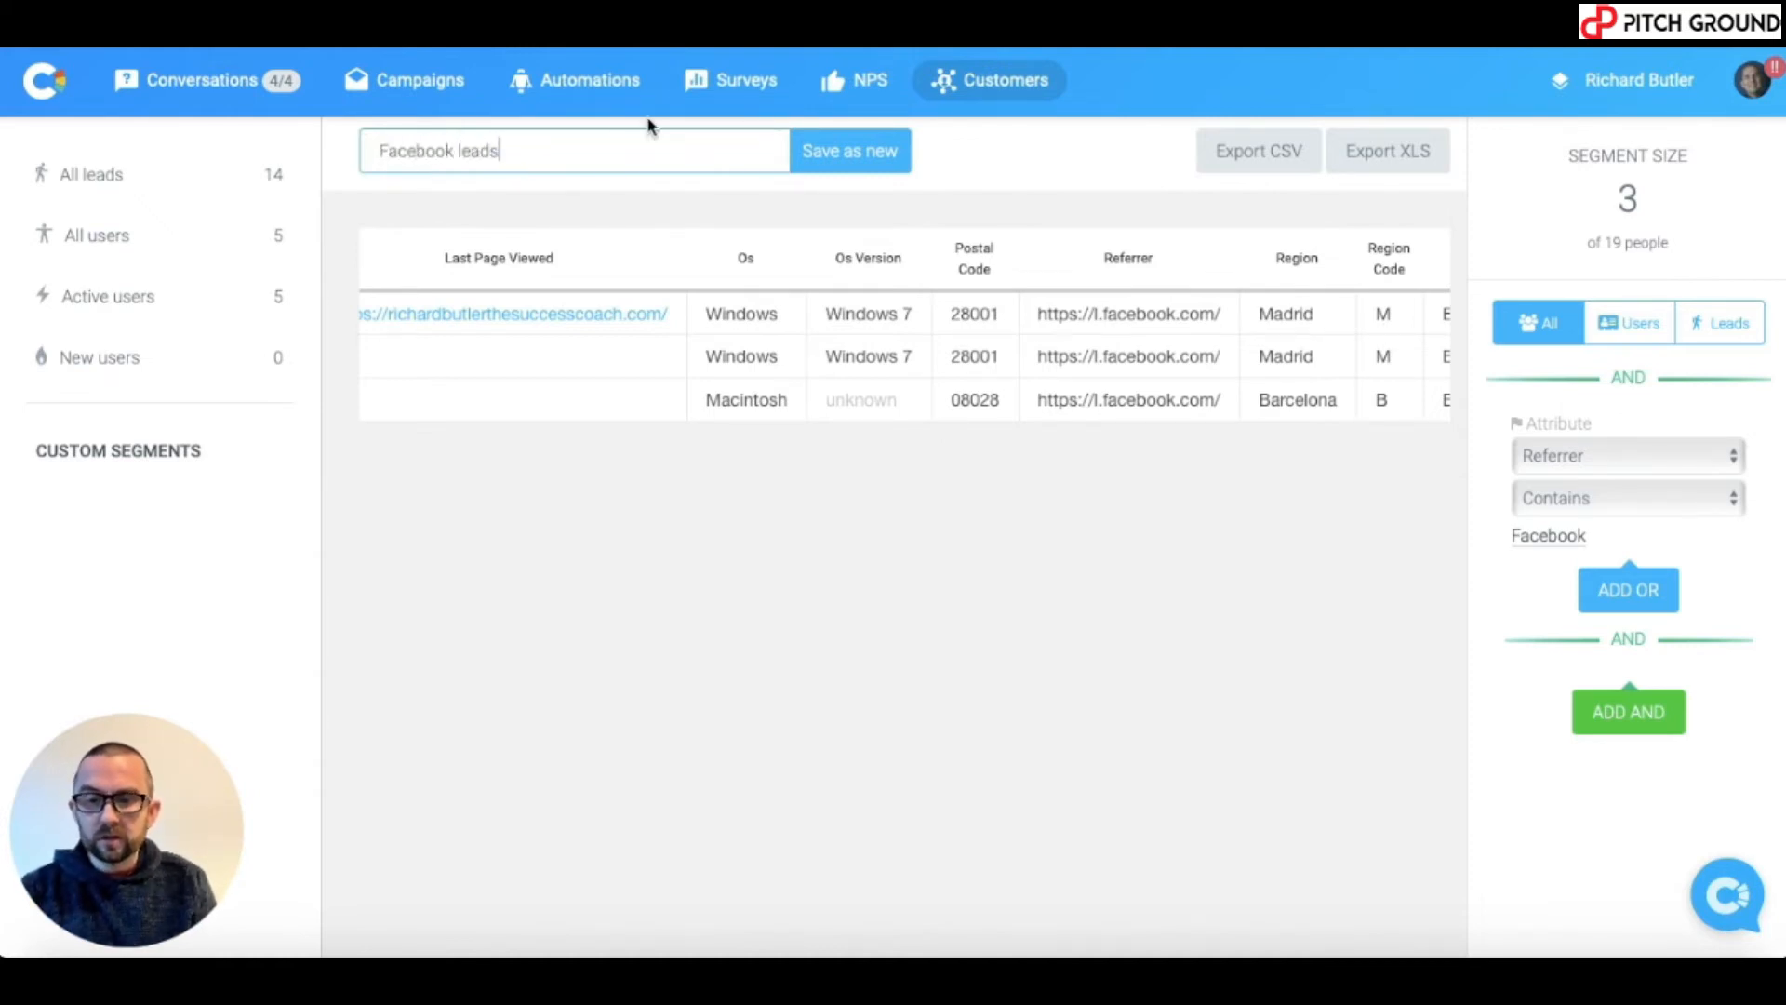
pyautogui.click(848, 150)
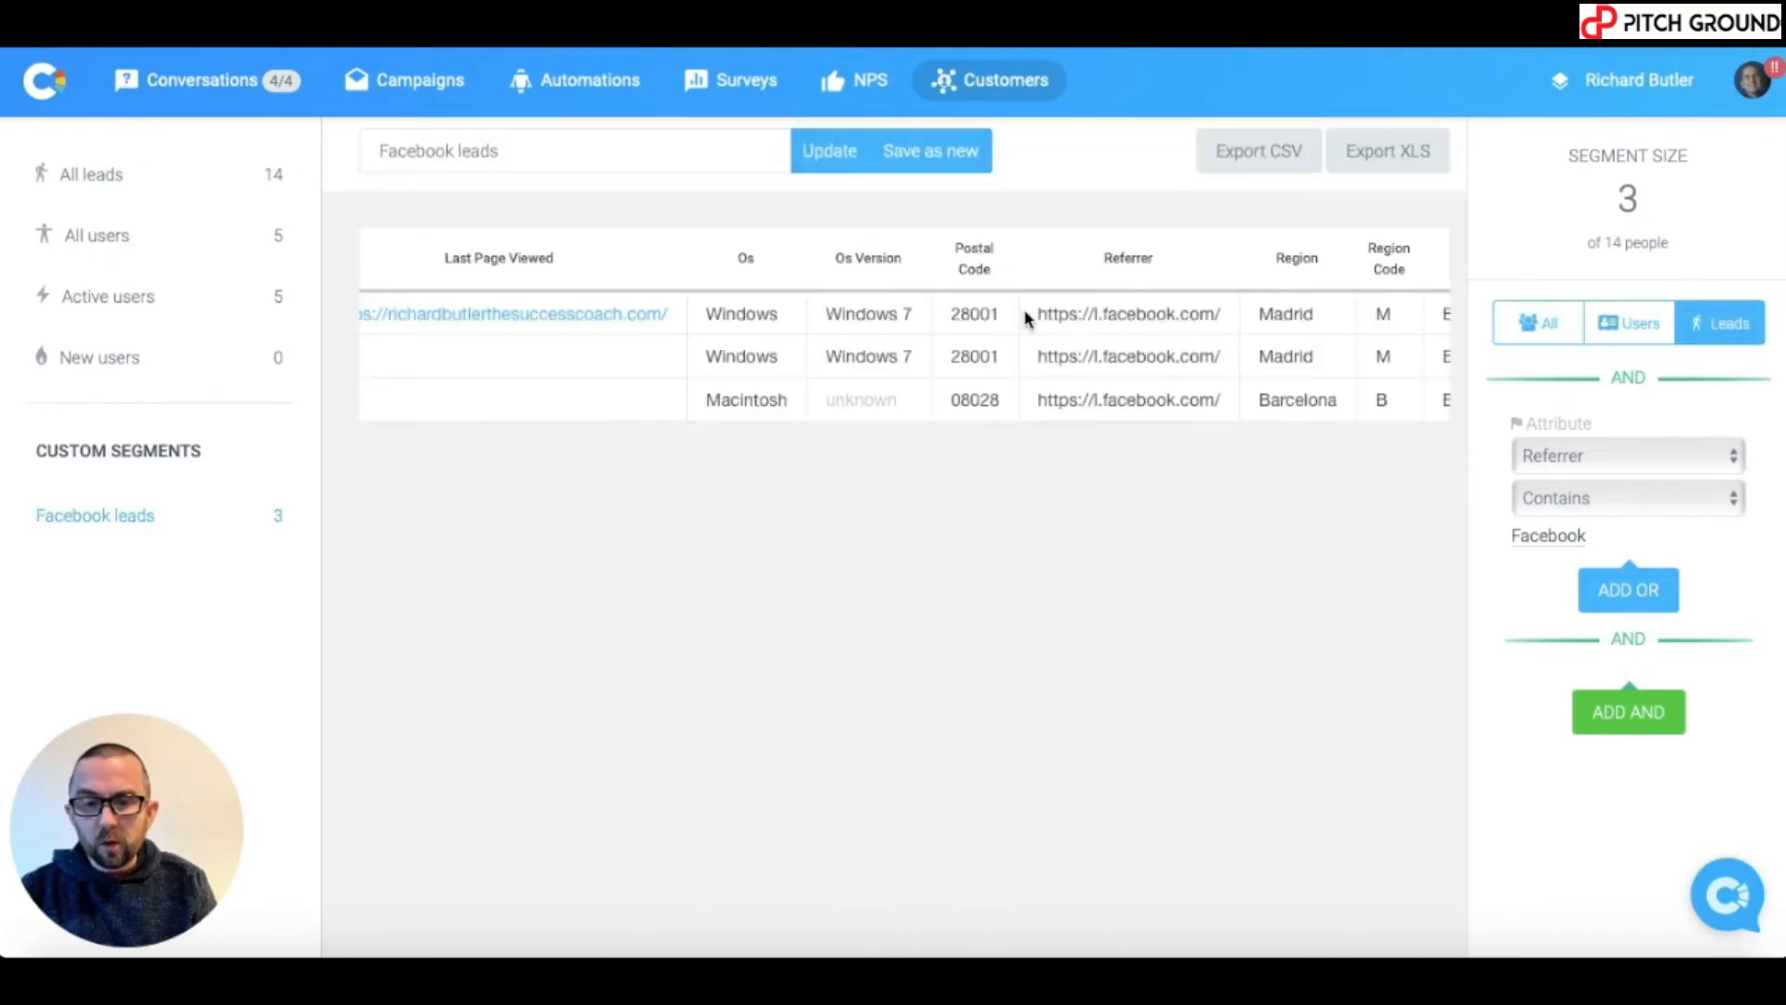
pyautogui.click(91, 175)
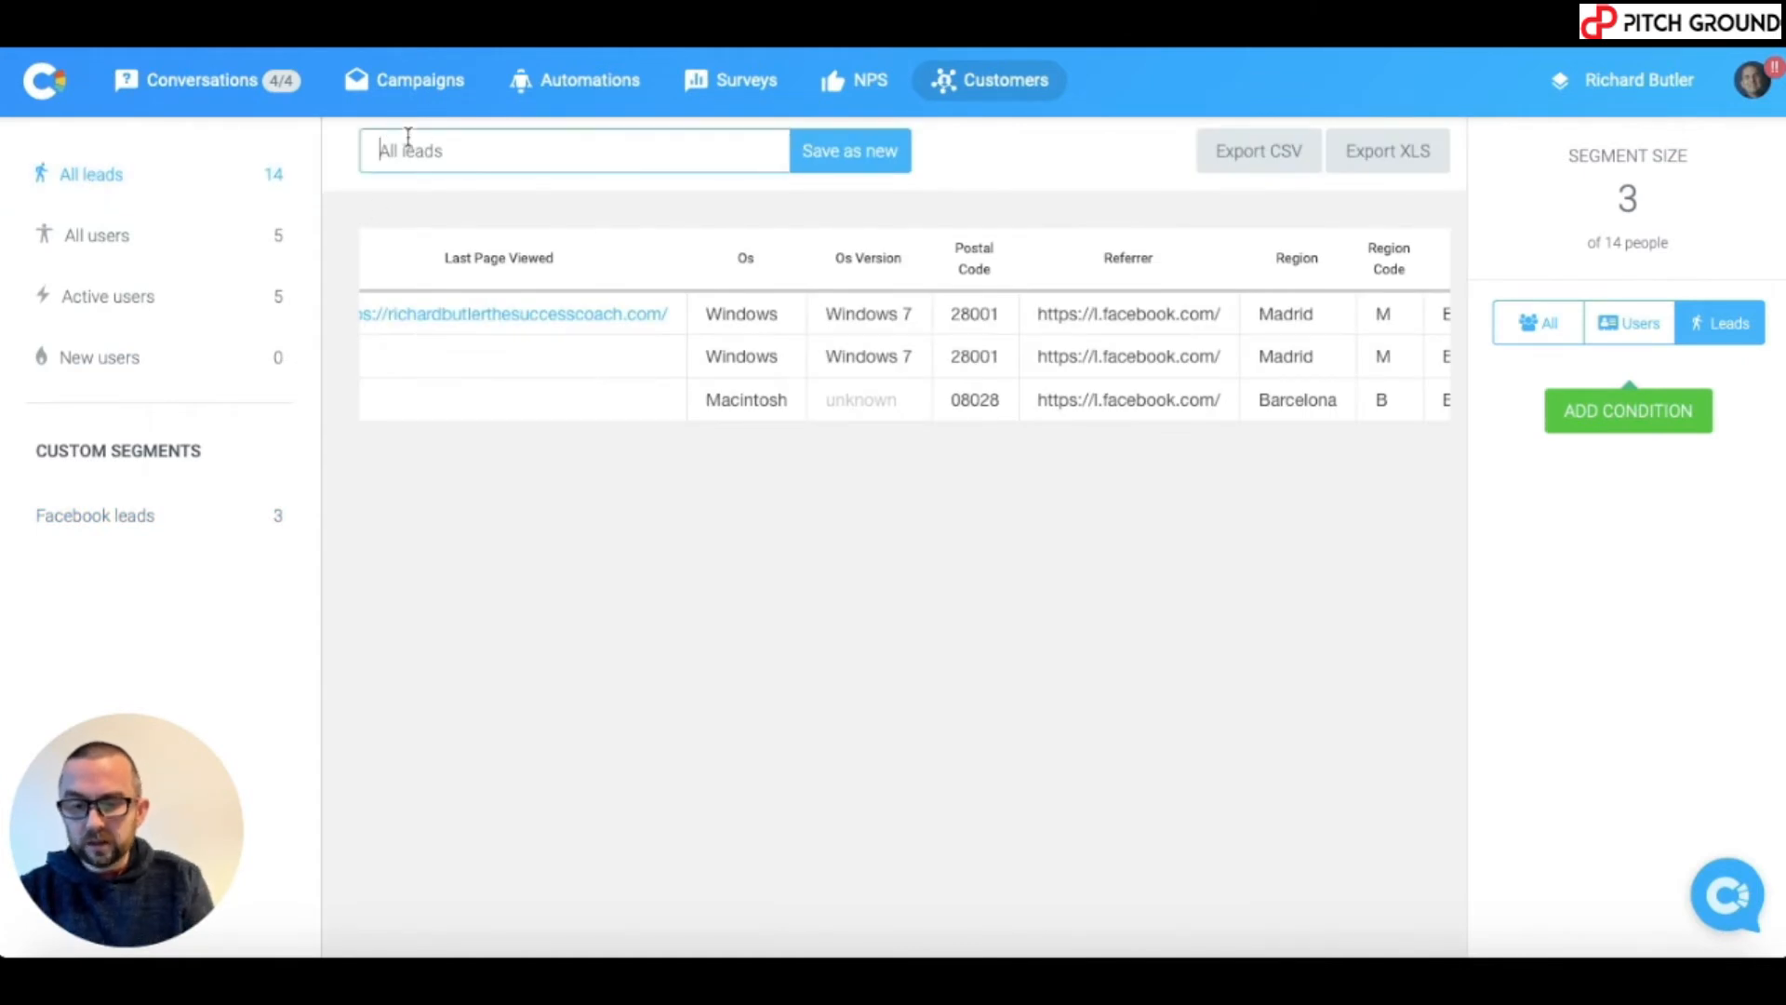
# Across all people, add and apply a City contains Barcelona condition, narrowing to 10 of 19.
pyautogui.write('Barcelona')
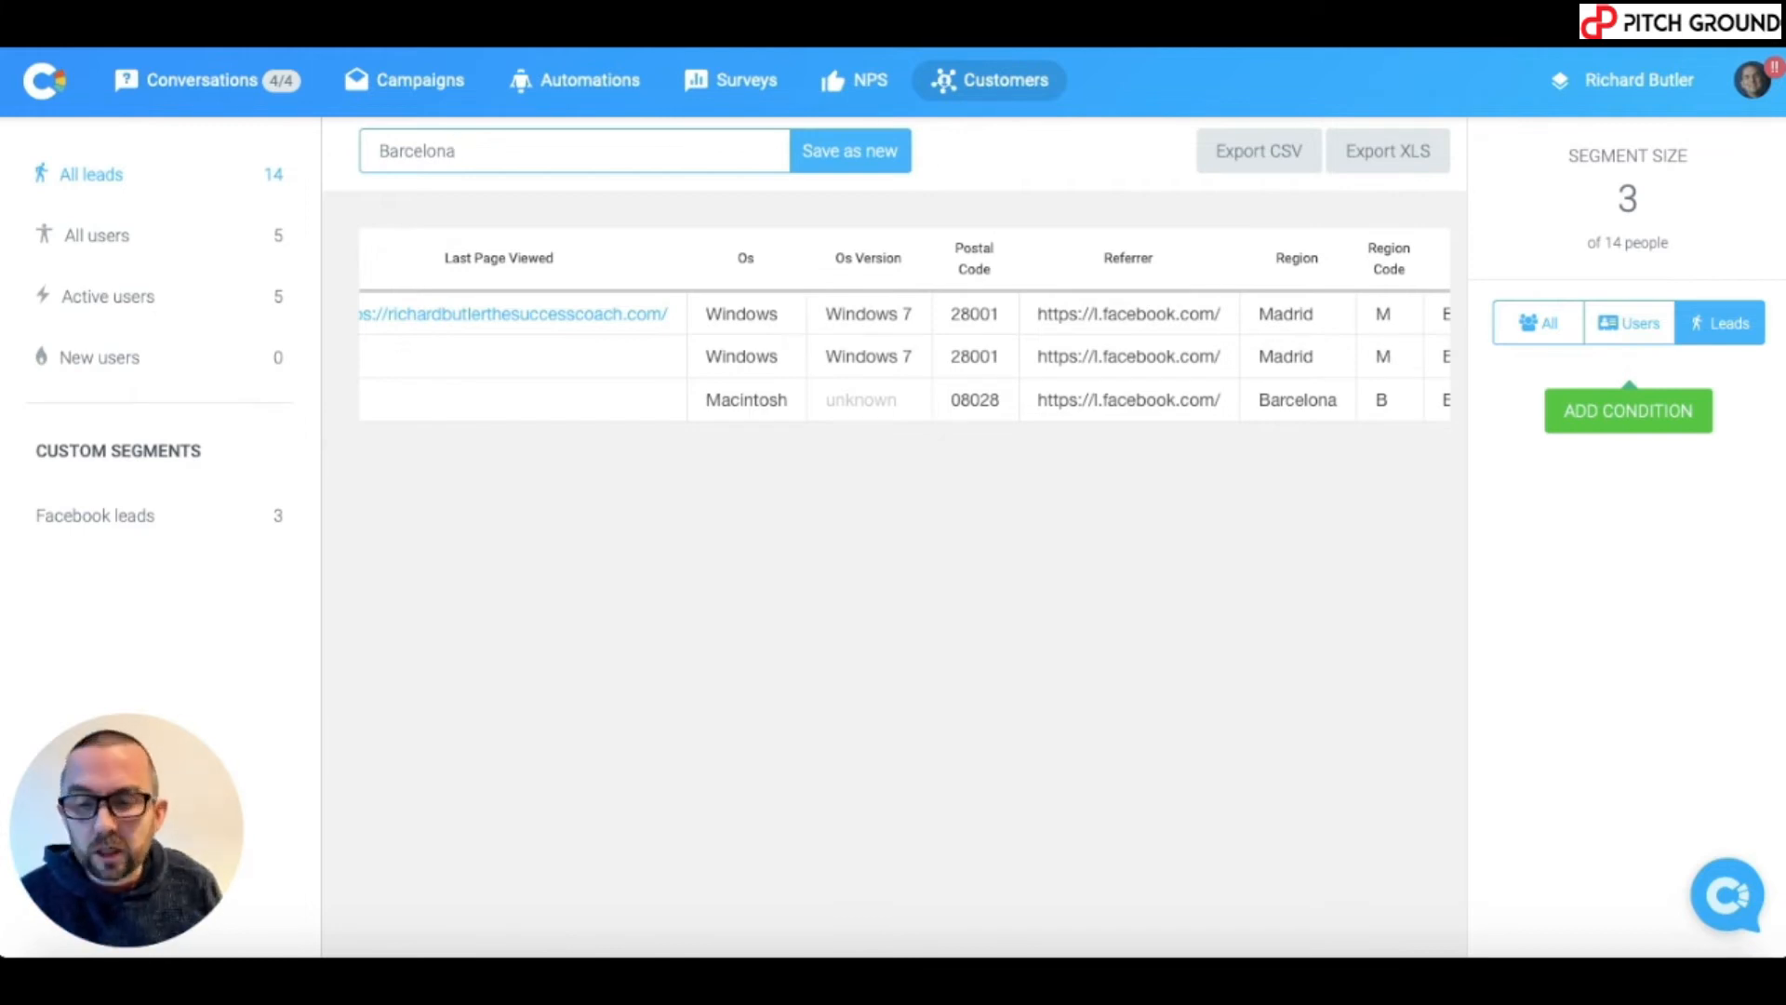
pyautogui.moveTo(1650, 446)
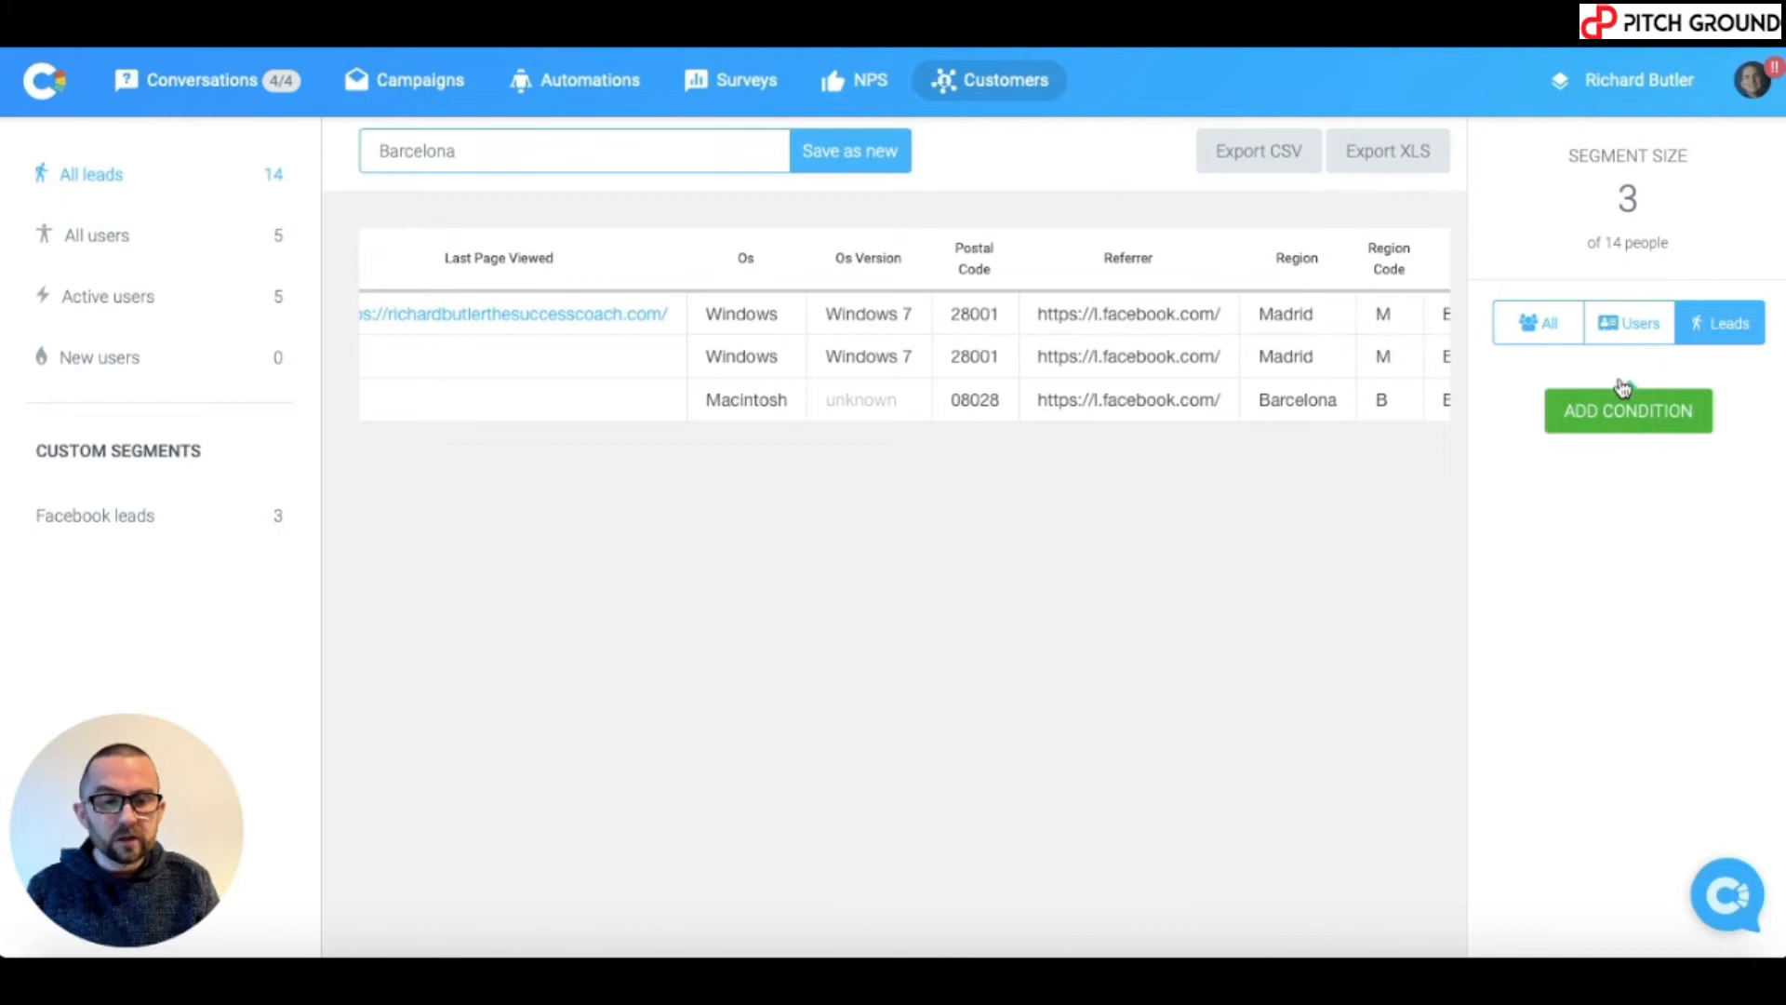
pyautogui.click(1630, 322)
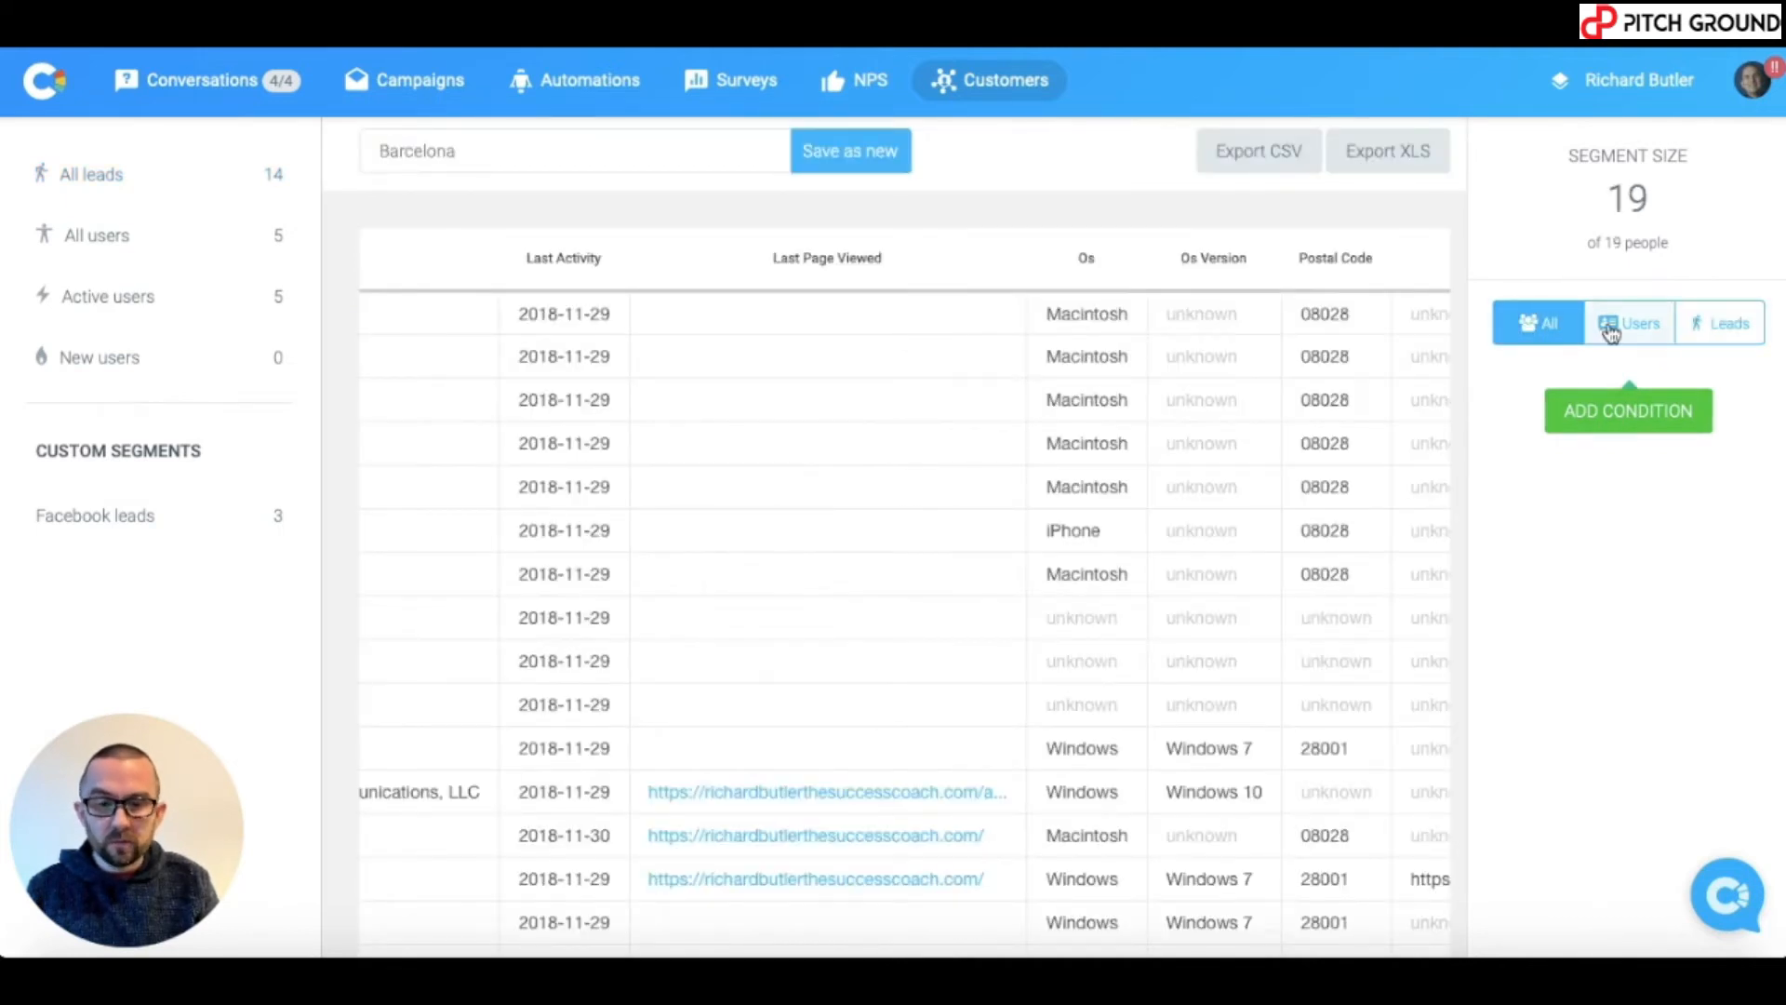
pyautogui.click(1626, 411)
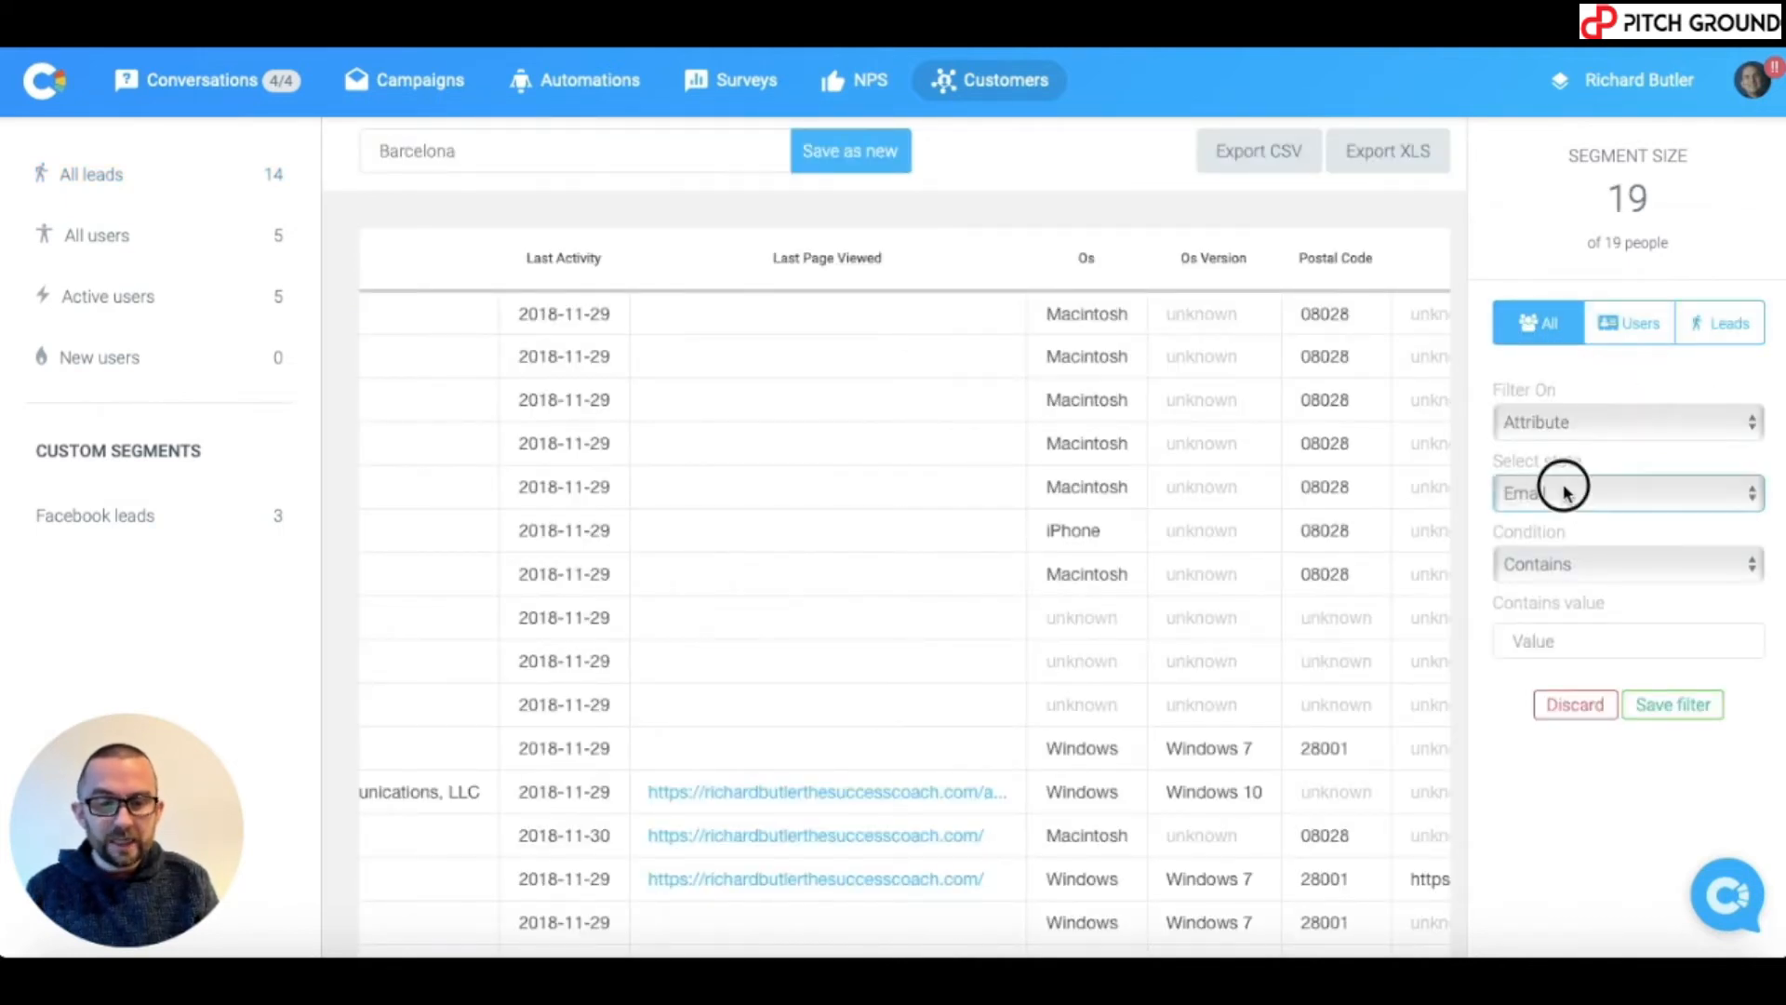
pyautogui.click(1626, 491)
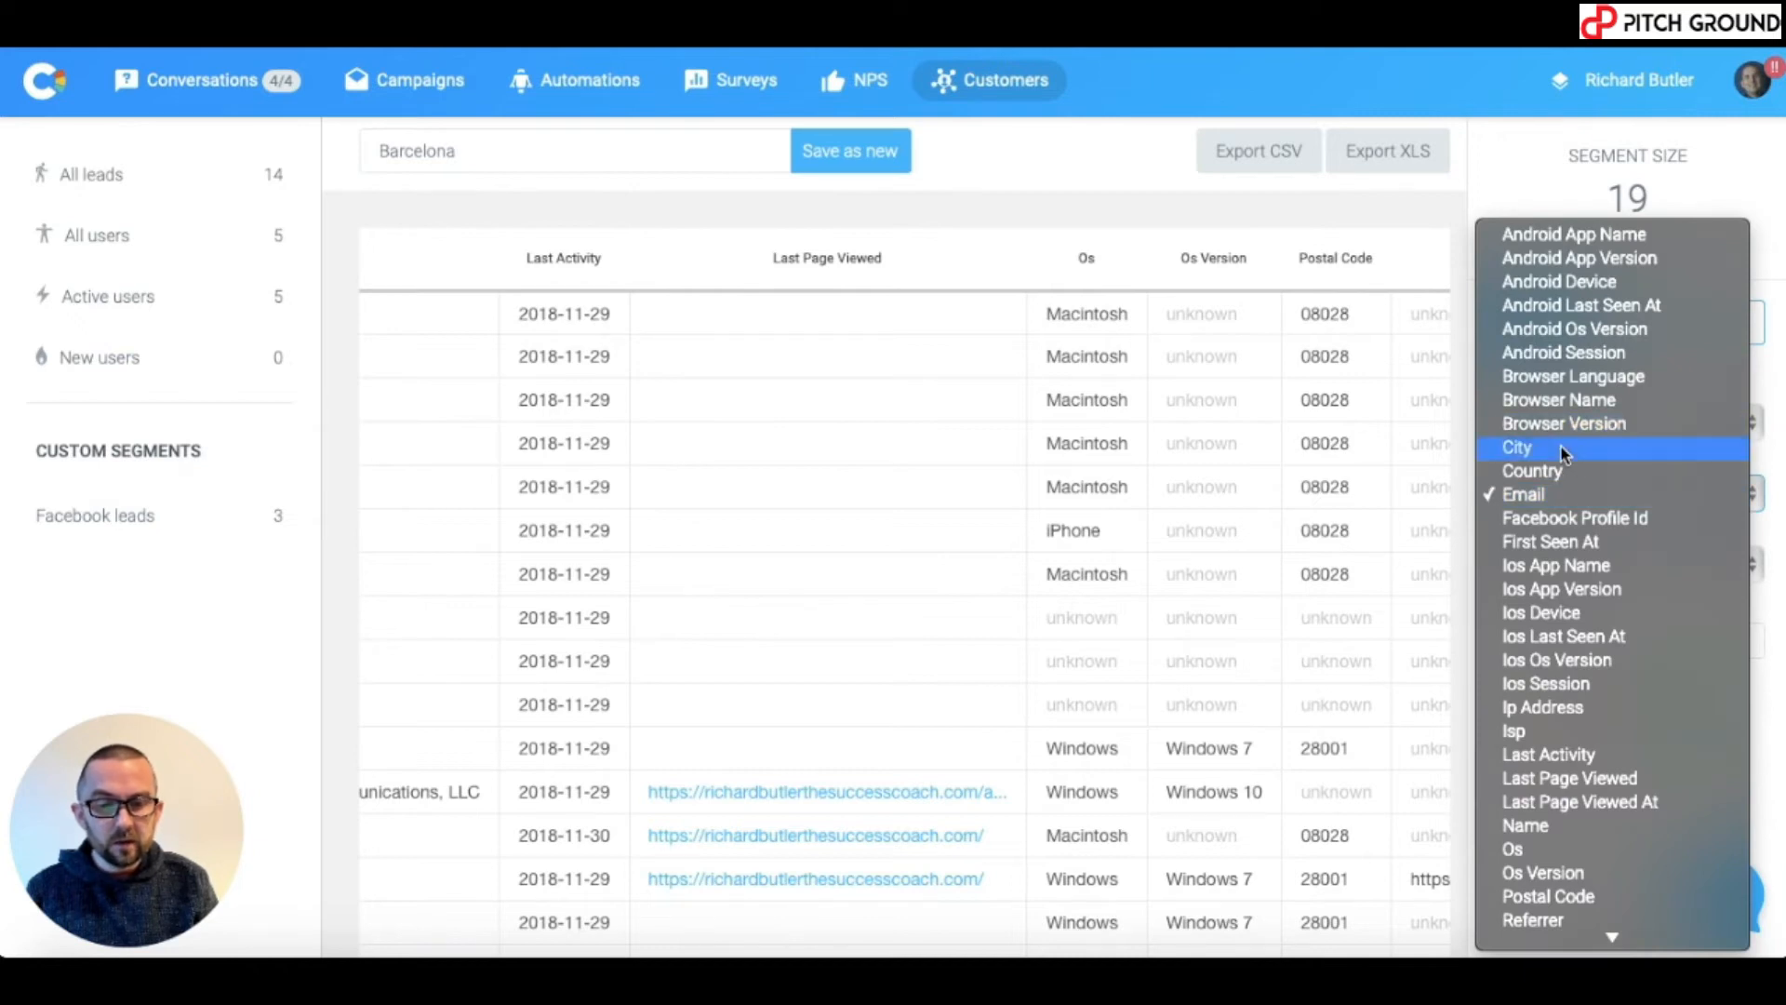
pyautogui.click(1516, 446)
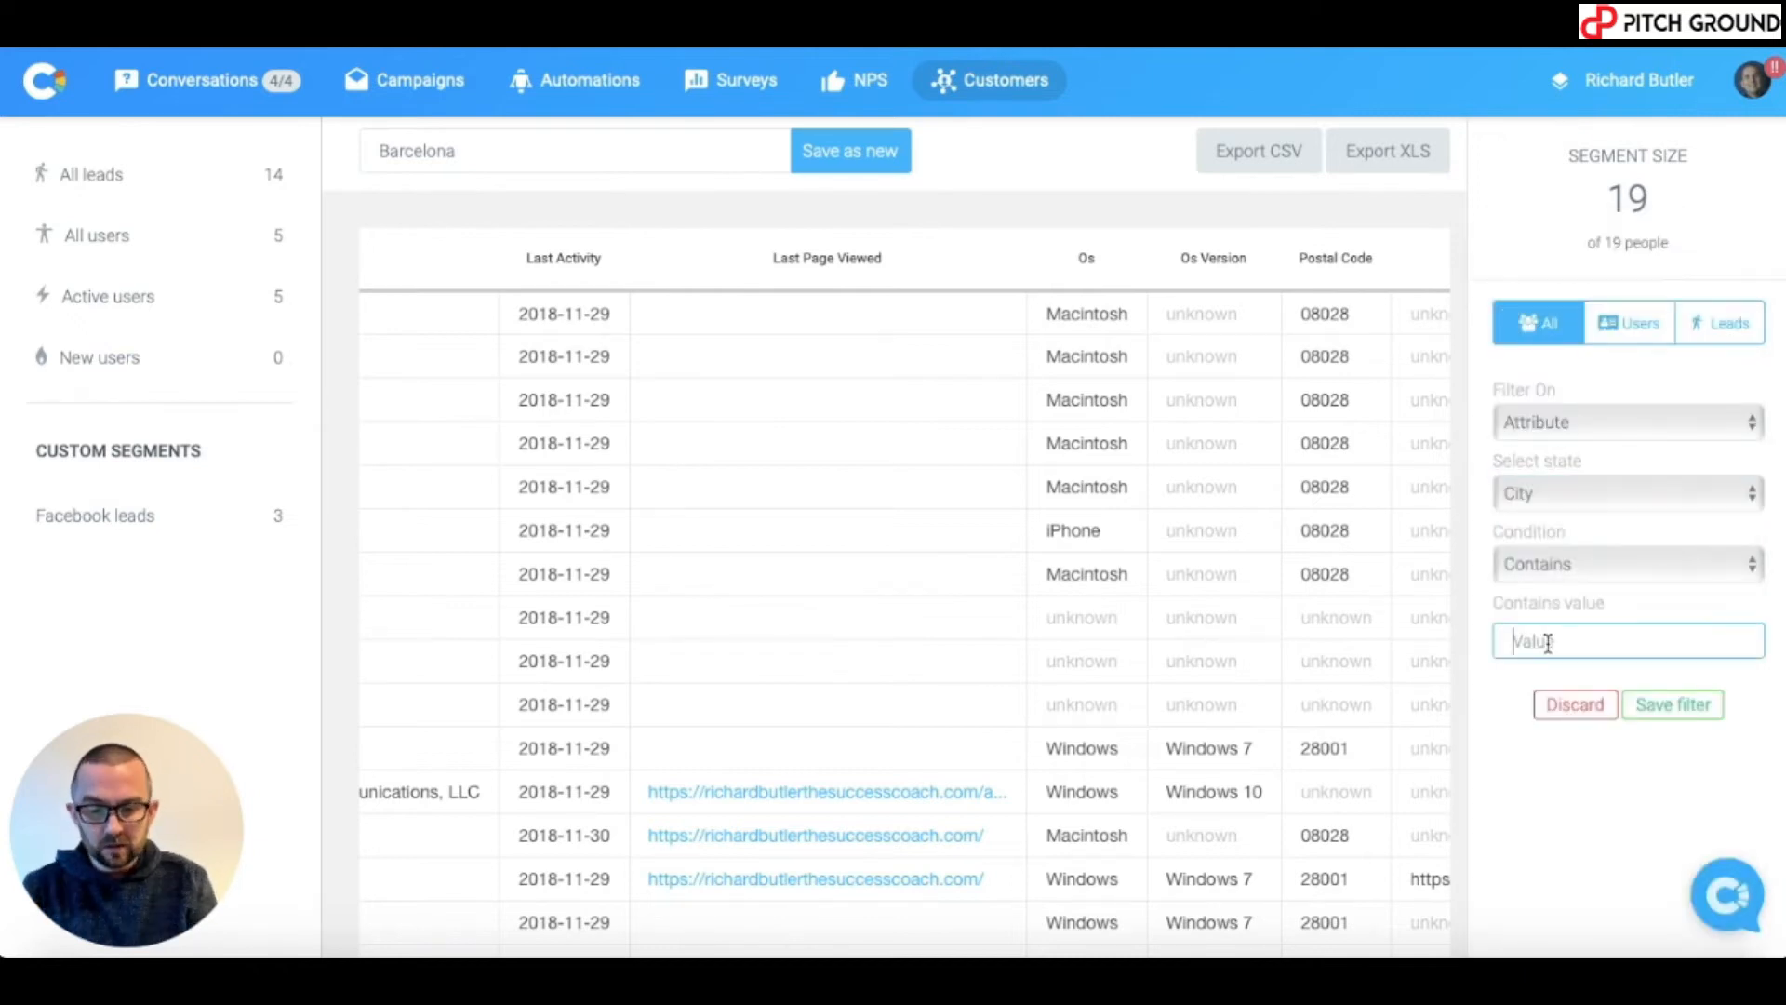
pyautogui.write('Barcelona')
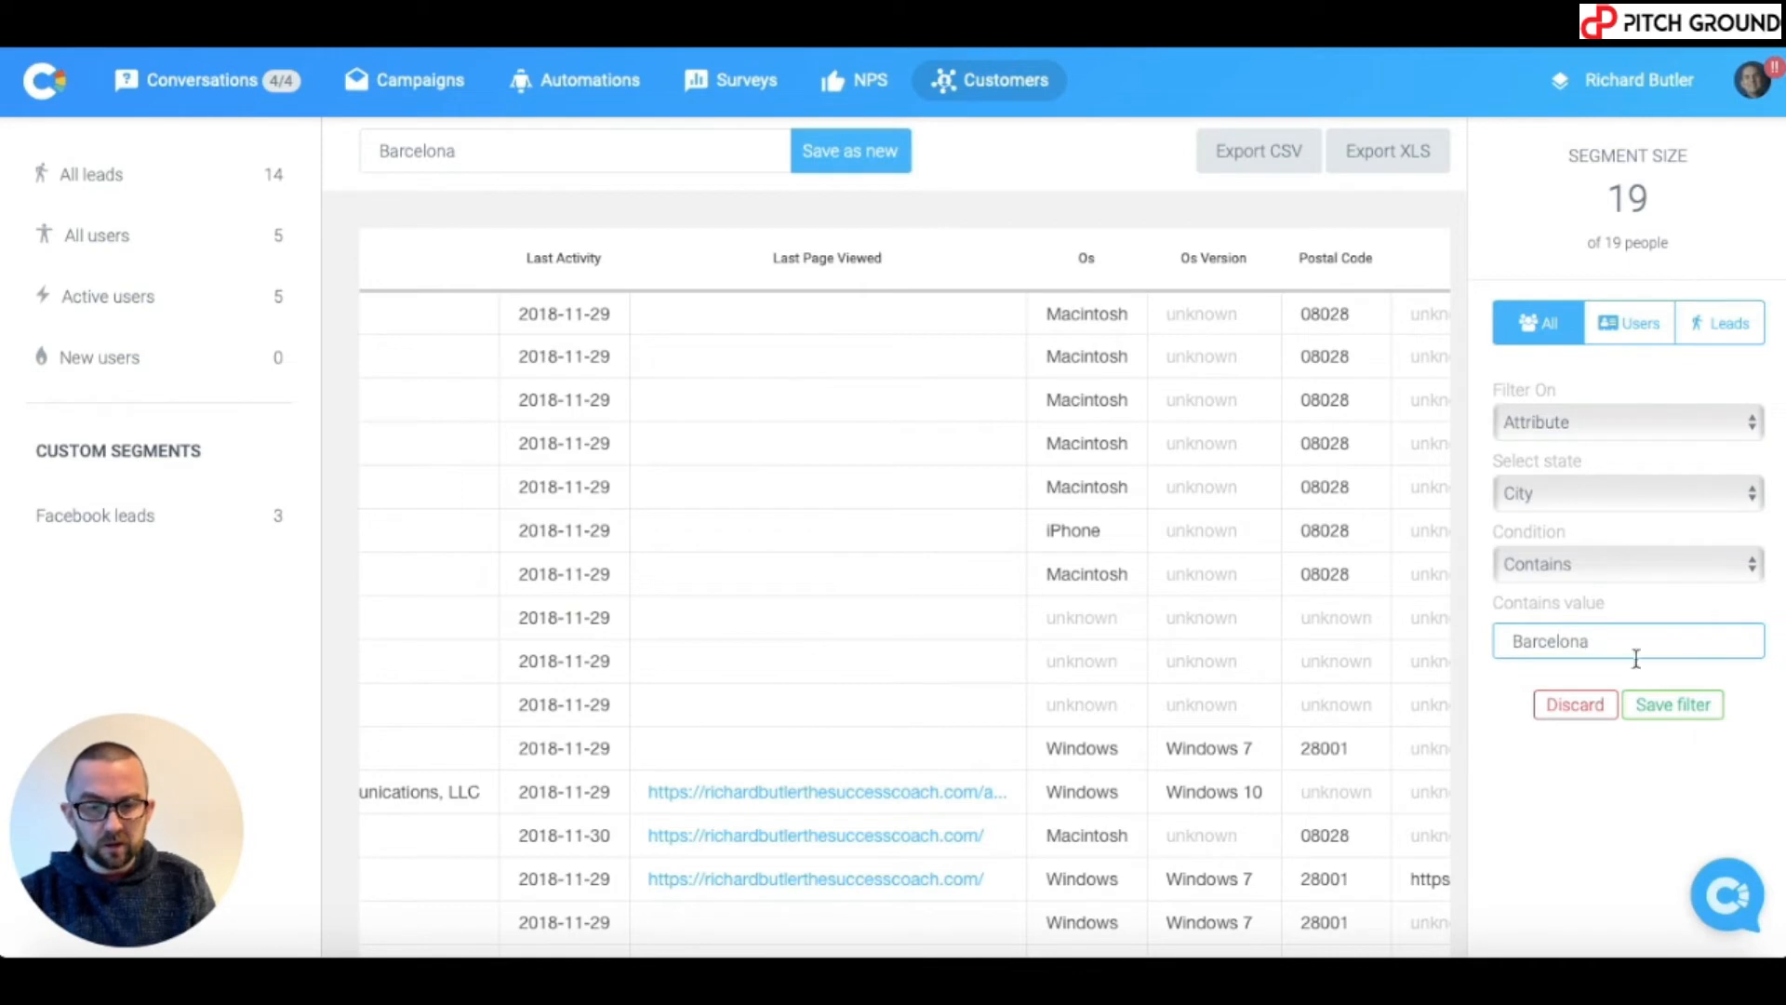
pyautogui.click(1670, 704)
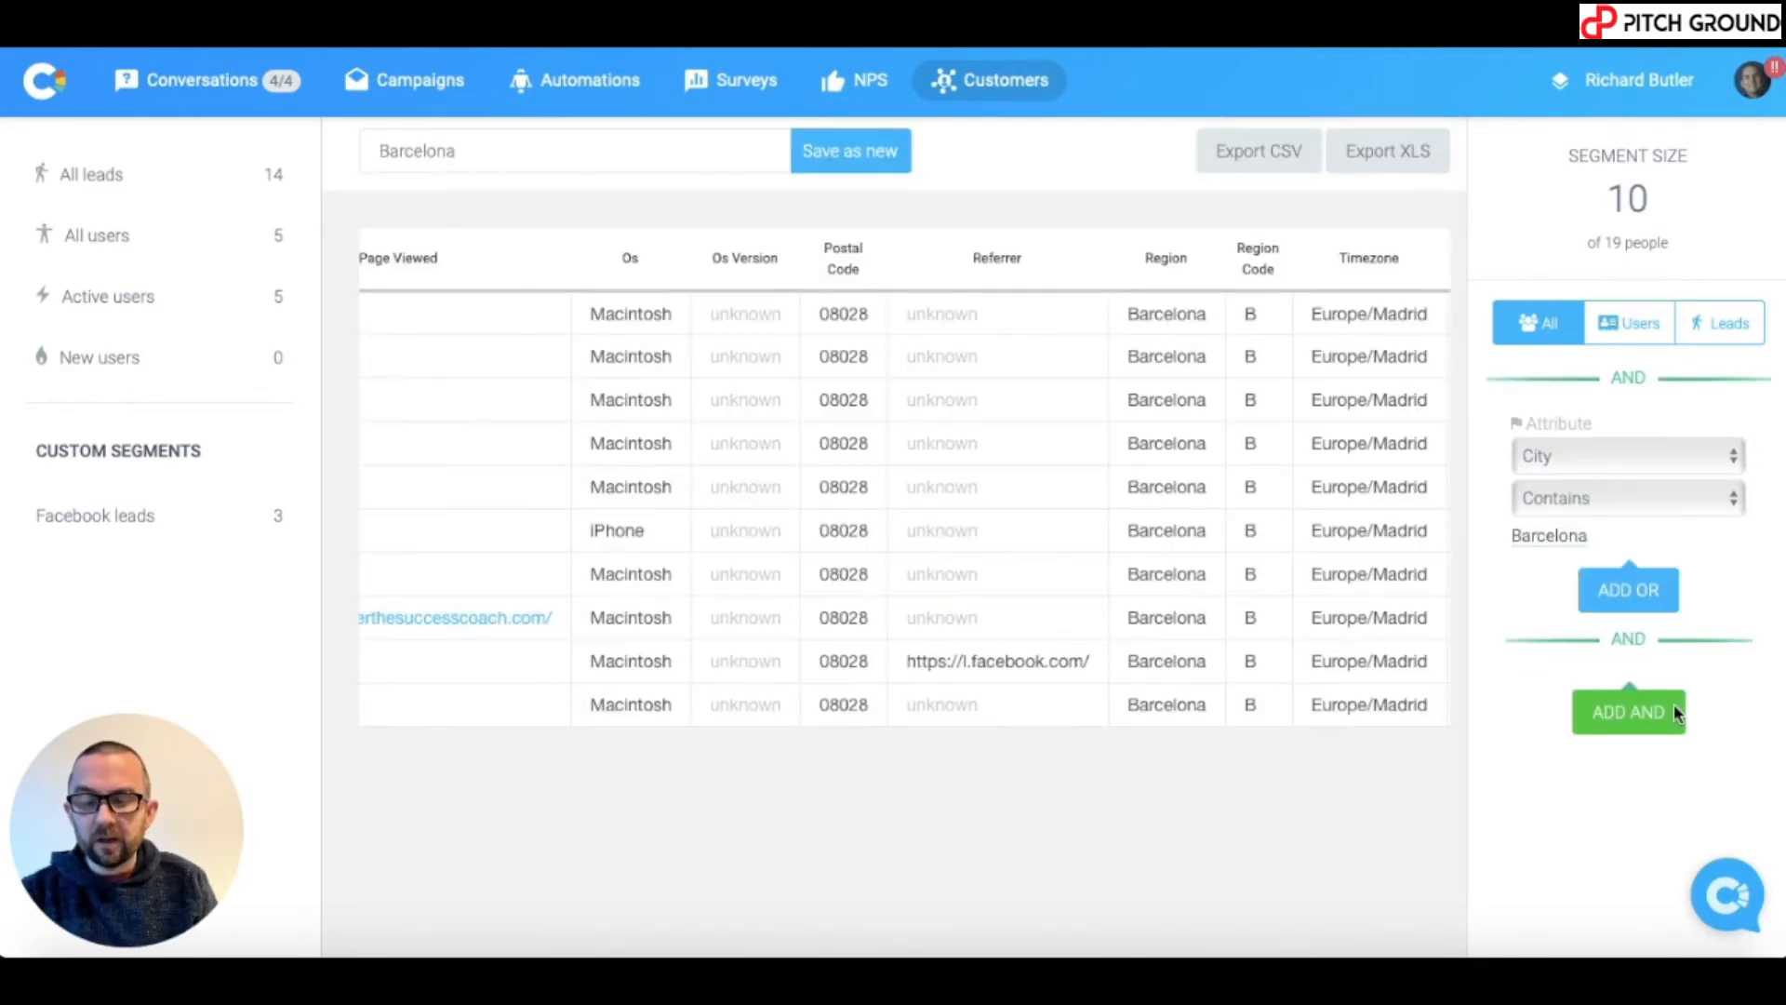
pyautogui.hscroll(3)
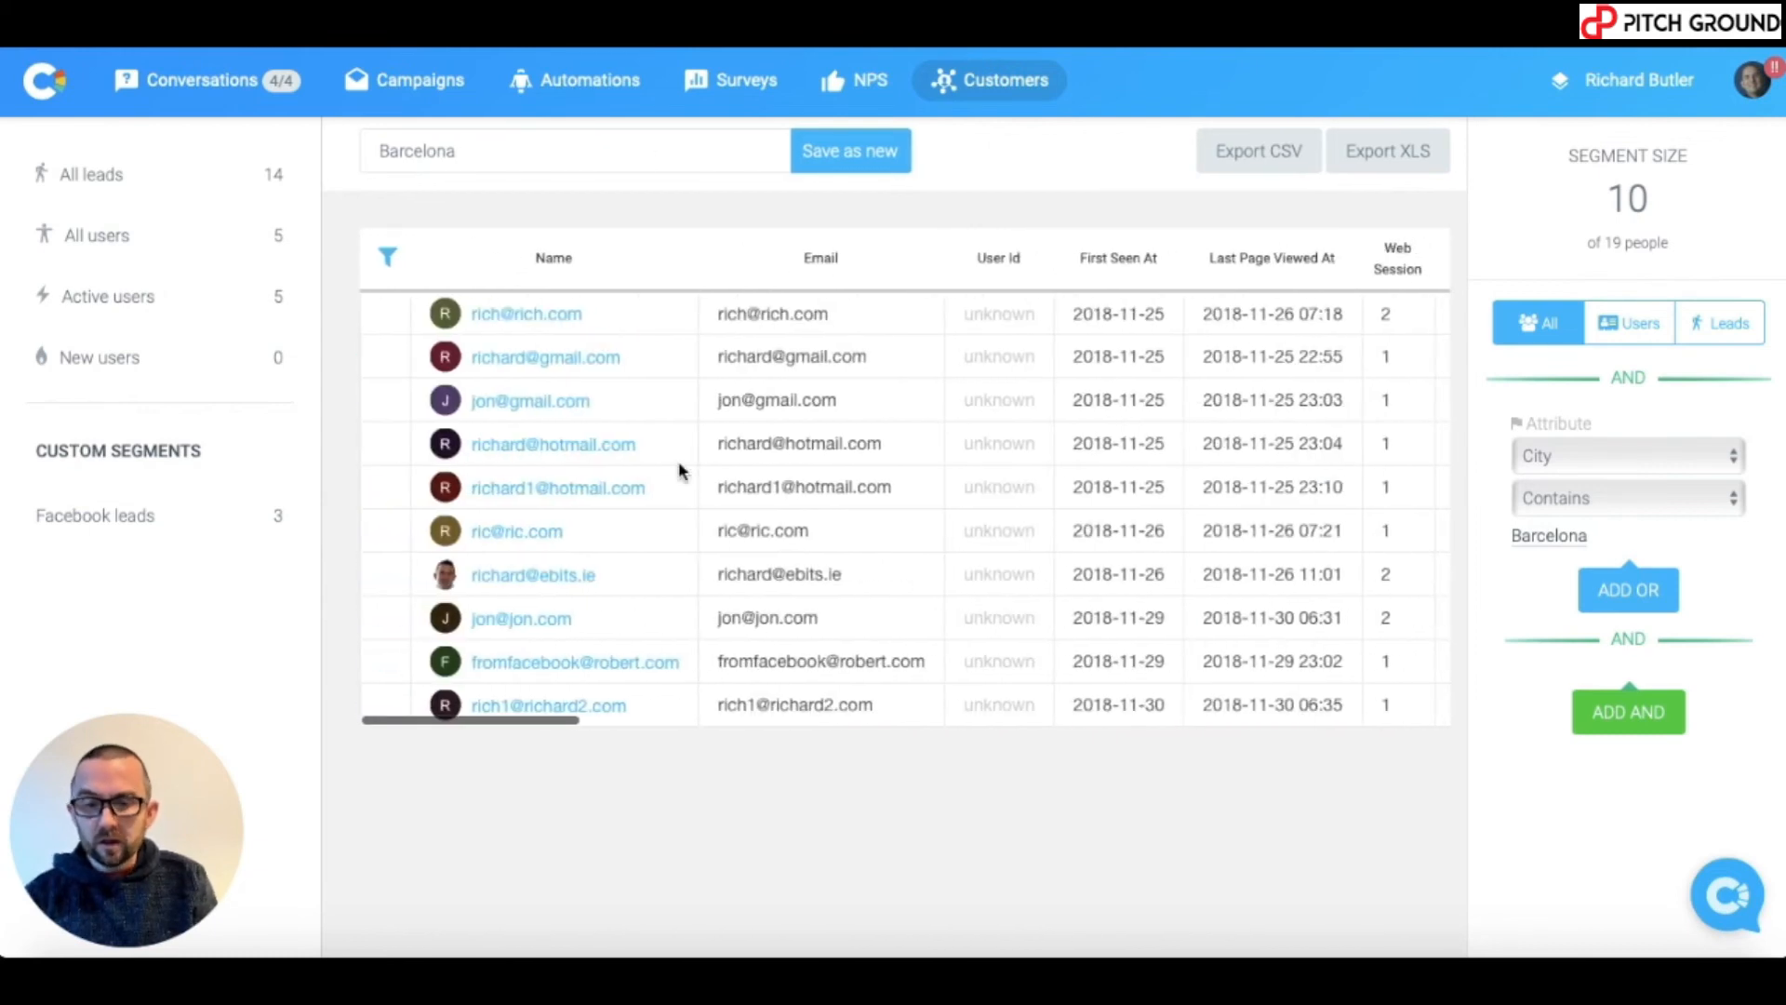
pyautogui.hscroll(3)
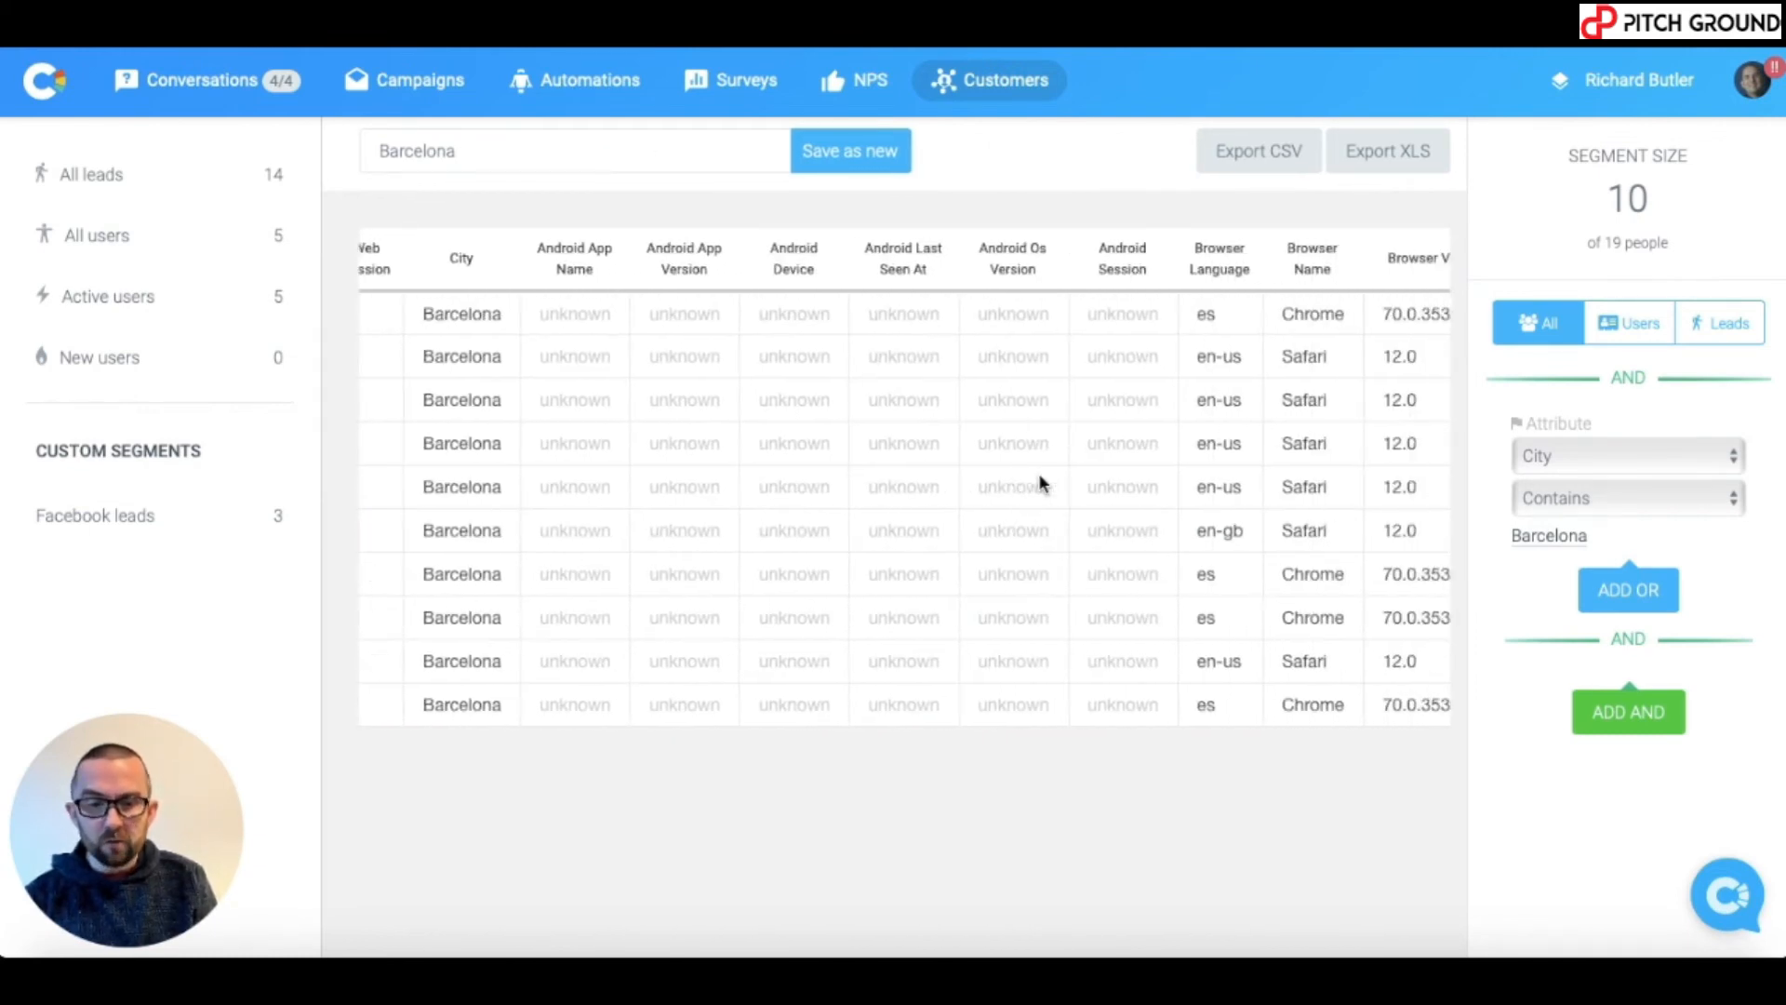
pyautogui.hscroll(3)
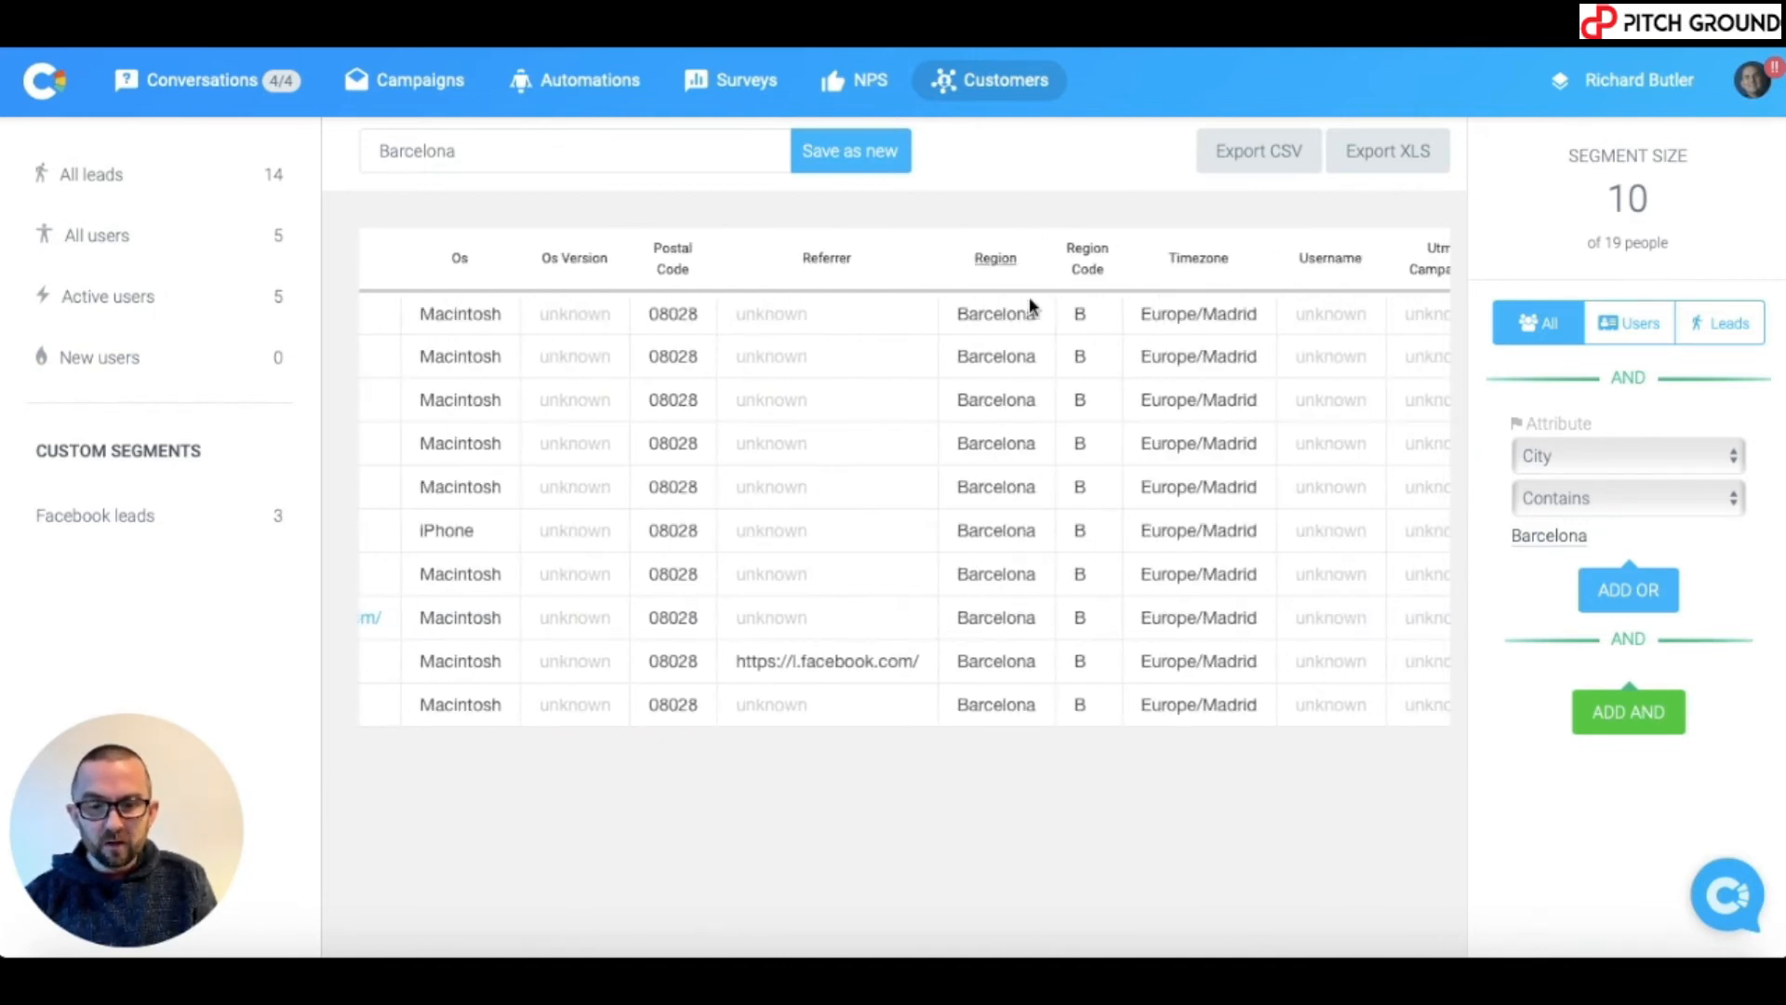
pyautogui.click(848, 151)
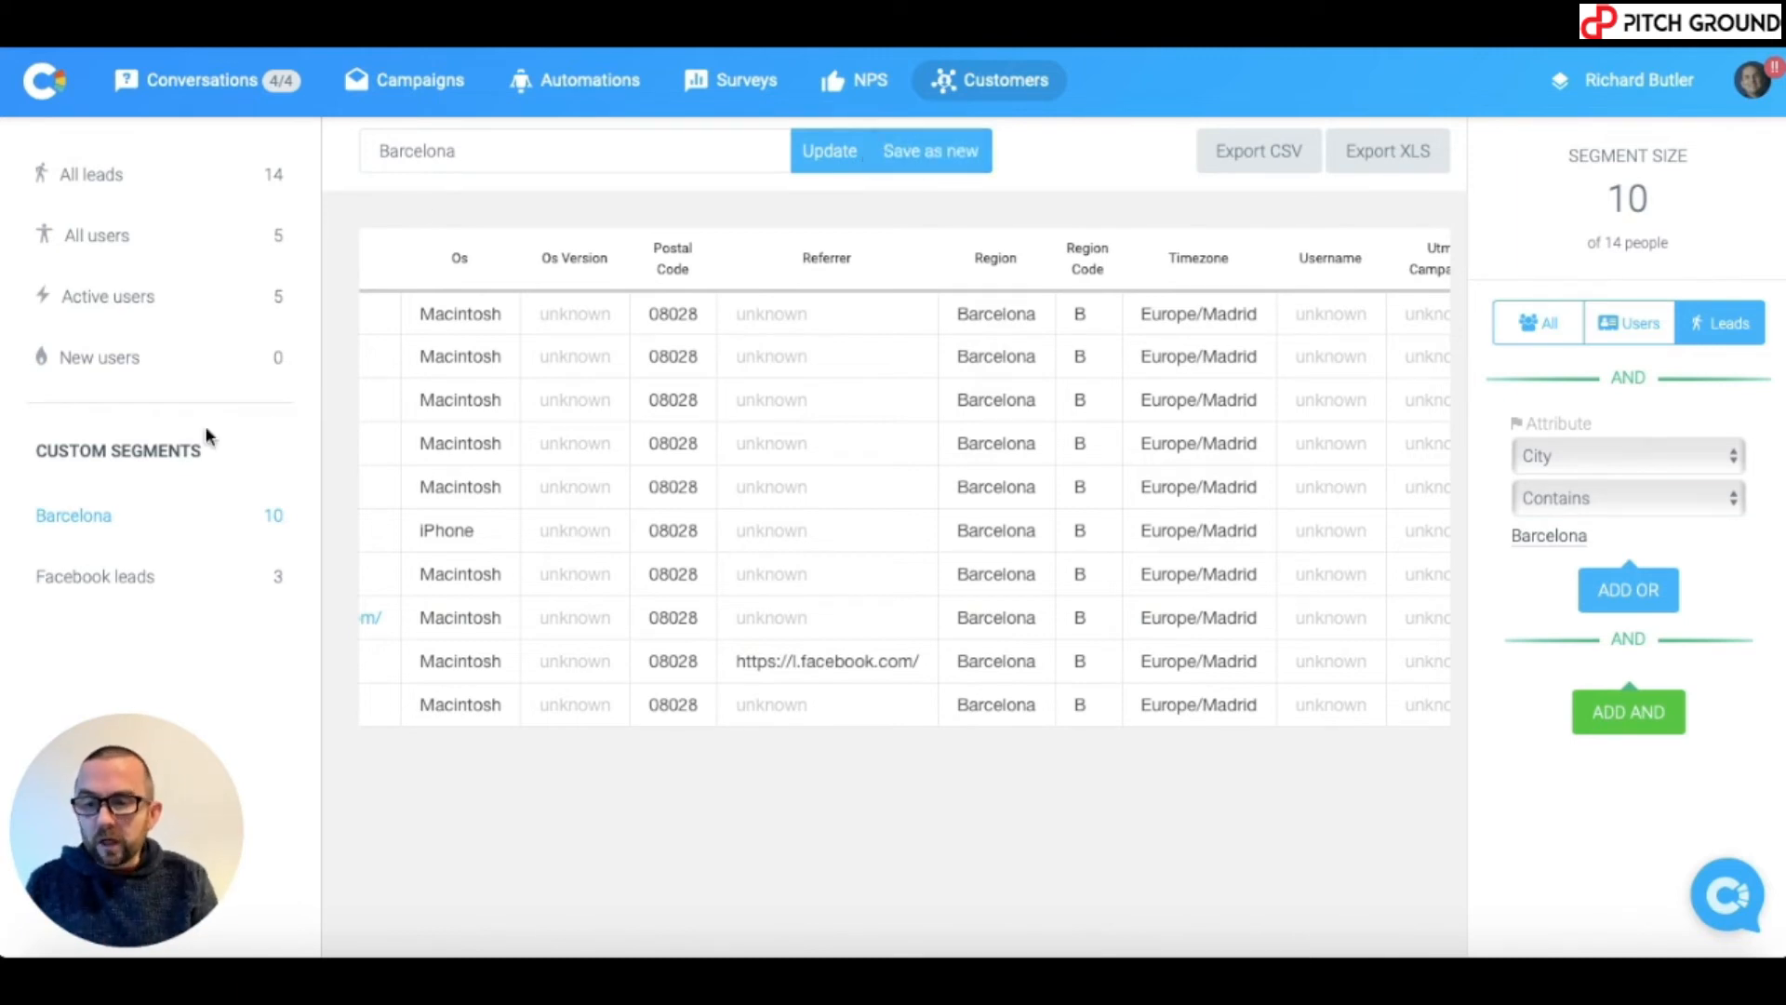
pyautogui.moveTo(160, 515)
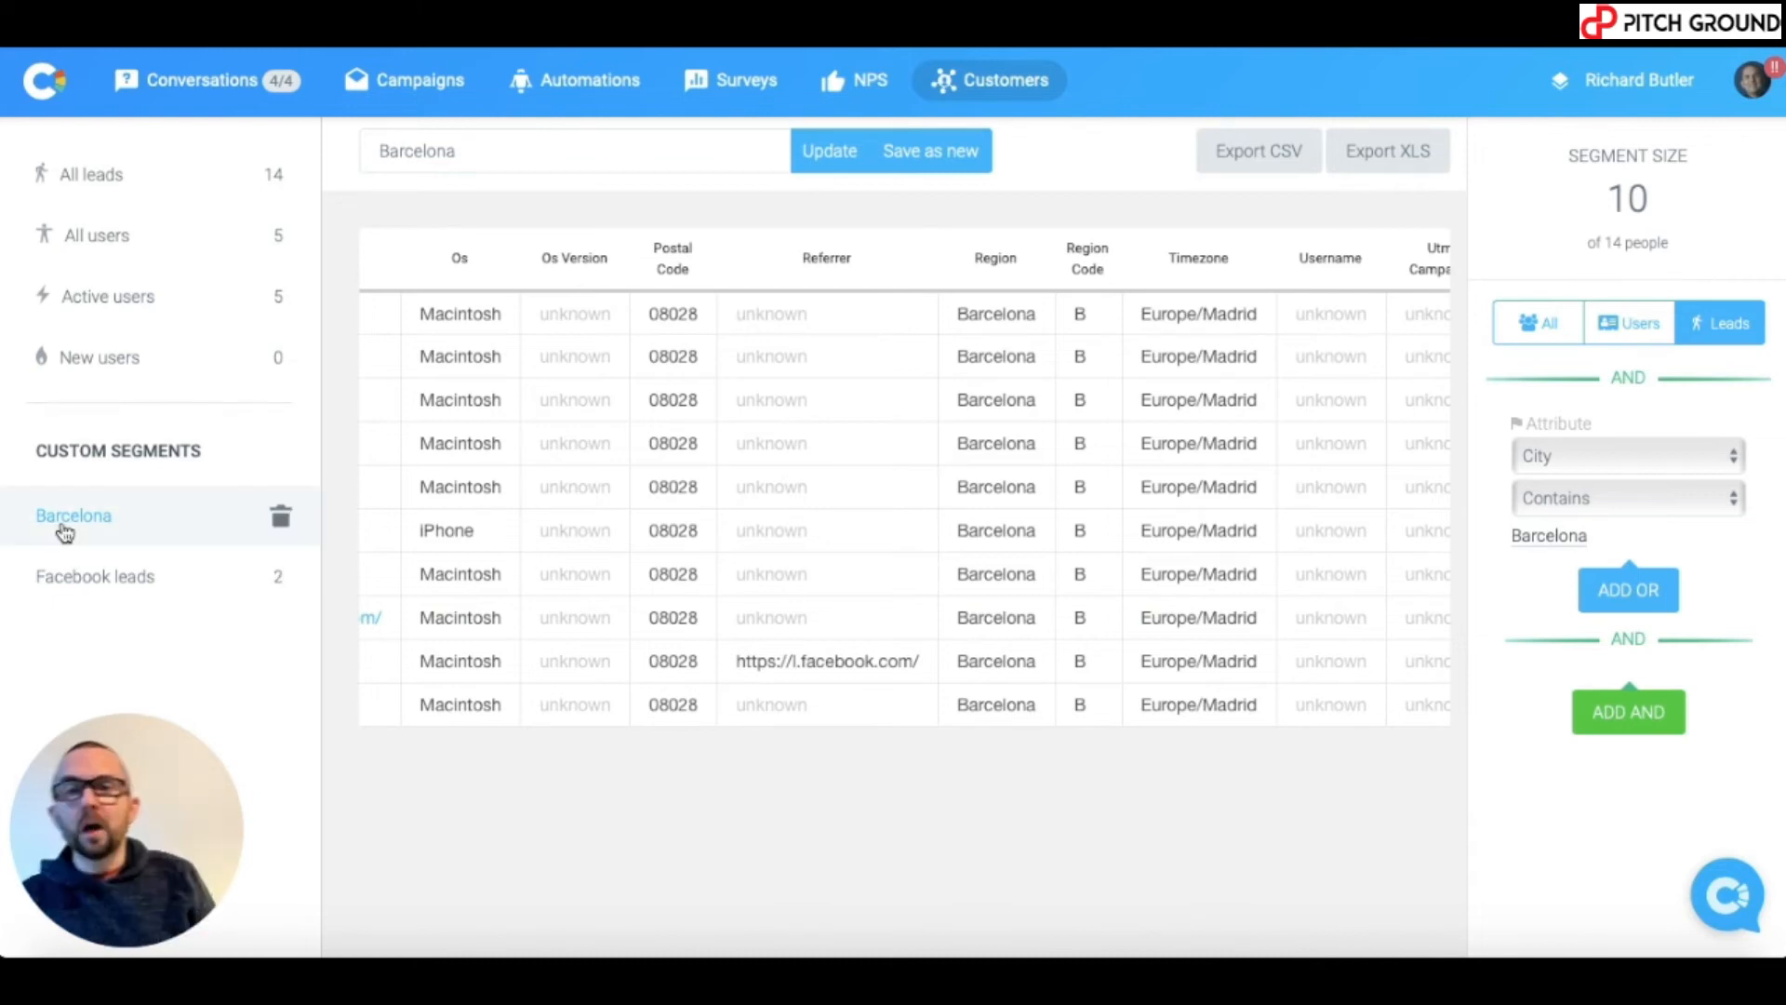
# Update the saved Barcelona segment so it counts 10 leads.
pyautogui.click(828, 149)
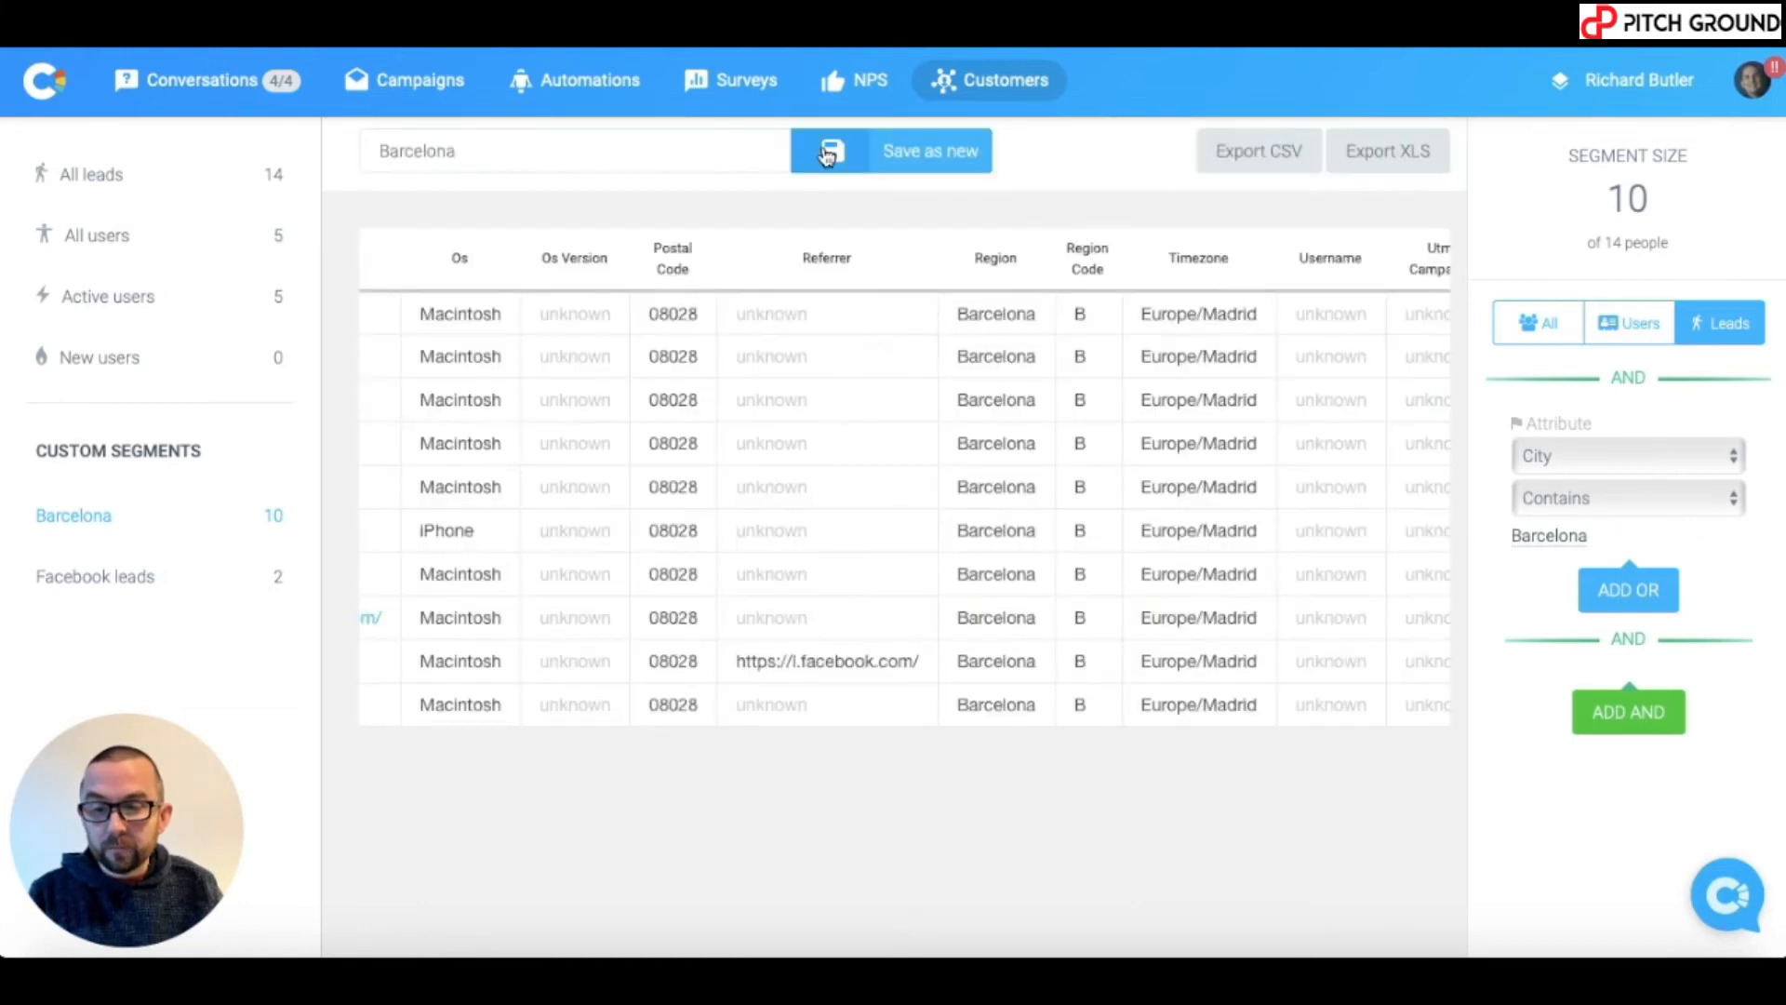
pyautogui.click(830, 150)
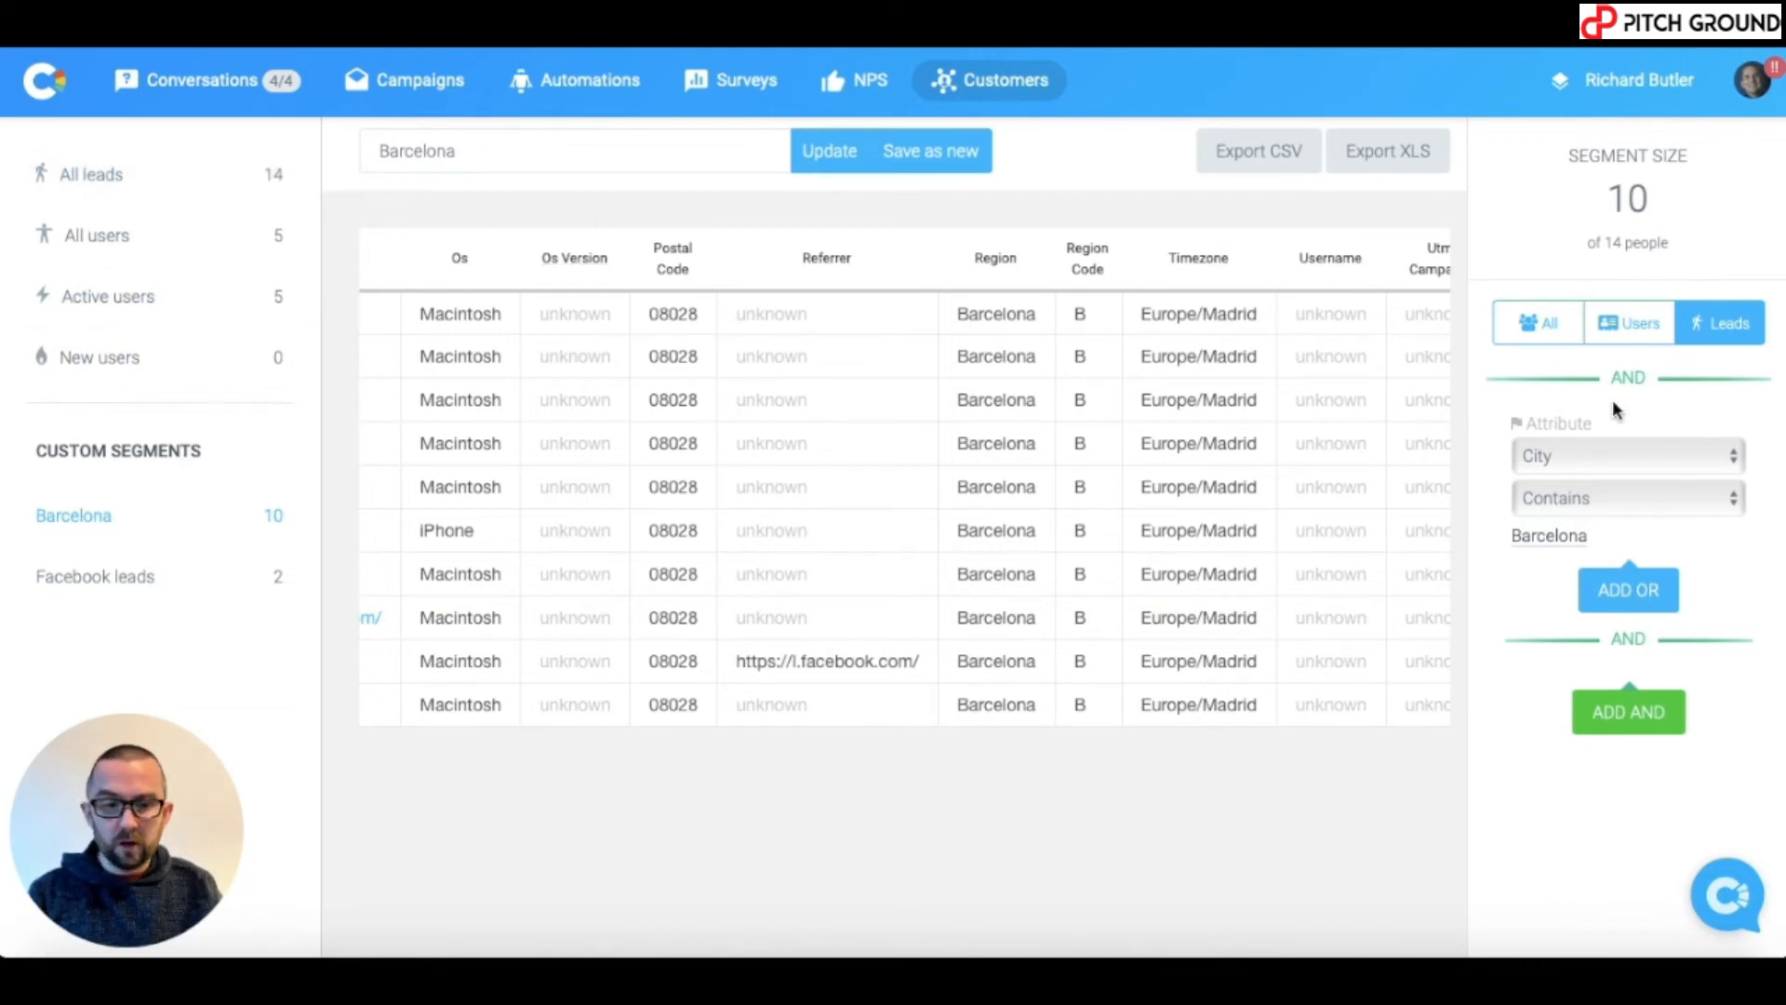
# From All leads, filter all people on Browser Name contains Safari, narrowing to 6 of 19.
pyautogui.click(89, 175)
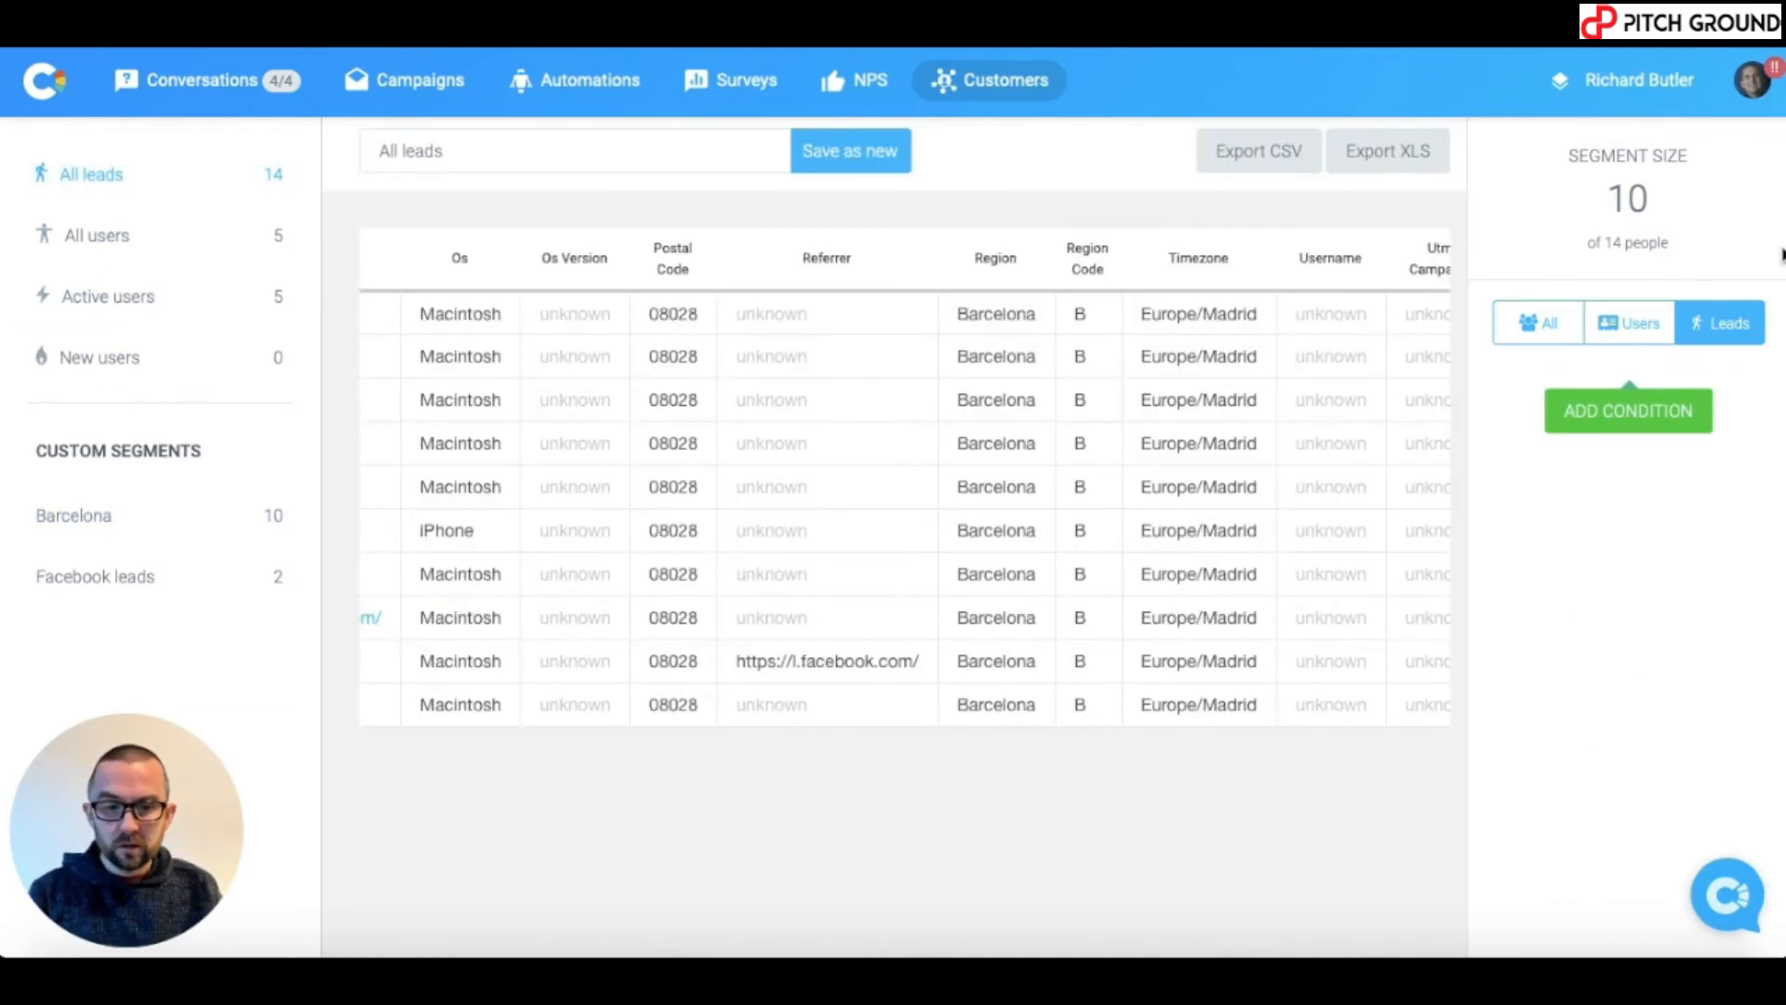
pyautogui.click(1538, 322)
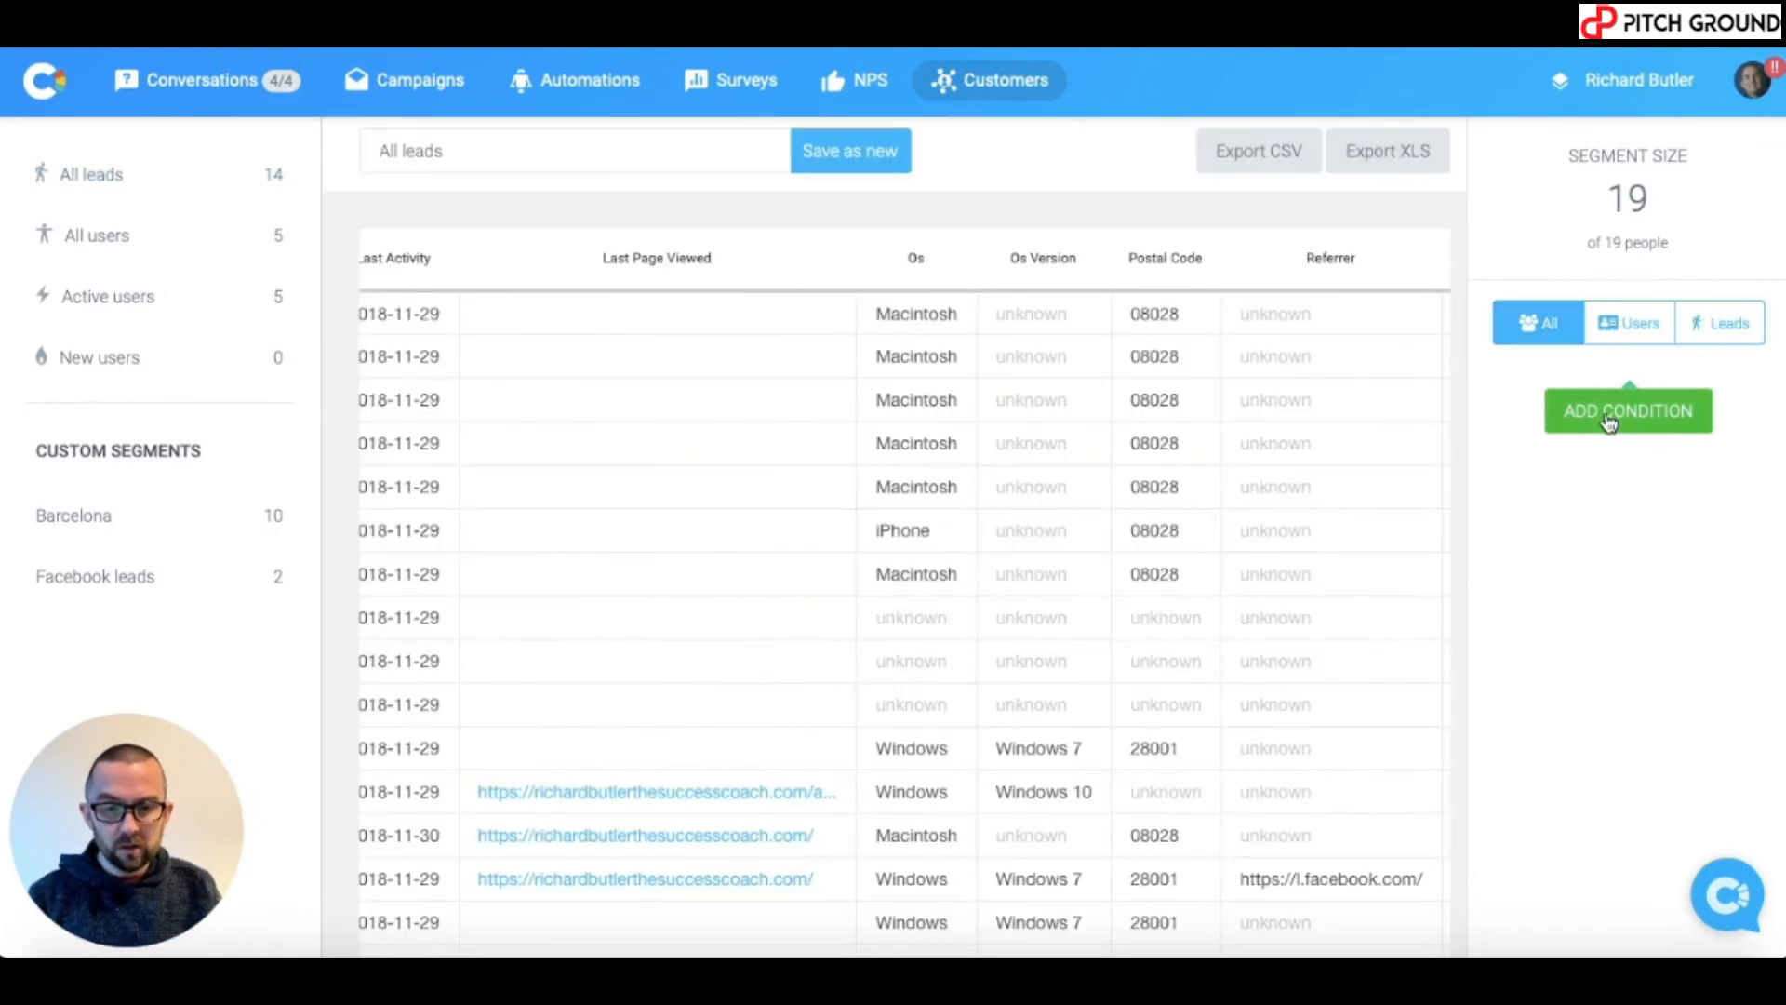
pyautogui.click(1626, 409)
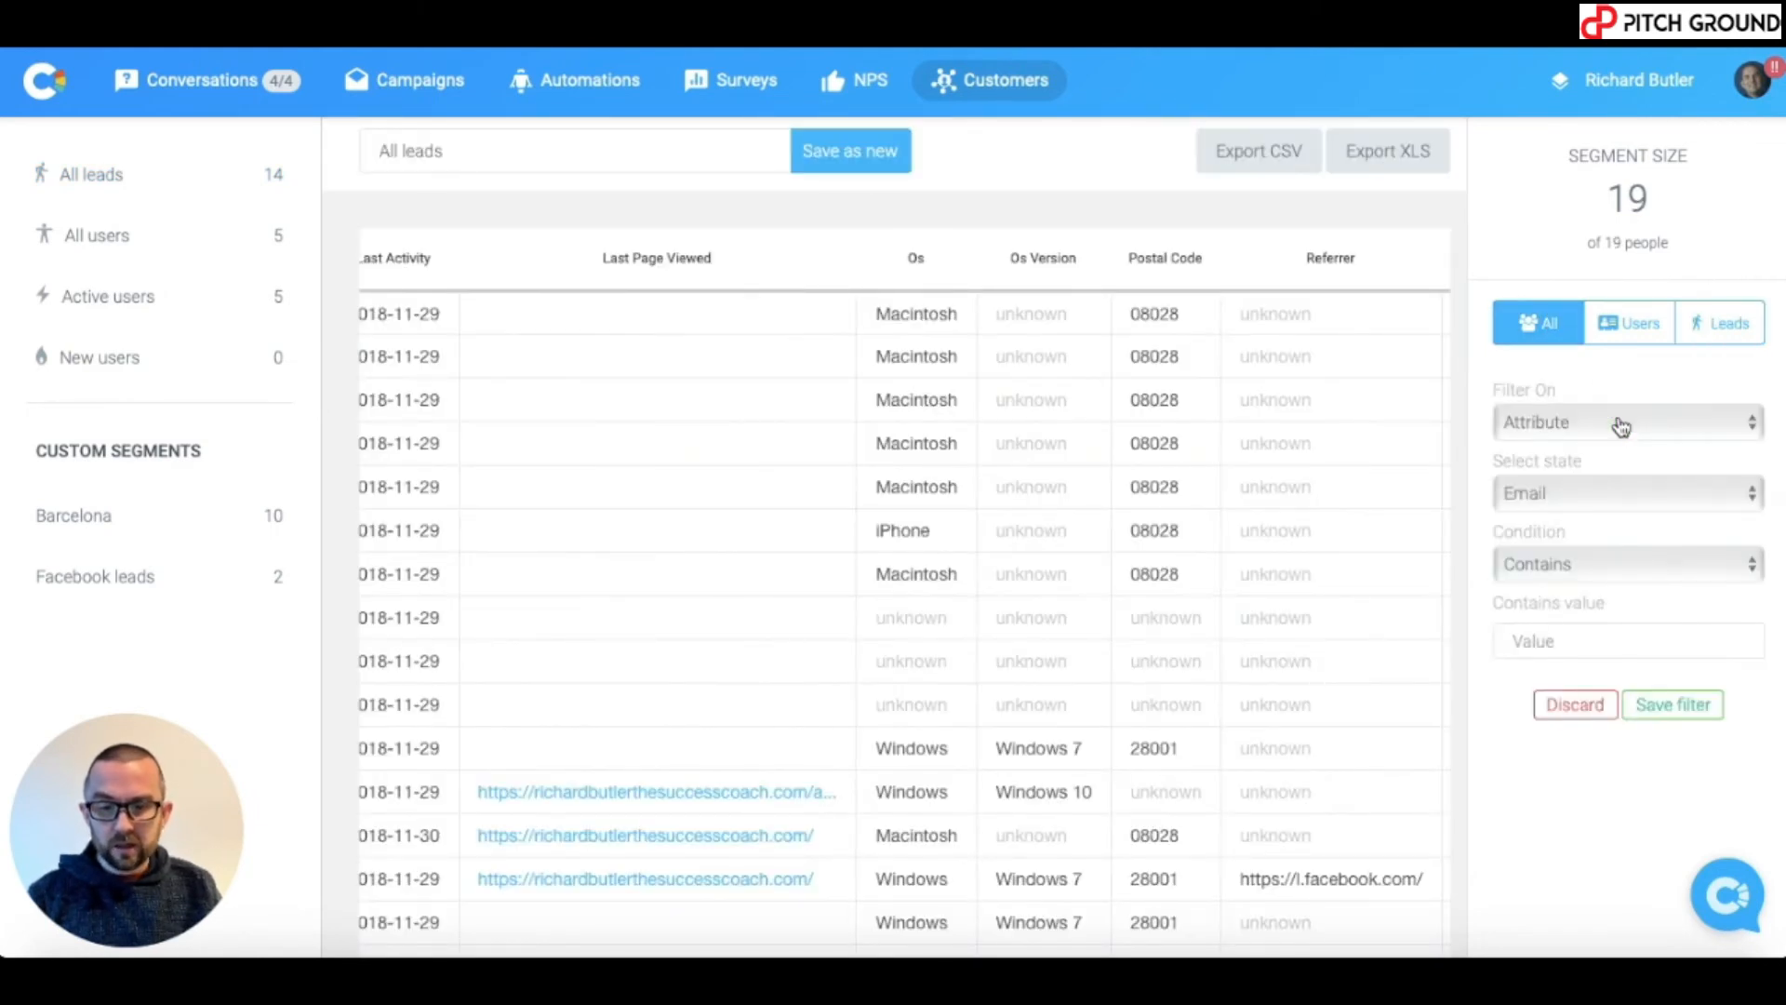
pyautogui.click(1624, 491)
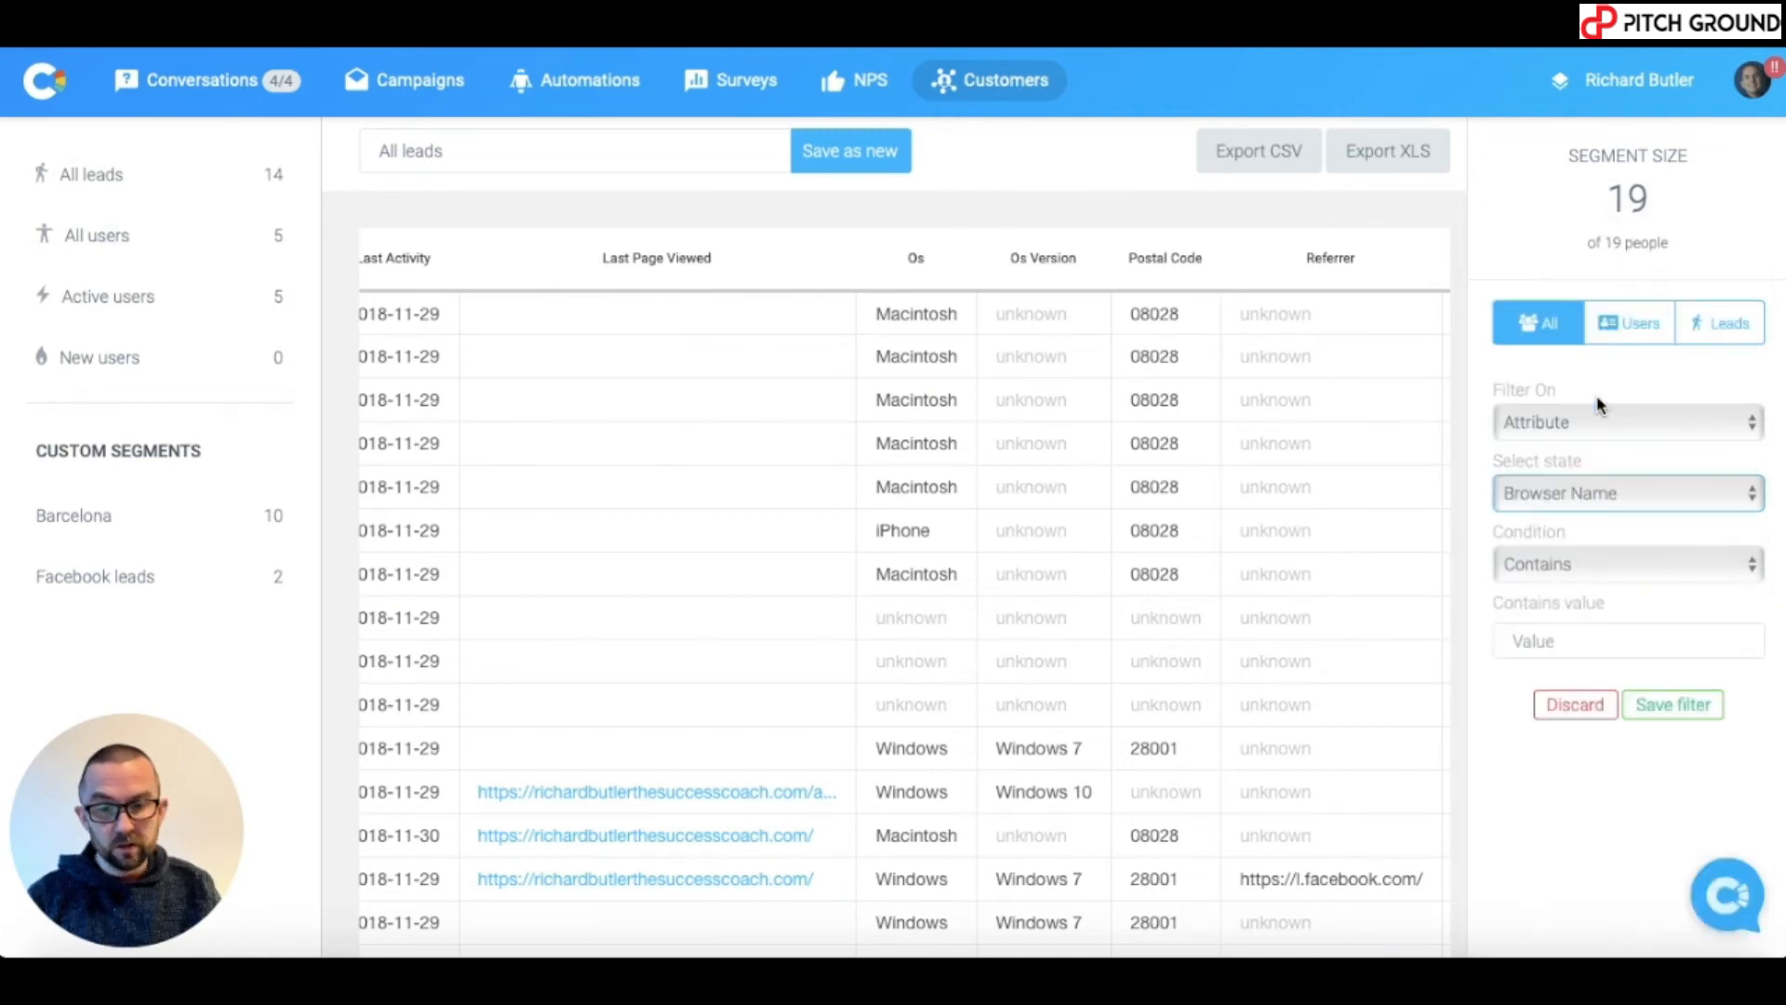
pyautogui.write('s')
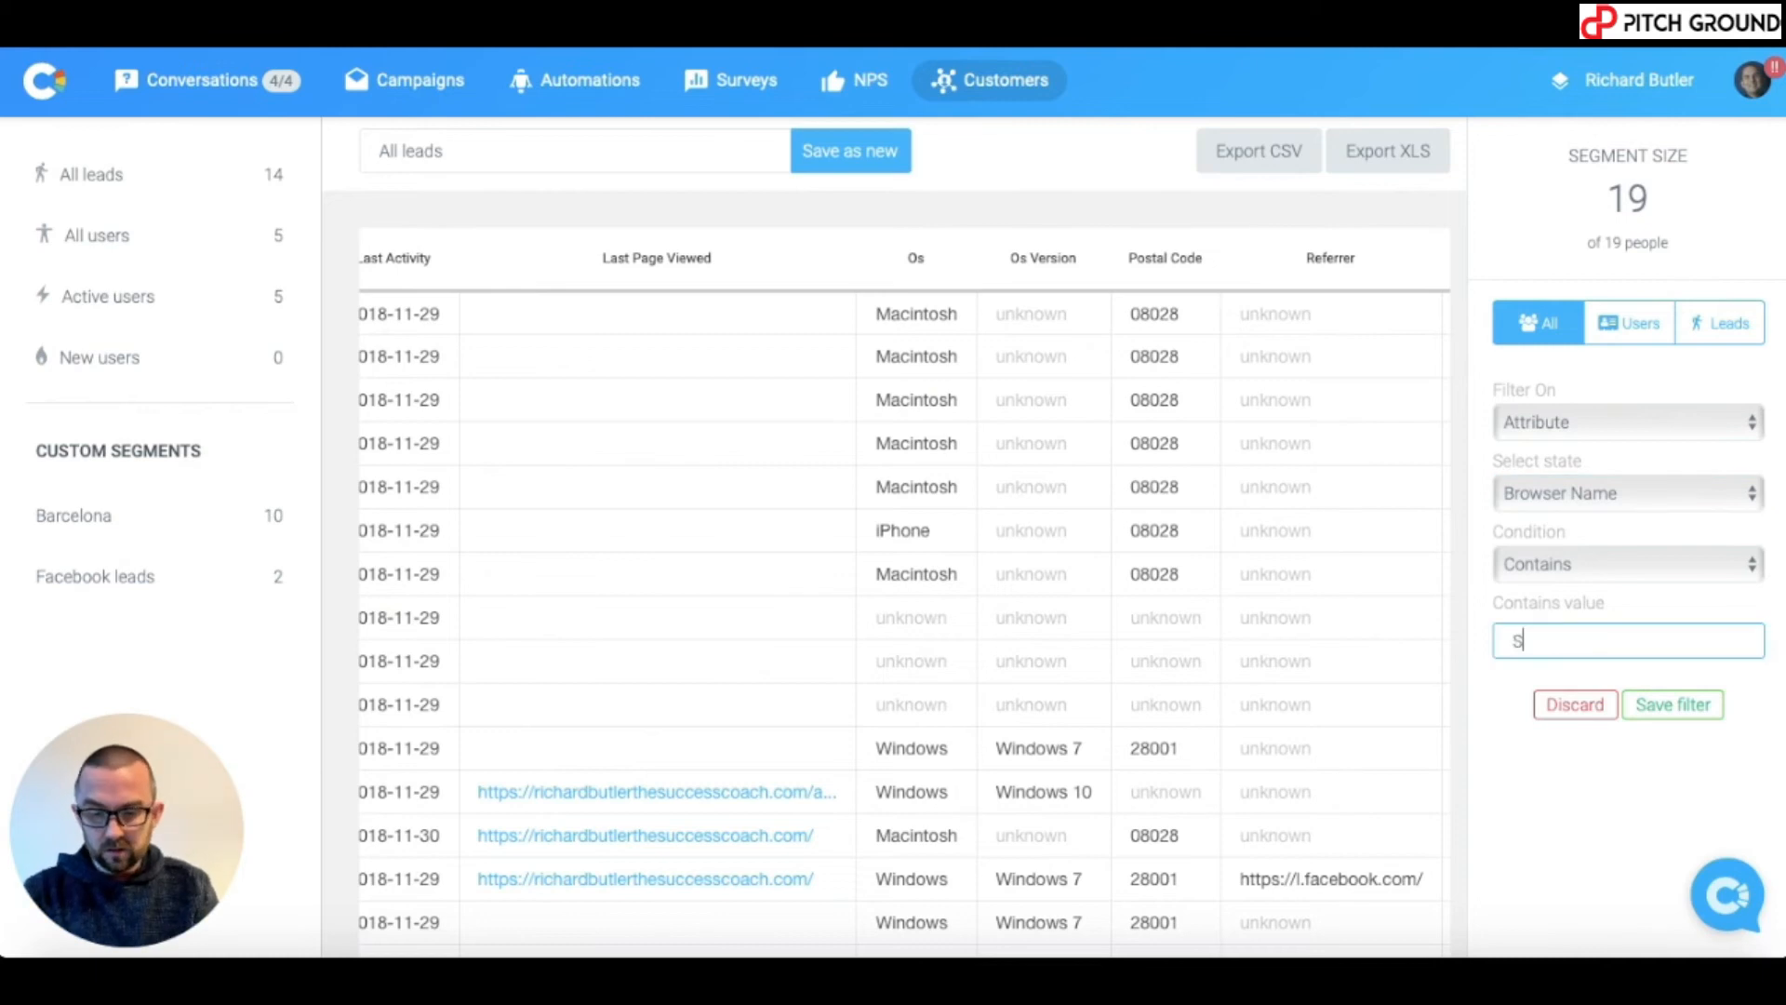
pyautogui.write('afari')
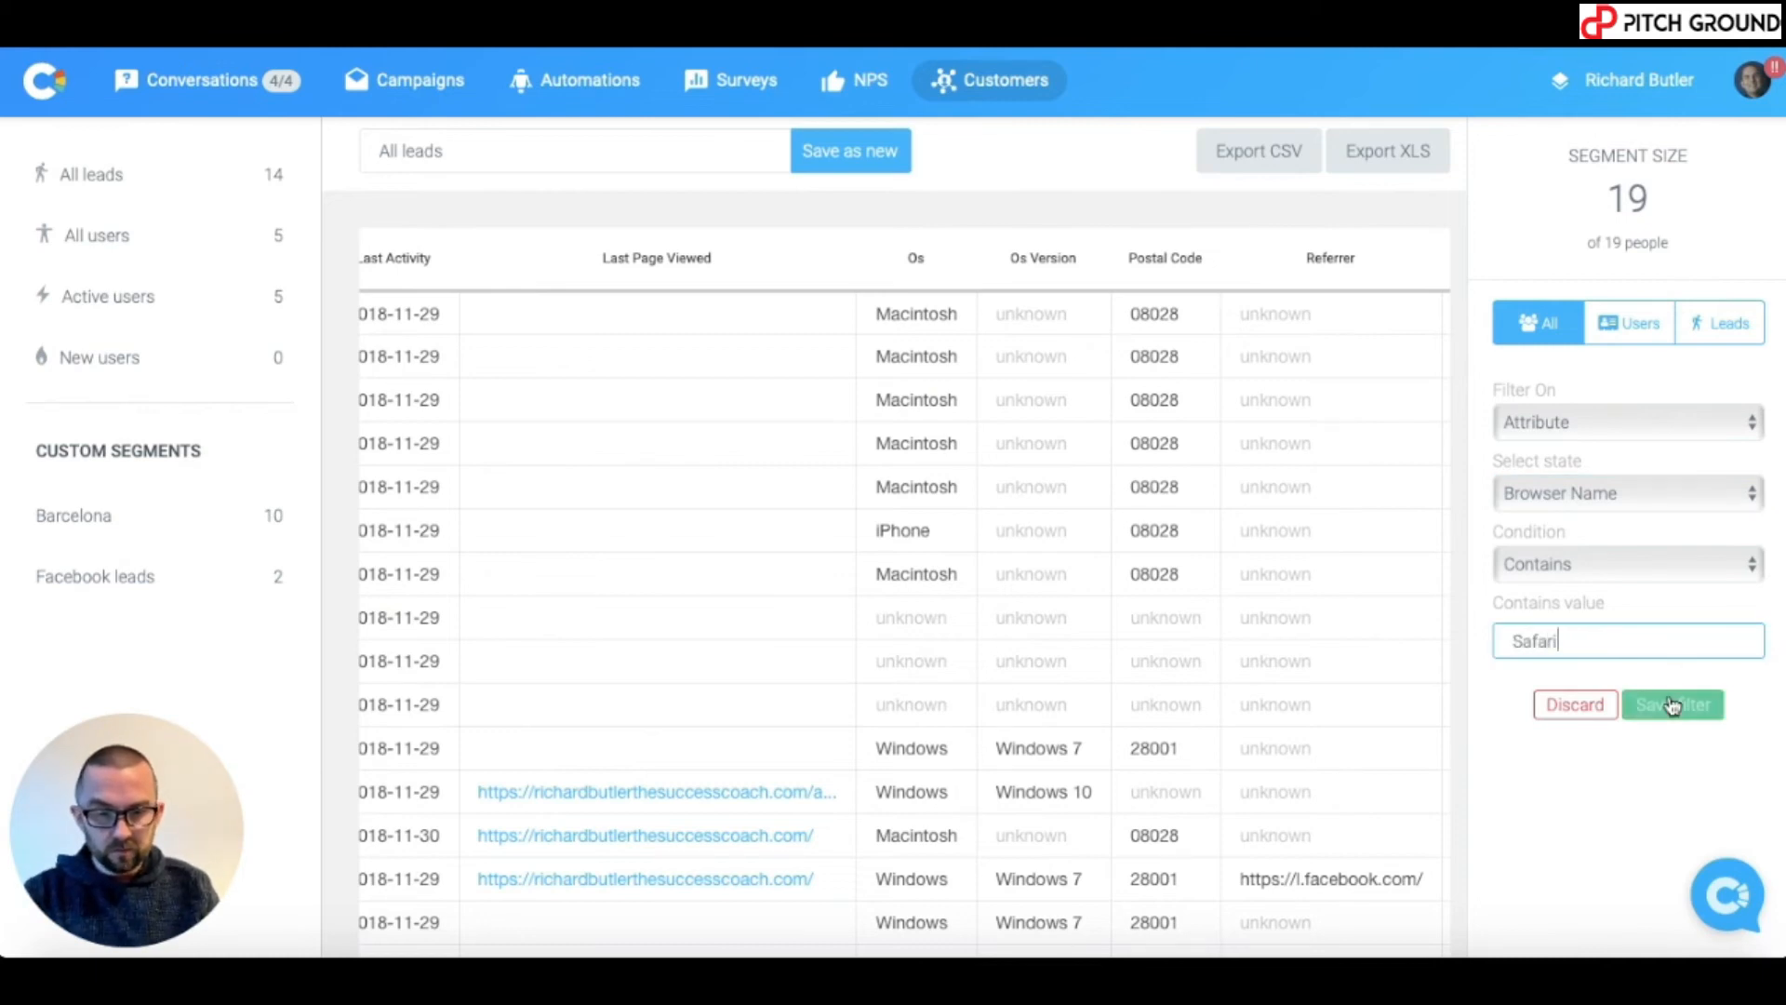
pyautogui.click(1672, 704)
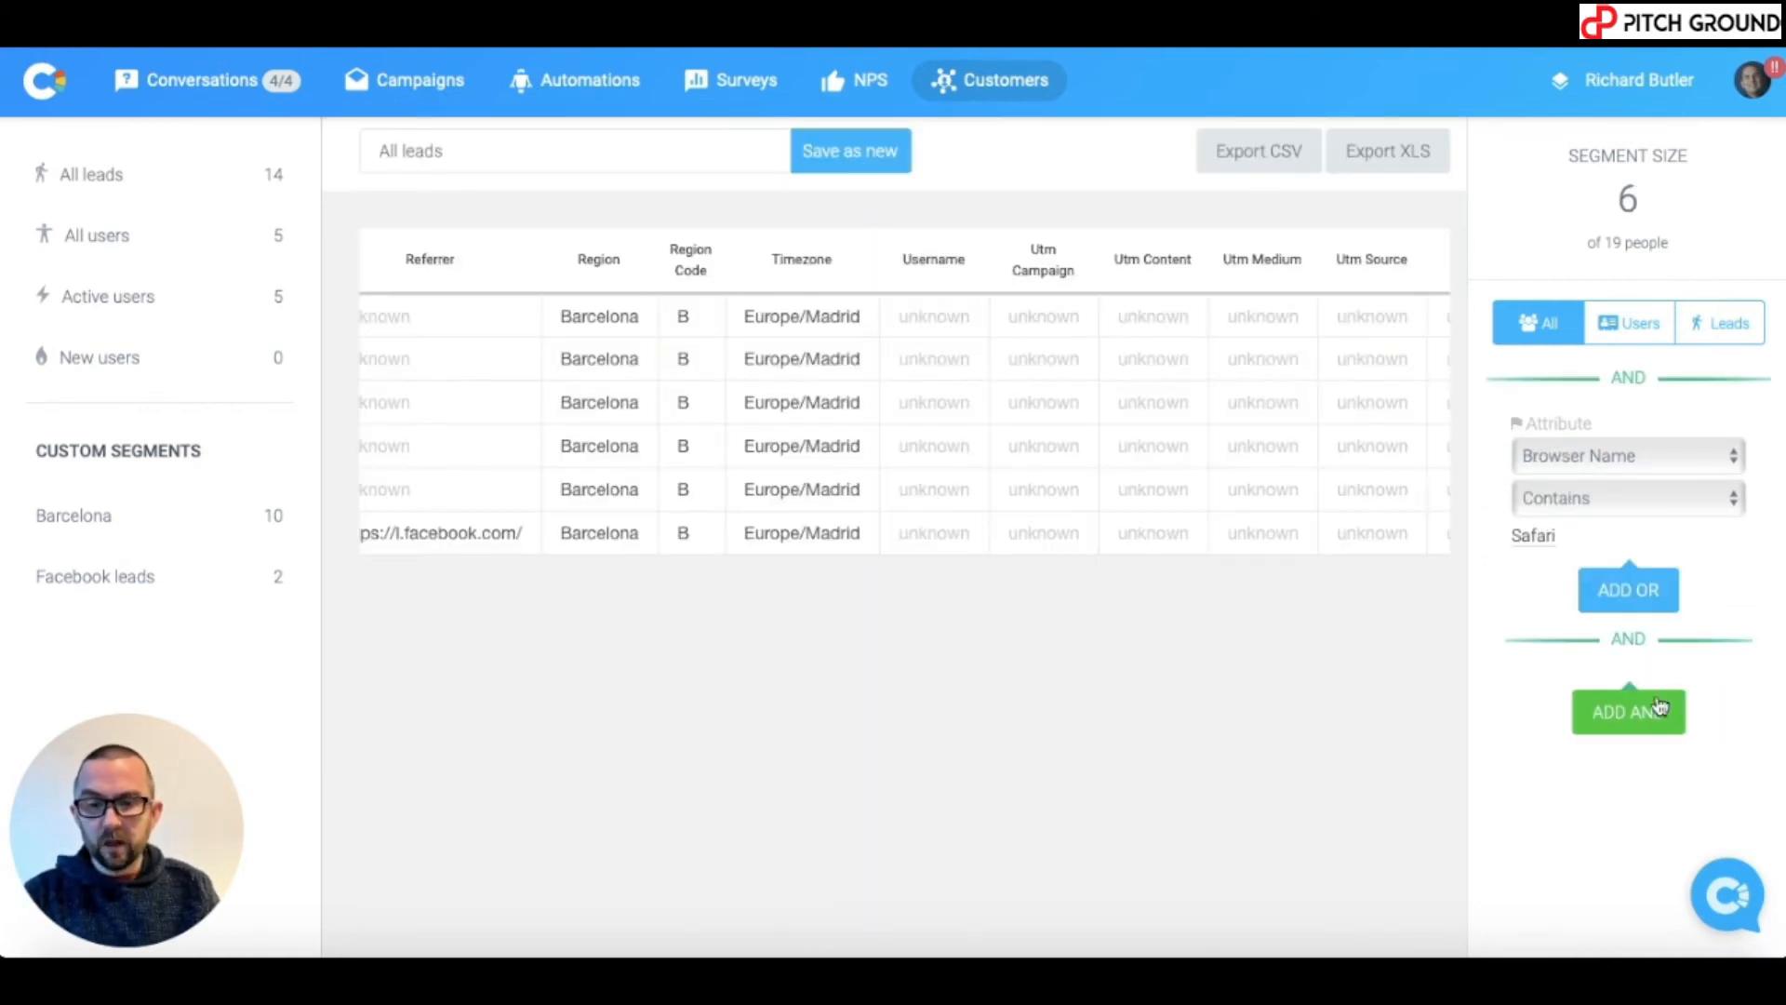
# Name the filtered list 'Safari' and save it as a new custom segment with 6 people.
pyautogui.hscroll(3)
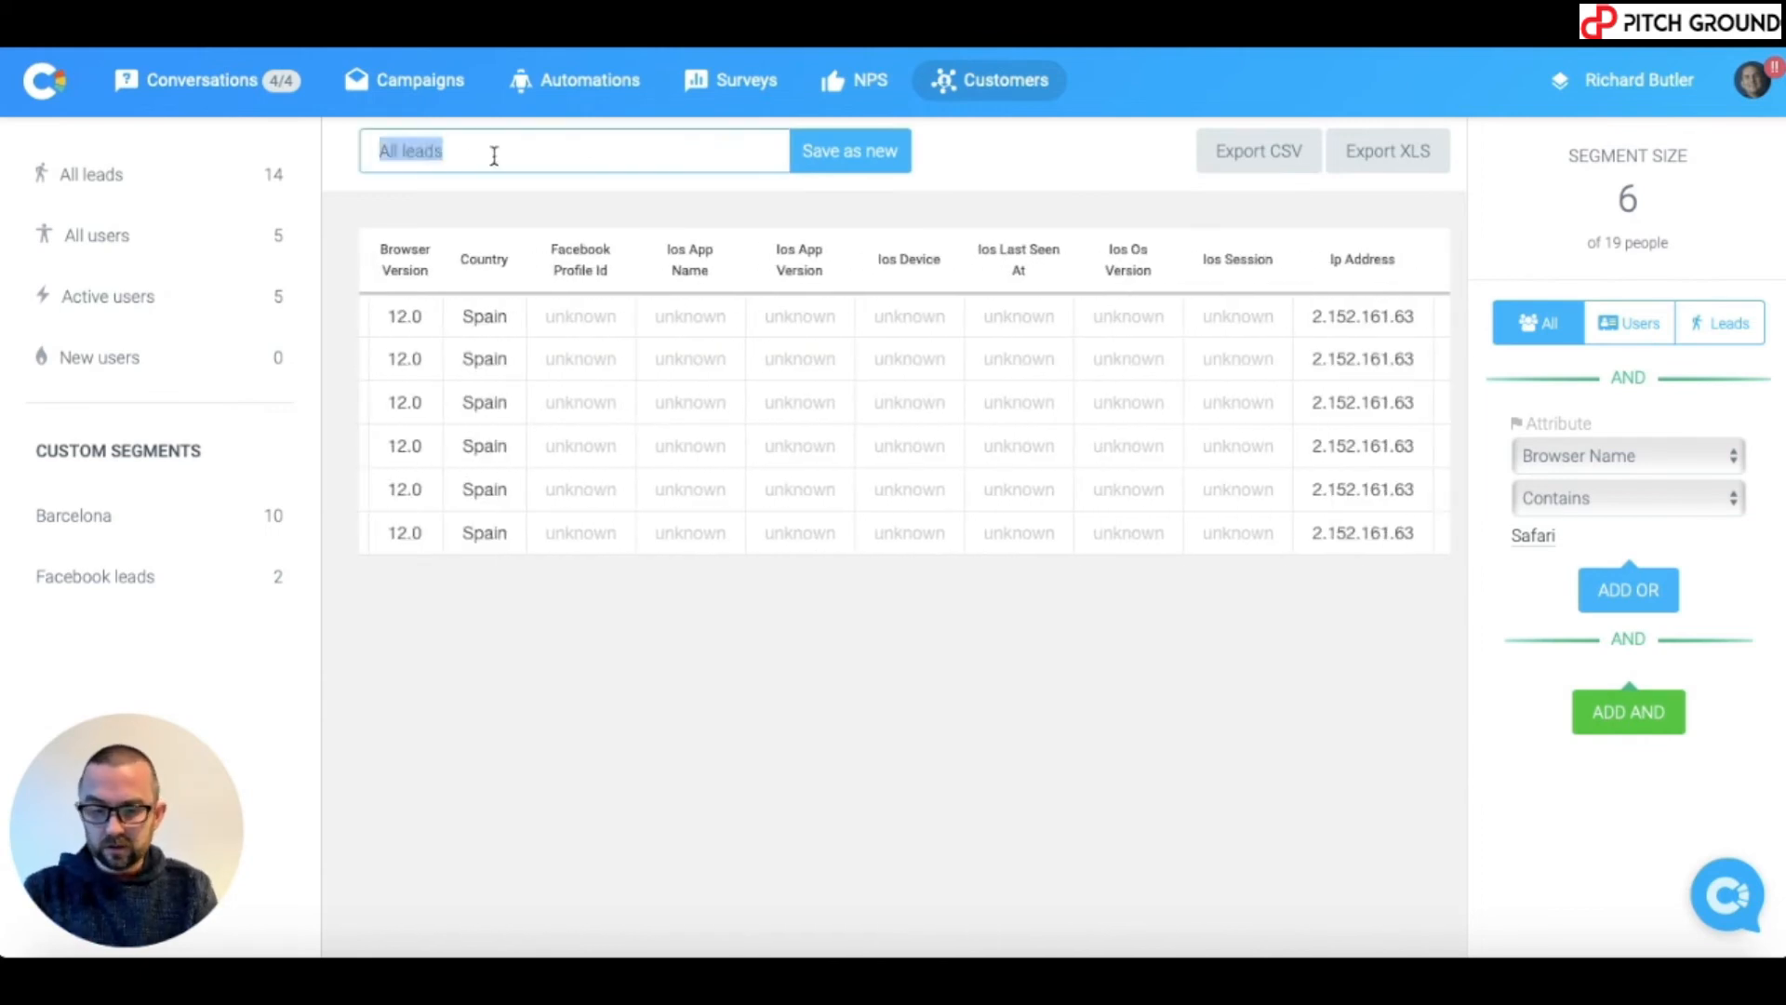
pyautogui.write('Safari')
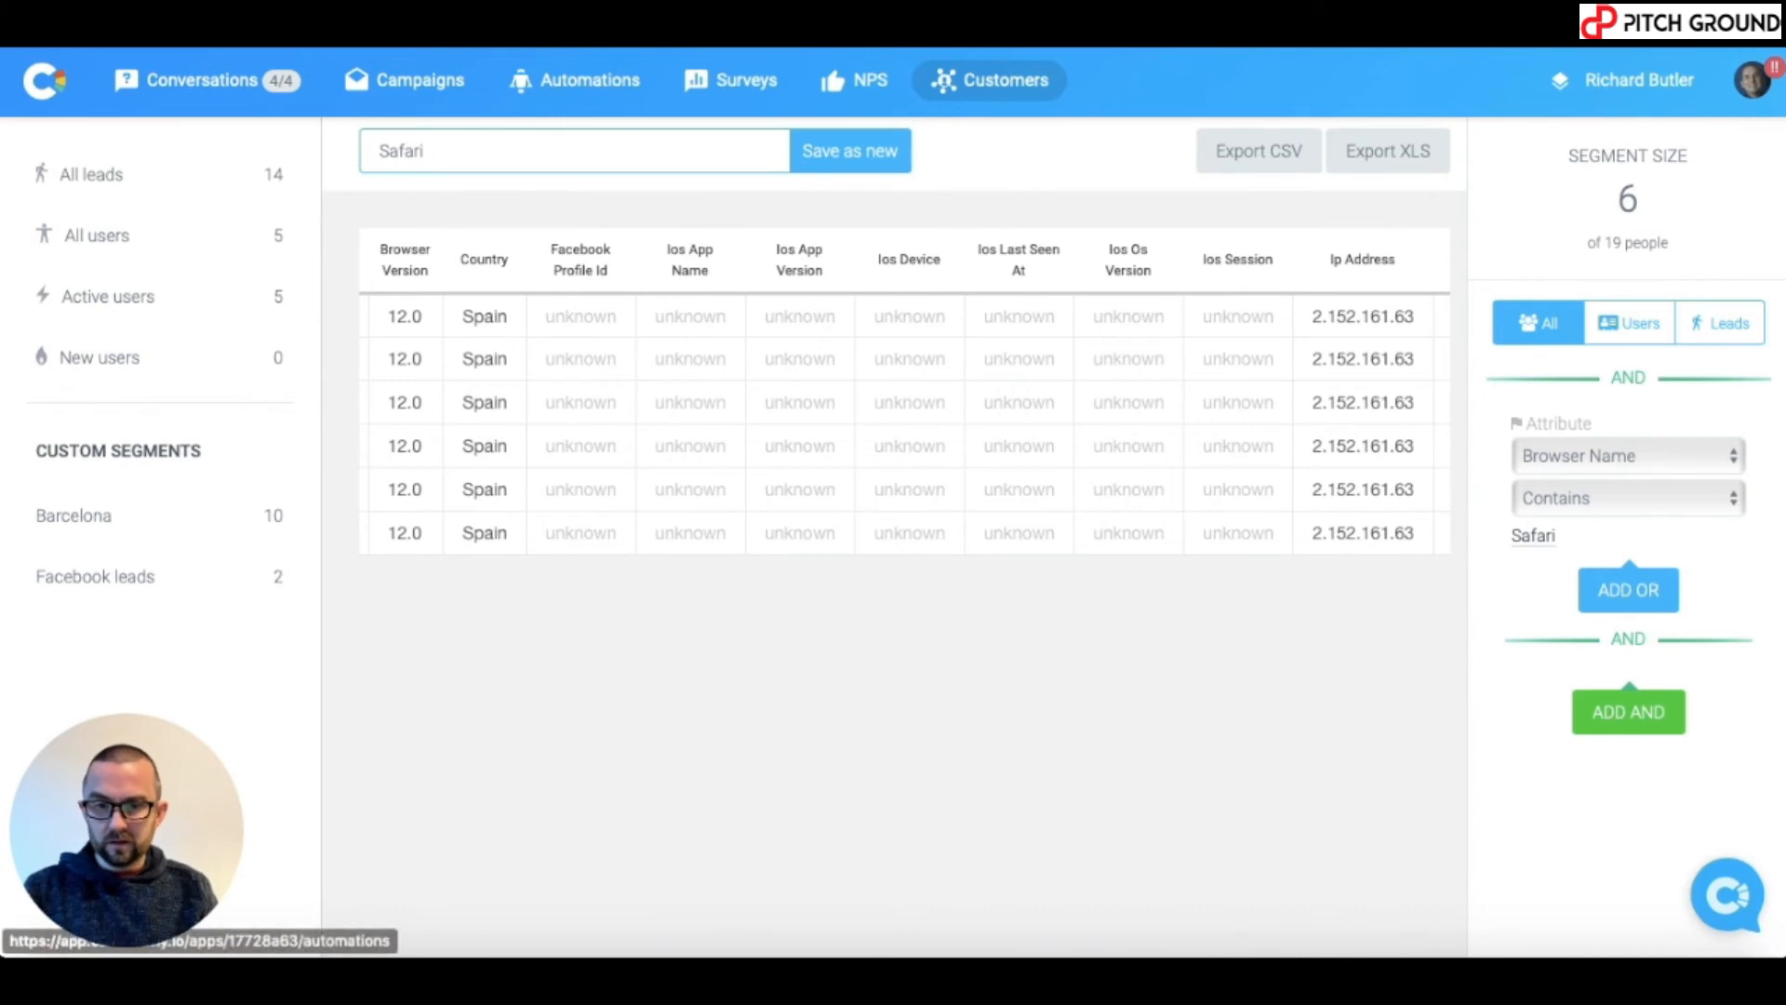
pyautogui.click(848, 148)
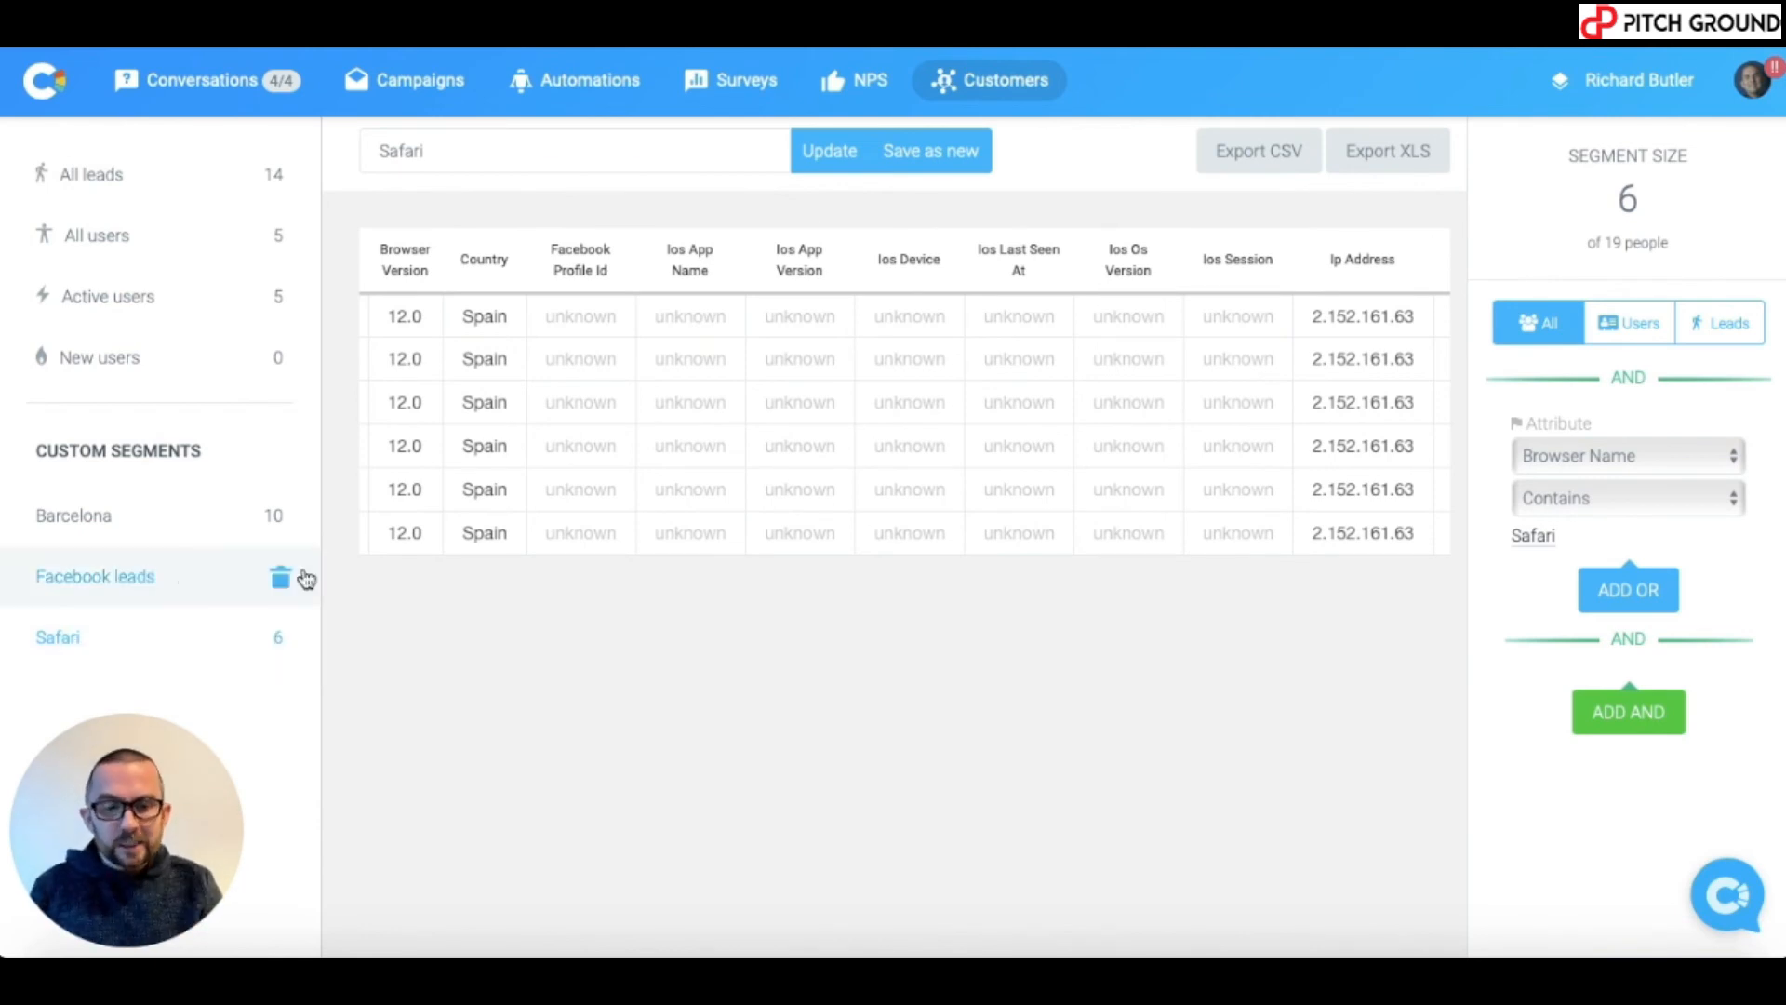
pyautogui.click(1626, 456)
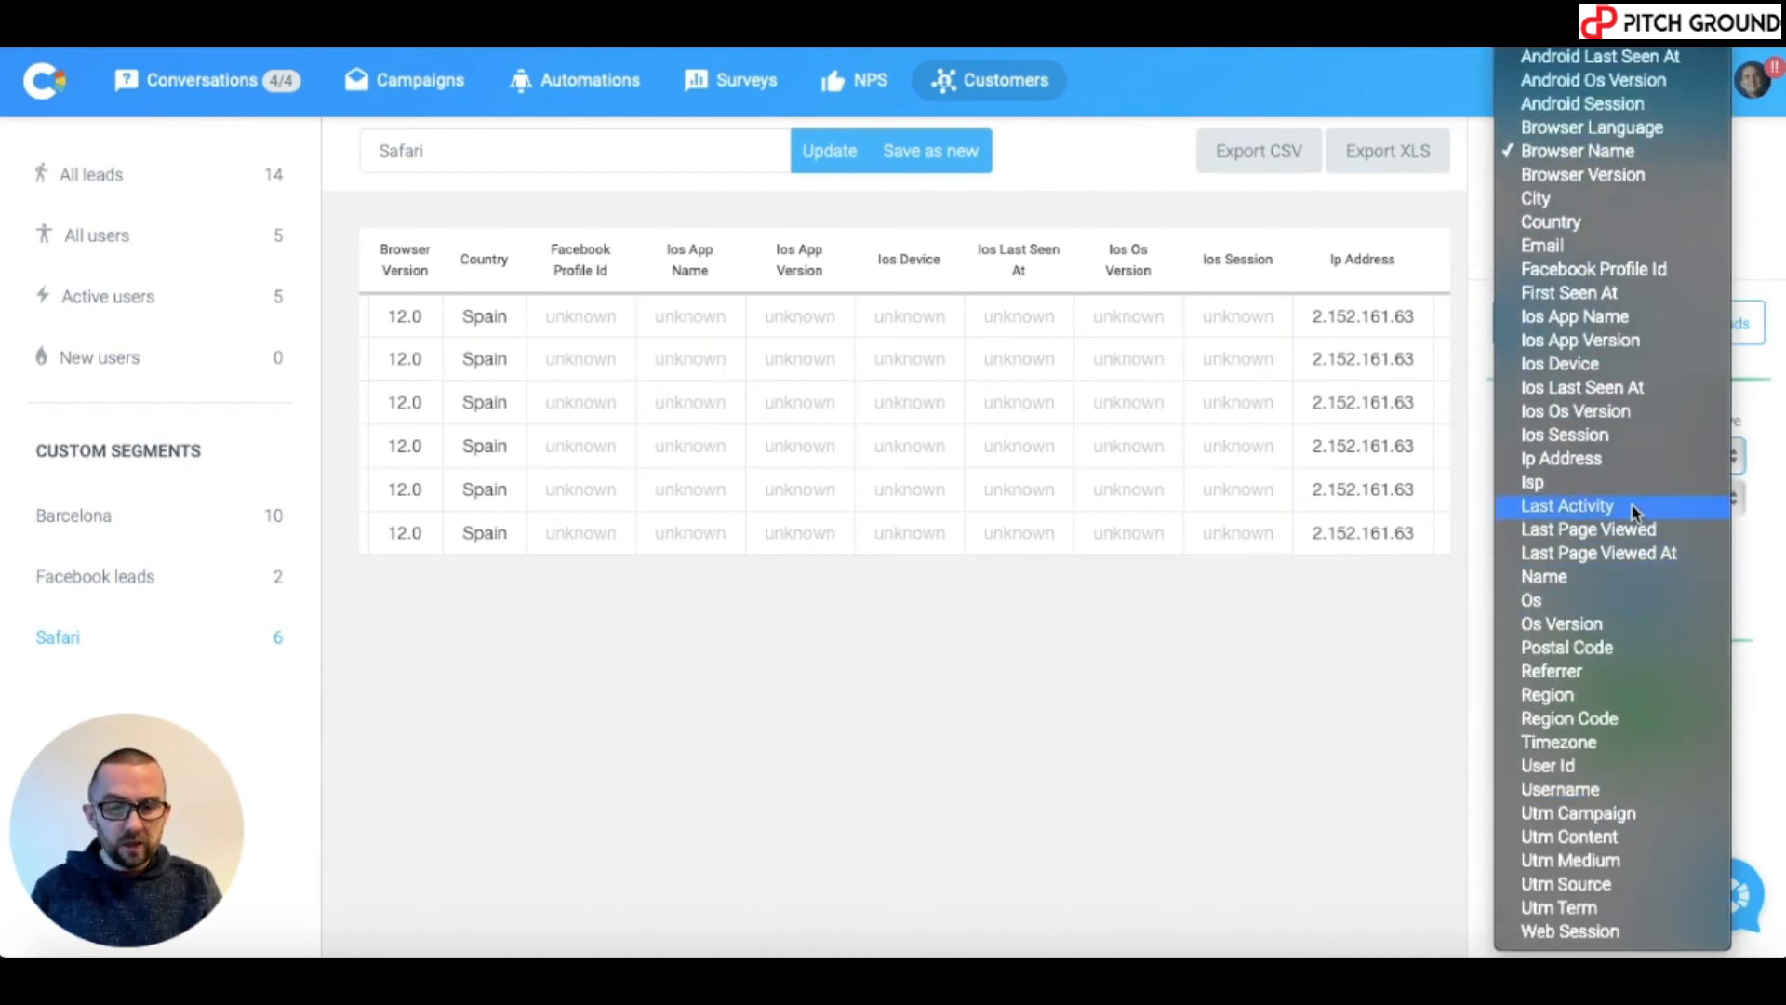
pyautogui.moveTo(1615, 434)
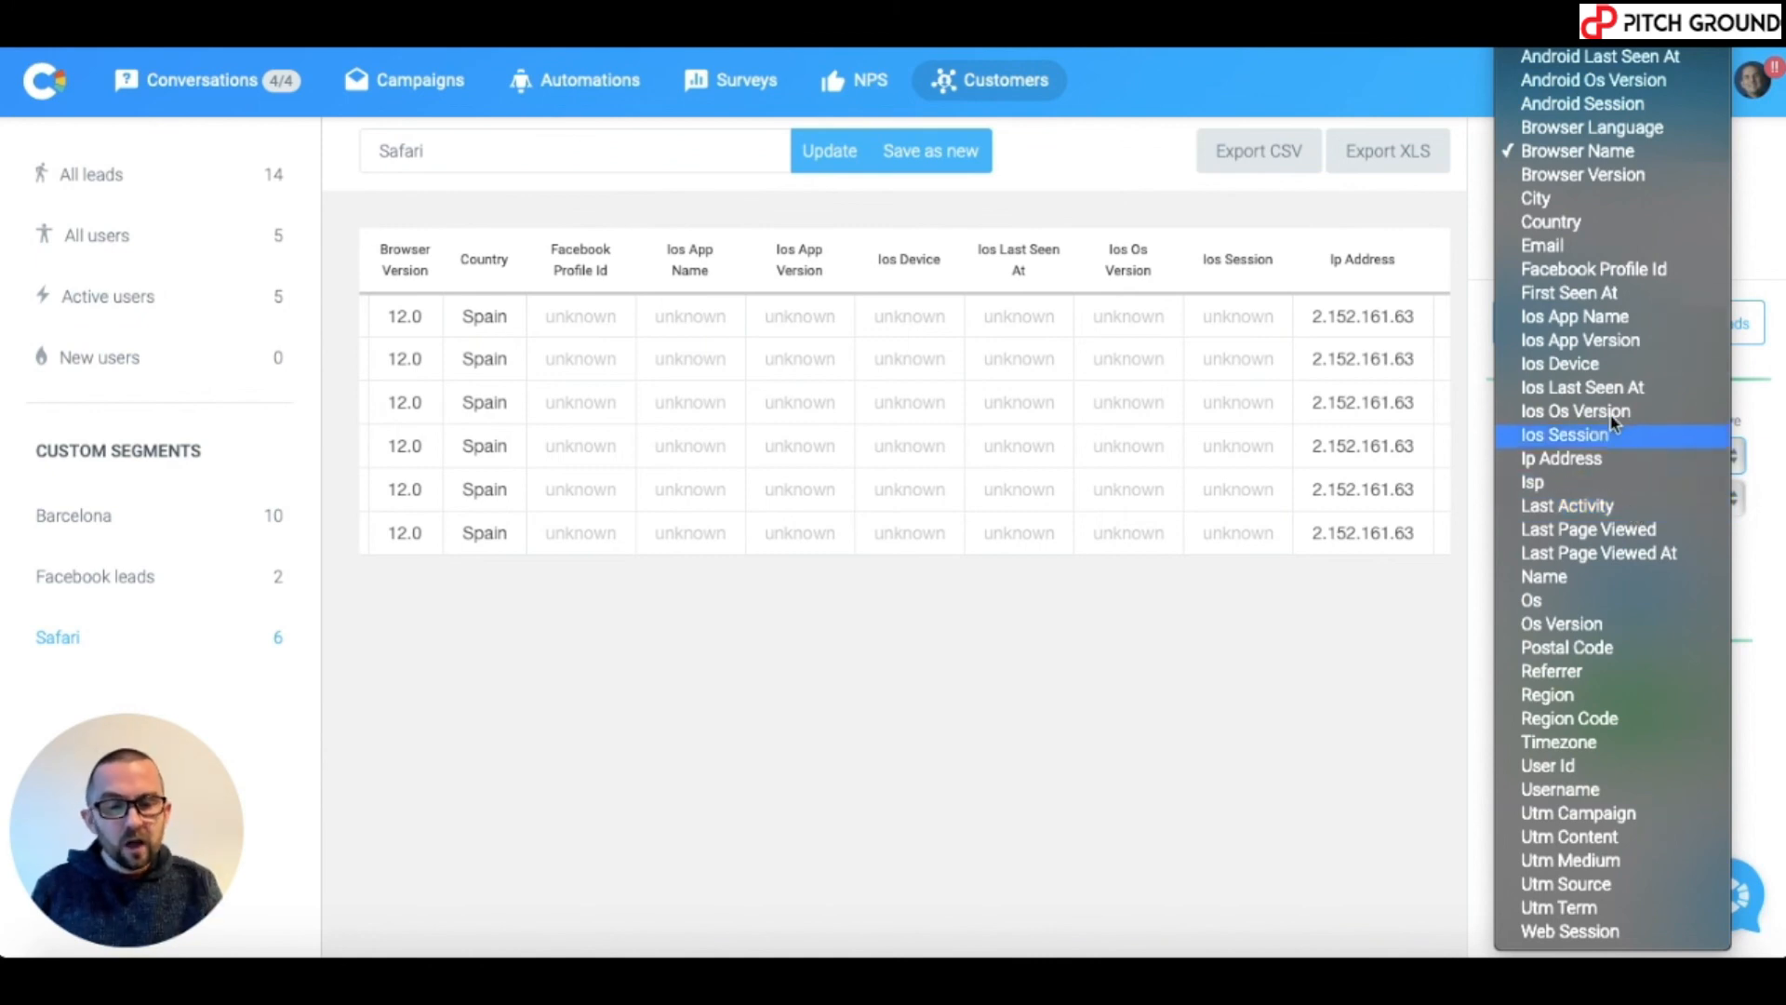
pyautogui.moveTo(1605, 411)
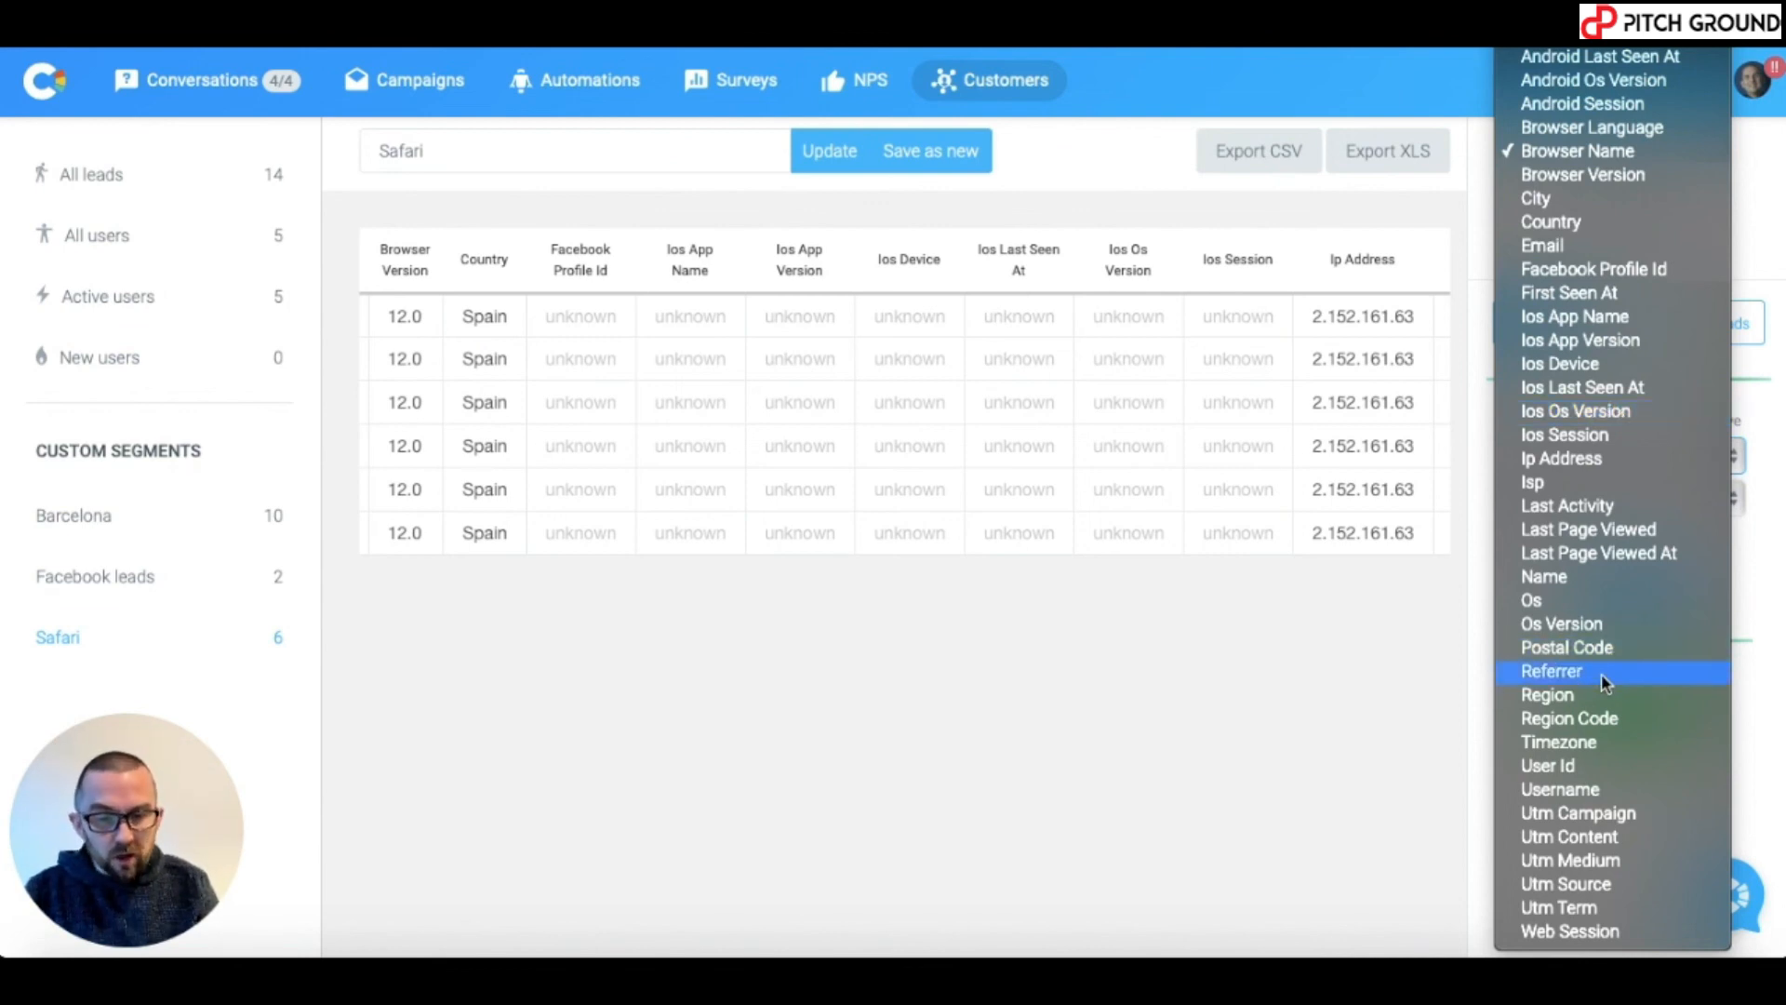
pyautogui.moveTo(1559, 742)
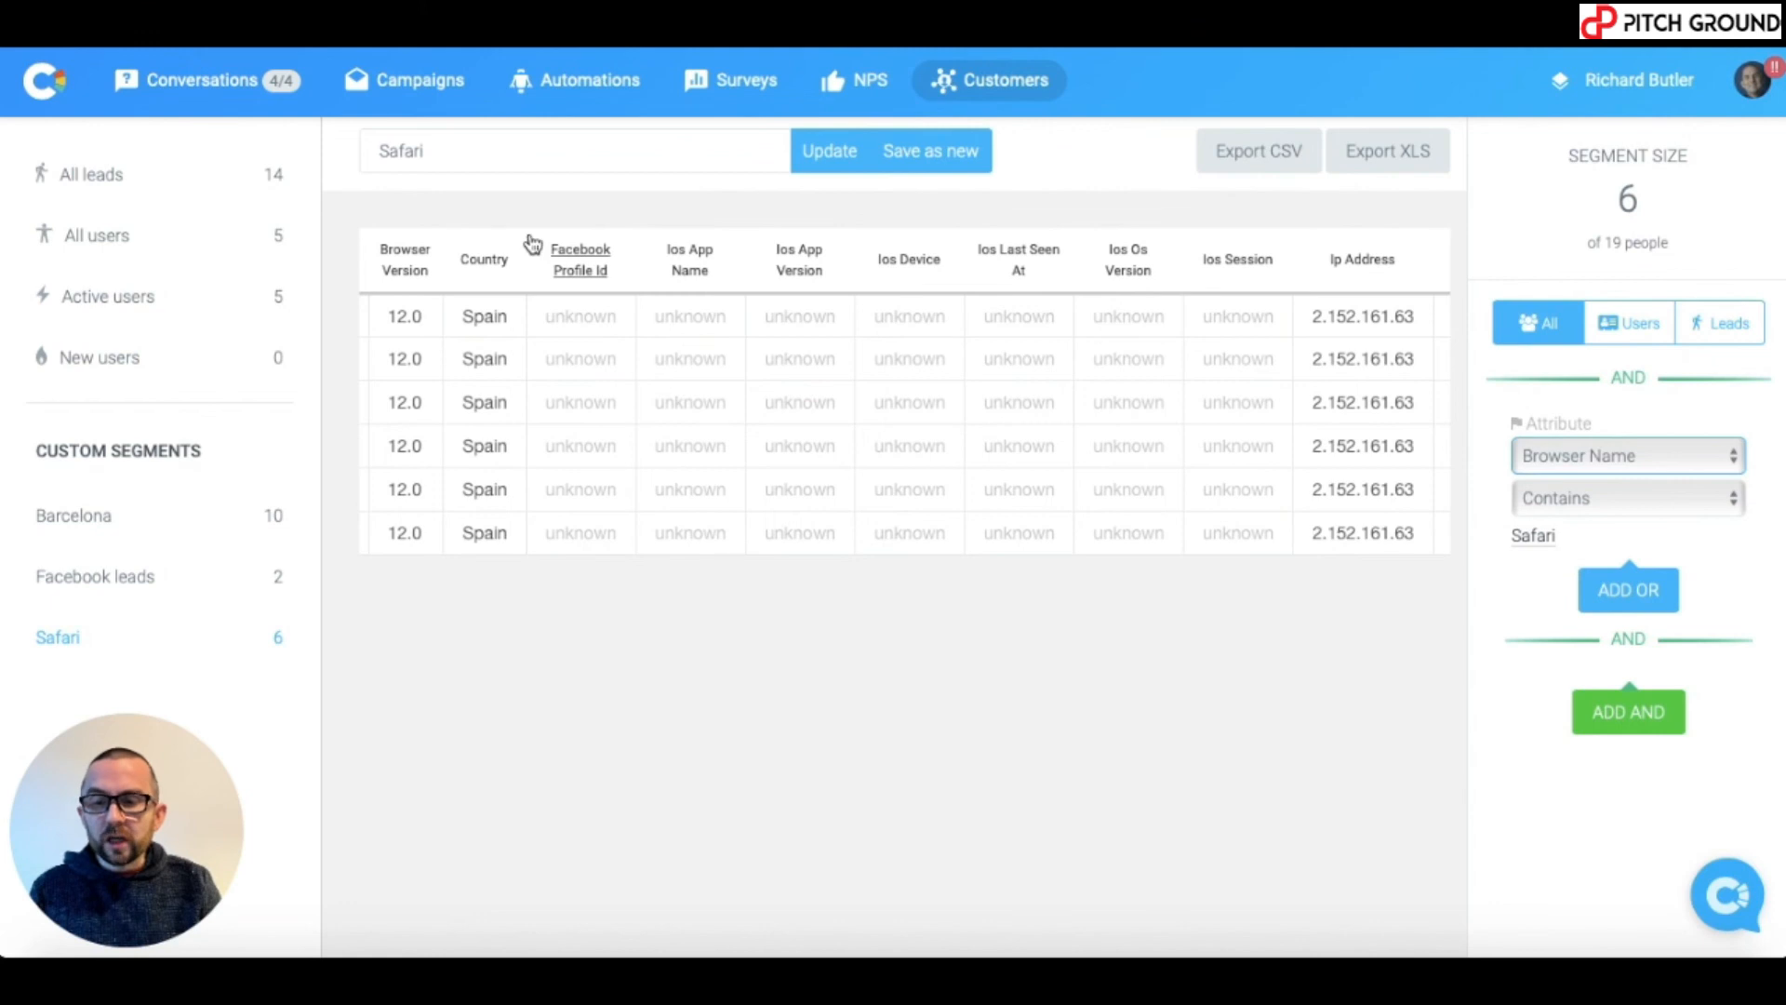
pyautogui.moveTo(575, 80)
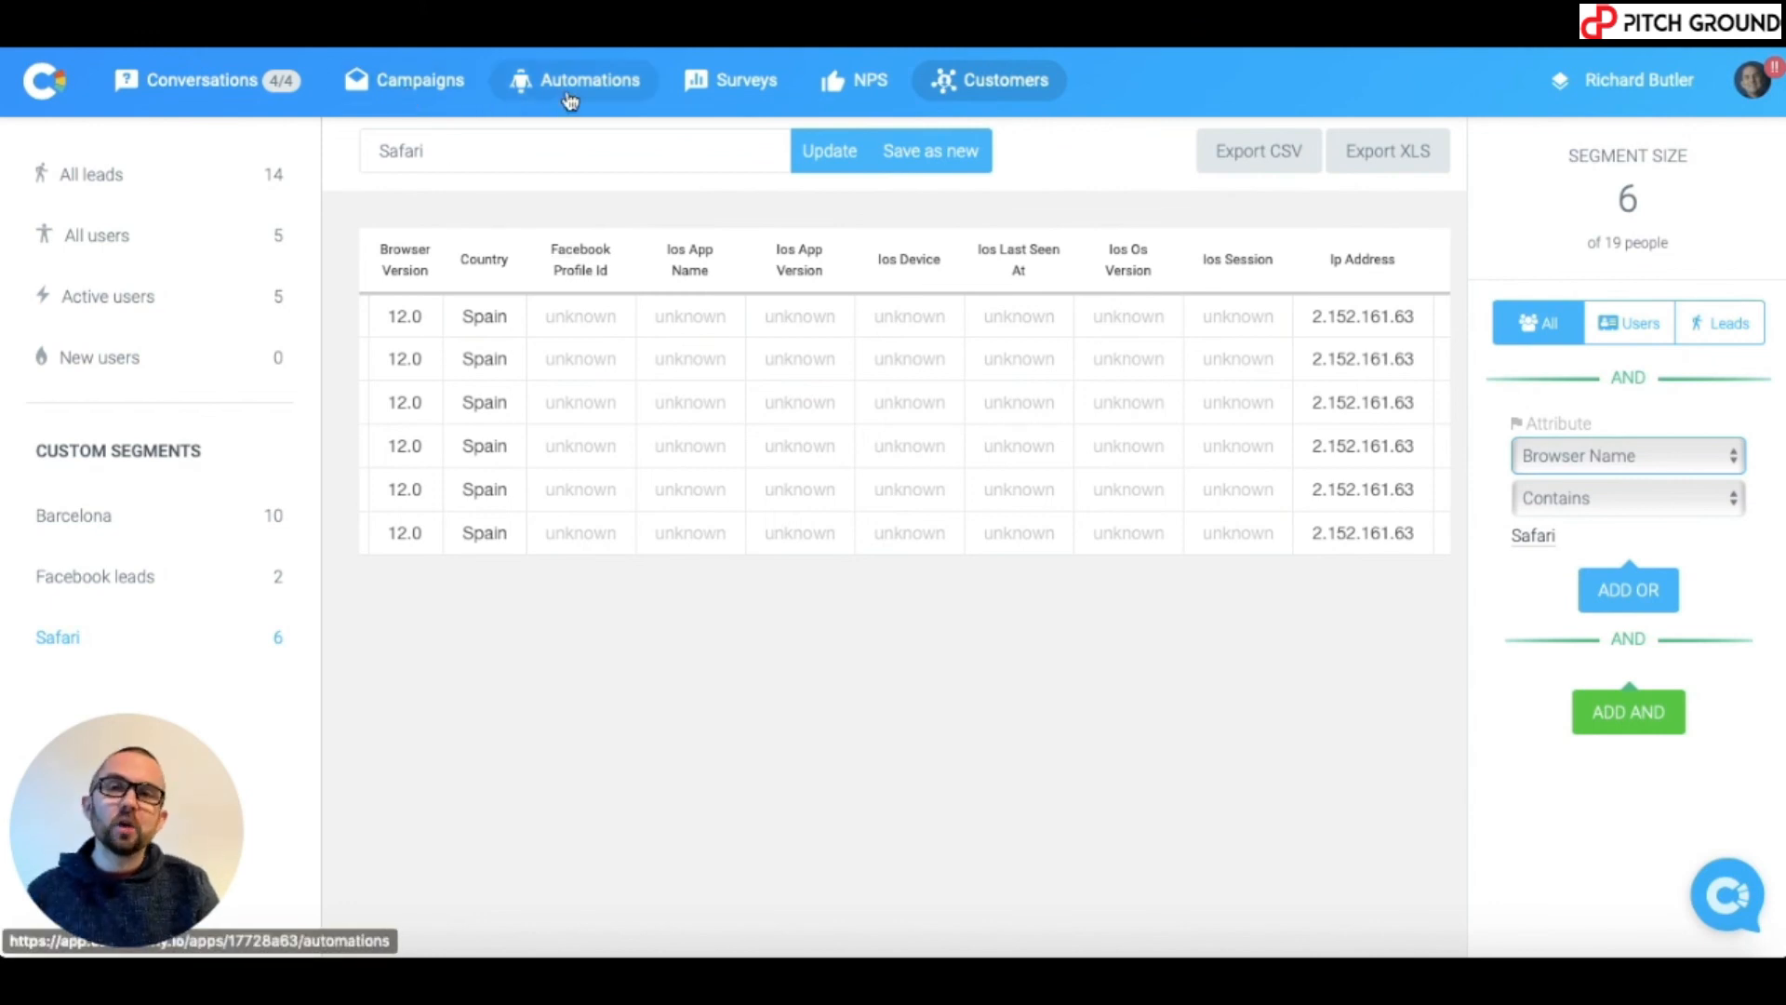